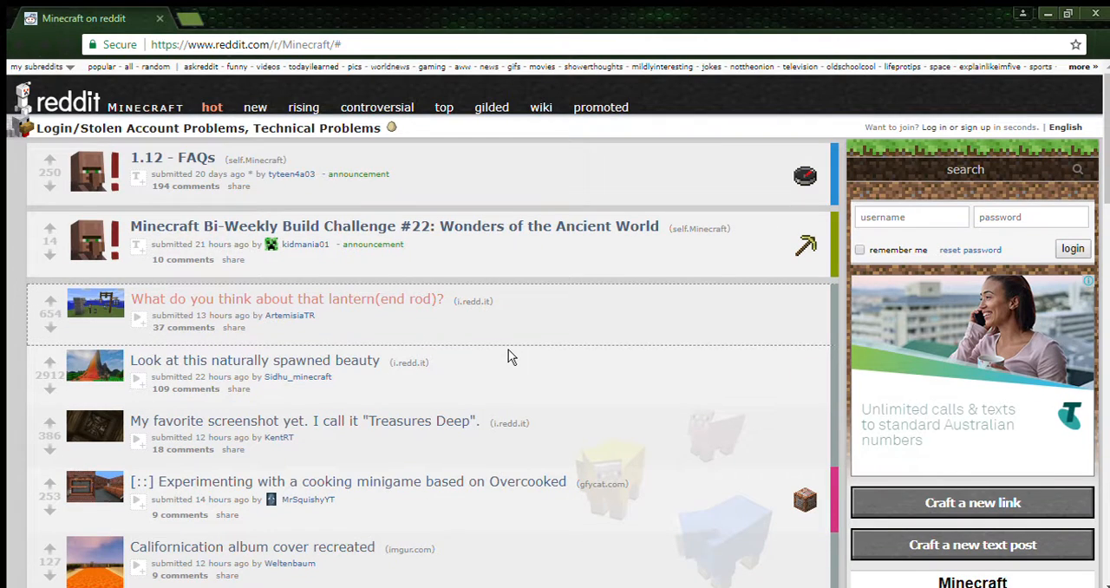
{"action": "mouse_move", "coordinate": [195, 110]}
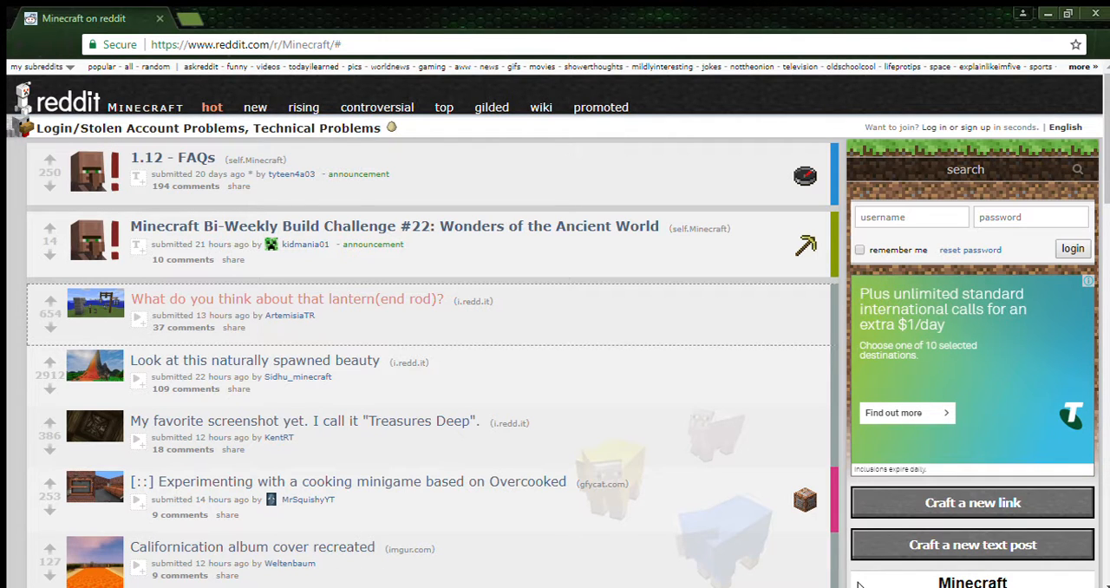
View the lantern (end rod) image post, then the 'Look at this naturally spawned beauty' post
{"action": "scroll", "scroll_direction": "down", "scroll_amount": 3}
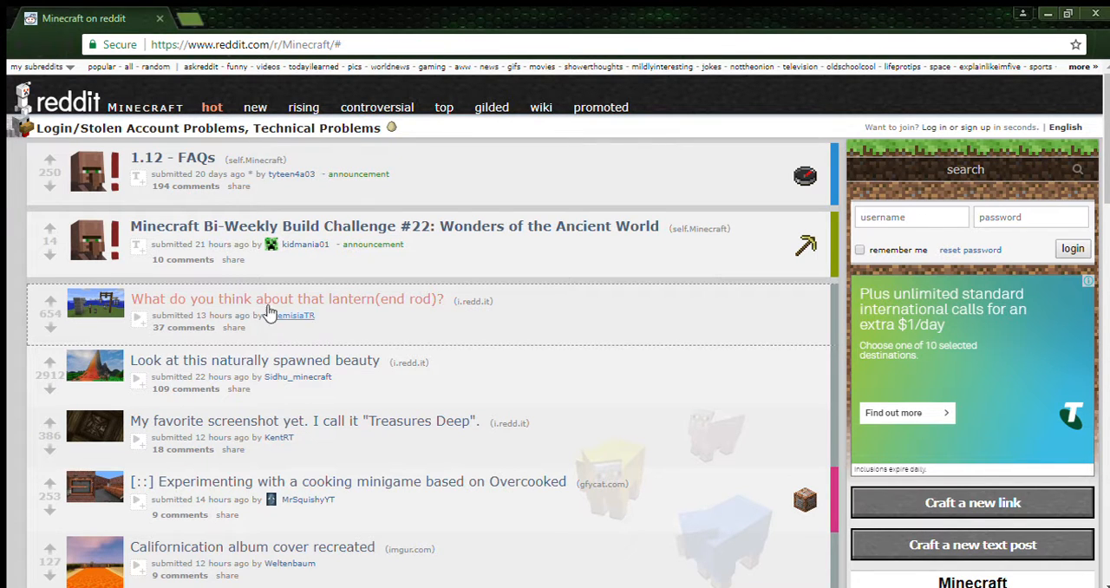
{"action": "mouse_move", "coordinate": [401, 305]}
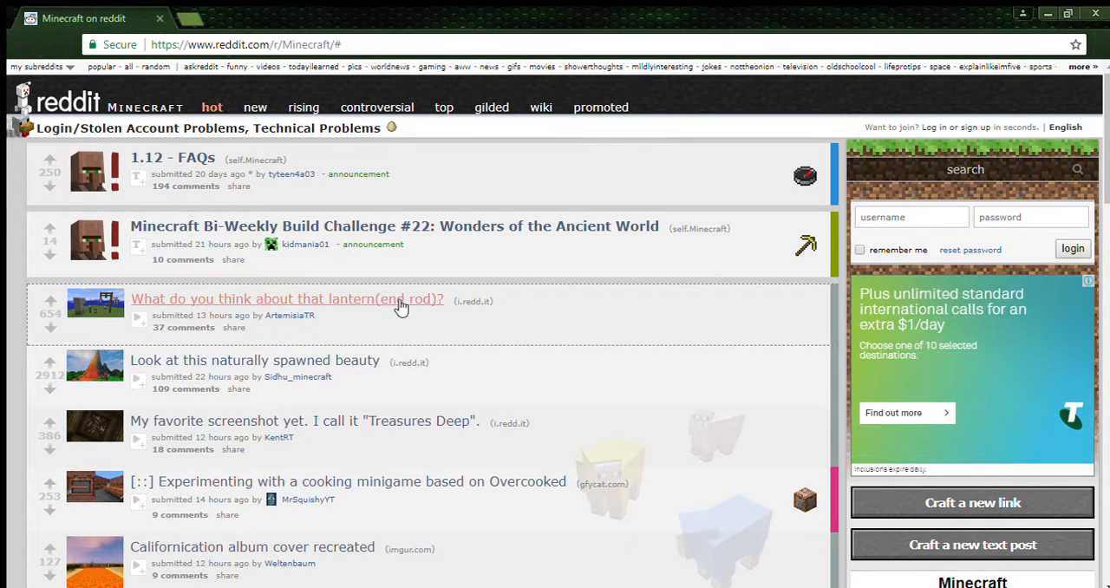
{"action": "left_click", "coordinate": [286, 299]}
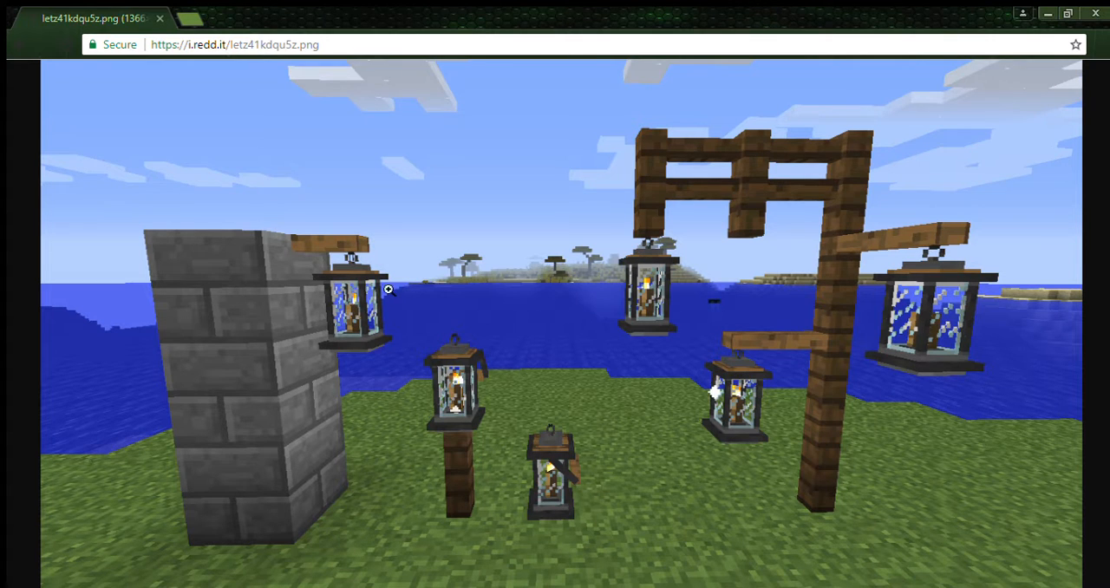
{"action": "mouse_move", "coordinate": [13, 40]}
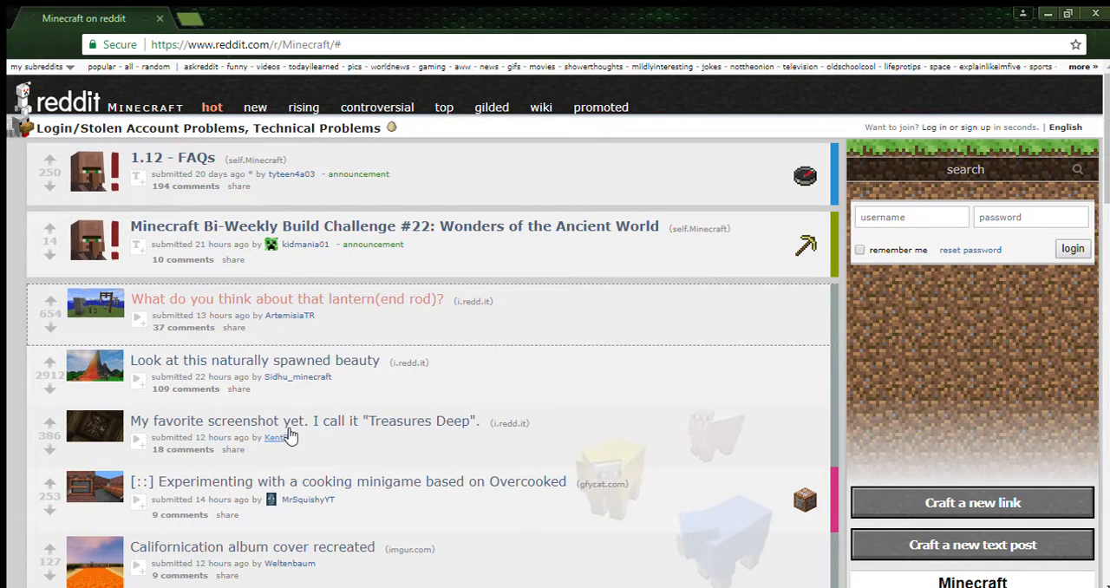
{"action": "mouse_move", "coordinate": [255, 360]}
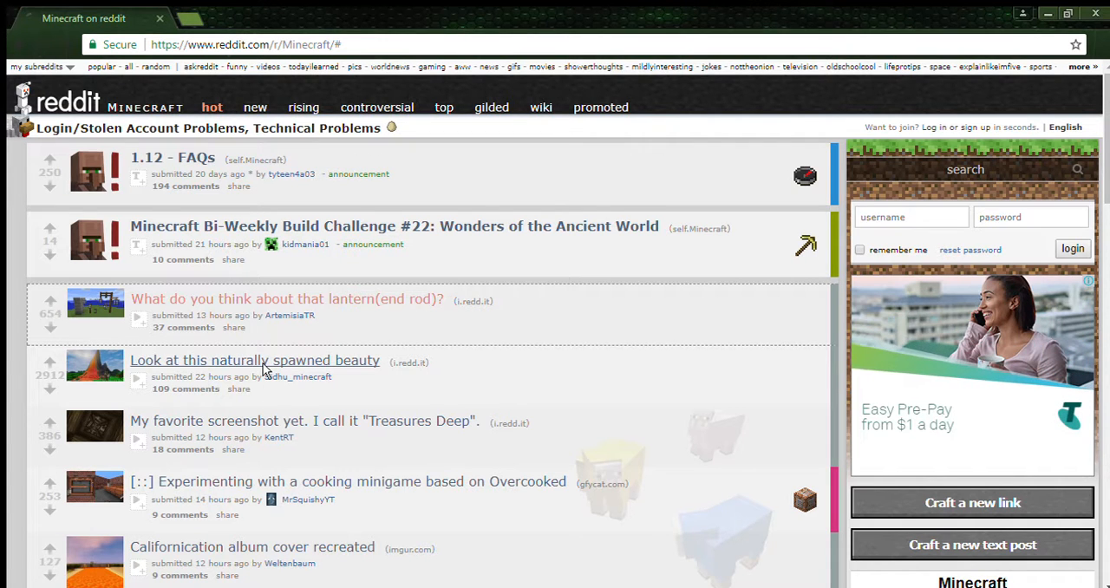
{"action": "left_click", "coordinate": [254, 360]}
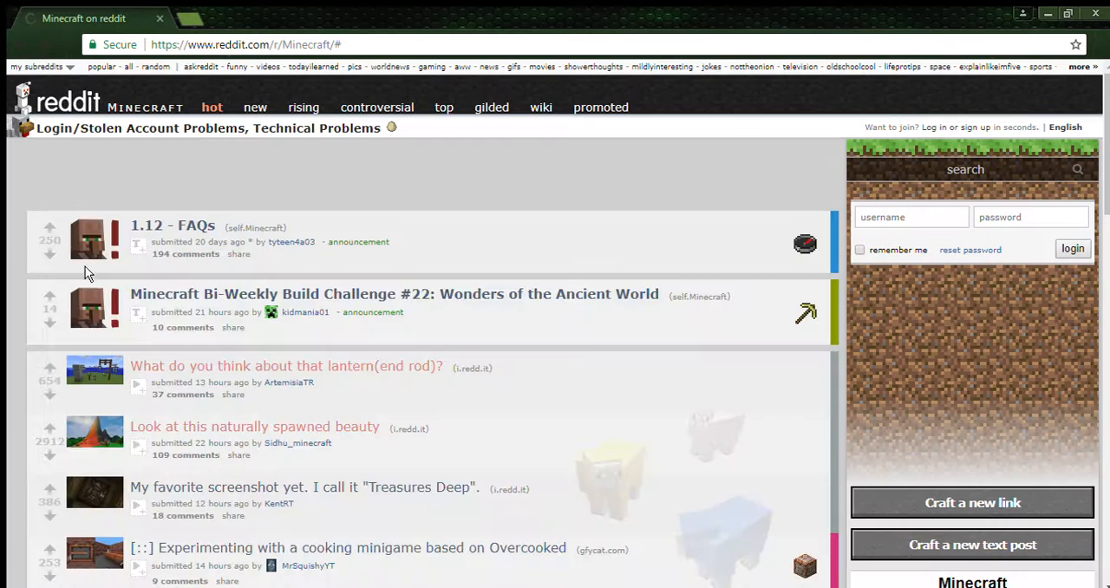
{"action": "scroll", "scroll_direction": "down", "scroll_amount": 3}
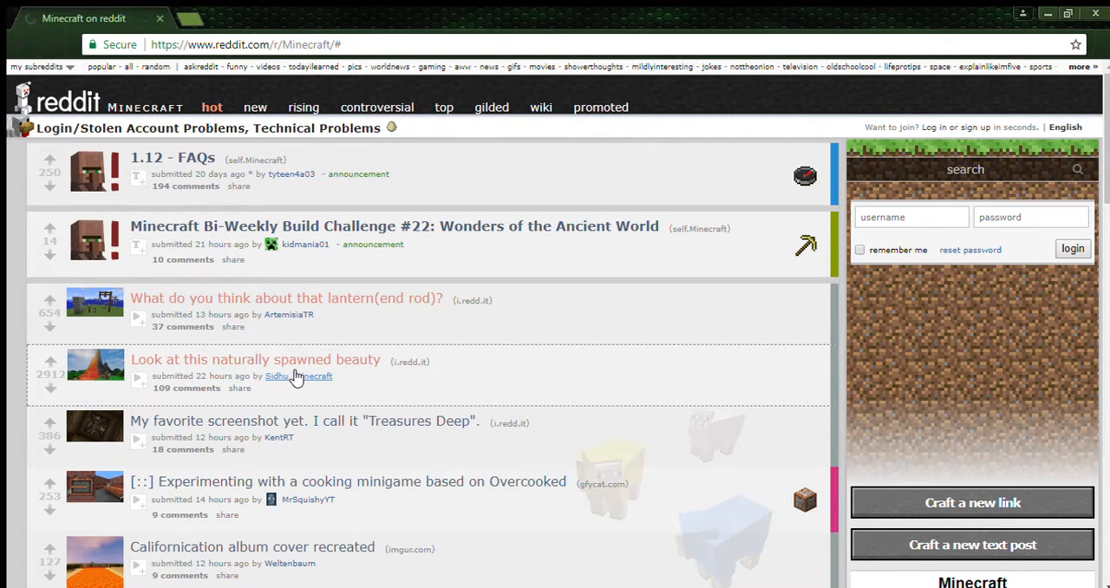
{"action": "scroll", "scroll_direction": "down", "scroll_amount": 3}
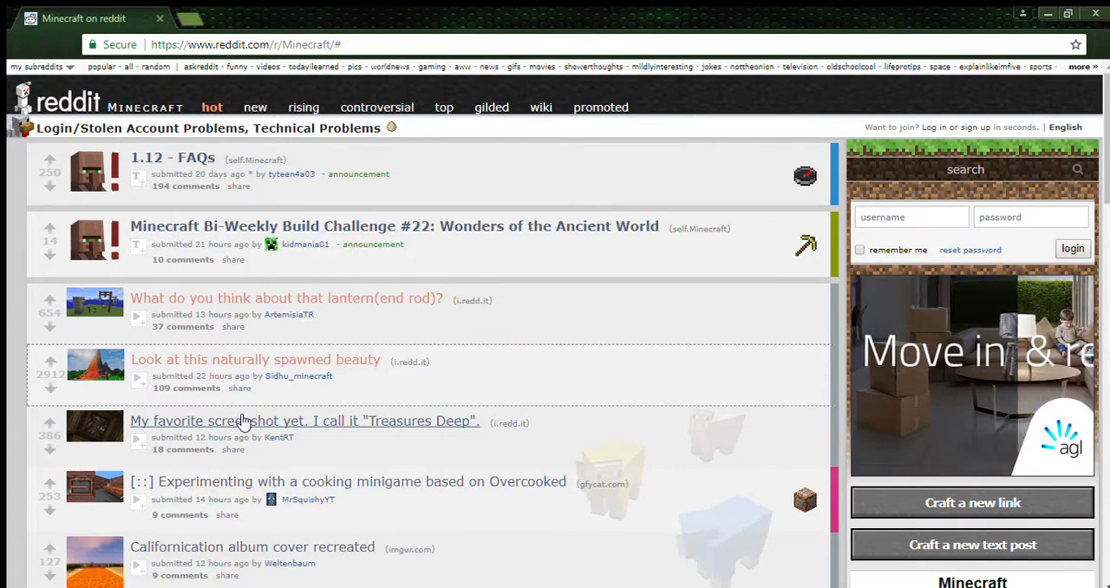
View the 'Treasures Deep' screenshot and the cooking minigame gfycat clip, closing its overlay
{"action": "left_click", "coordinate": [304, 420]}
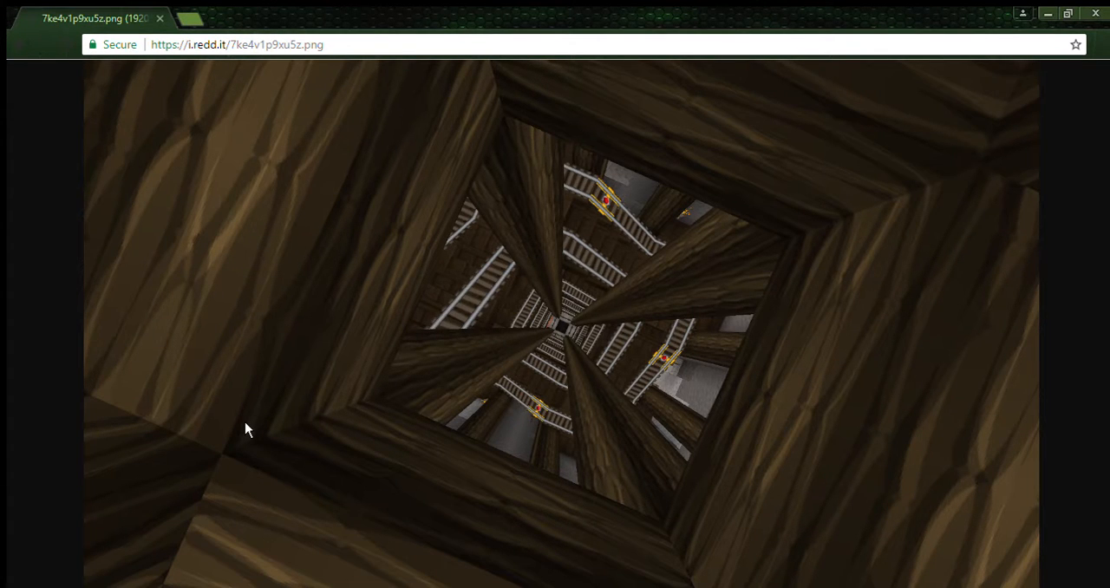
{"action": "mouse_move", "coordinate": [21, 67]}
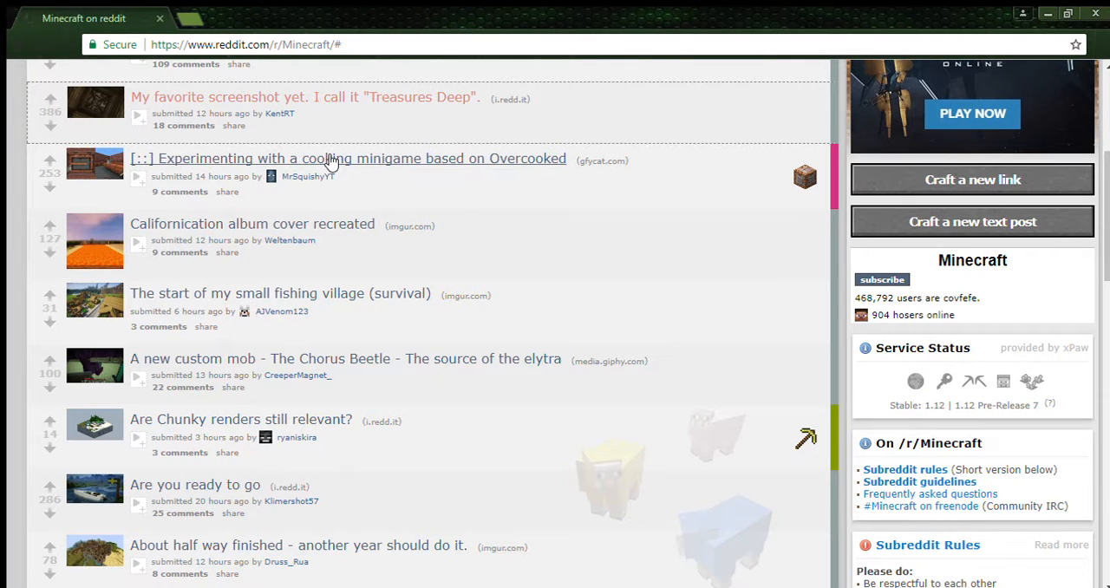
{"action": "left_click", "coordinate": [348, 159]}
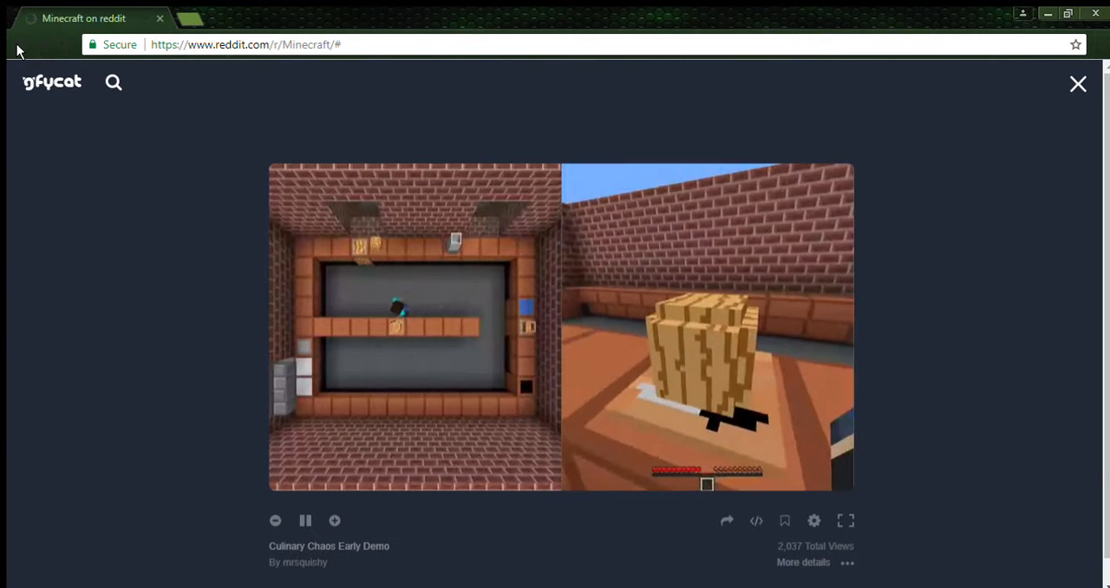
{"action": "left_click", "coordinate": [1077, 83]}
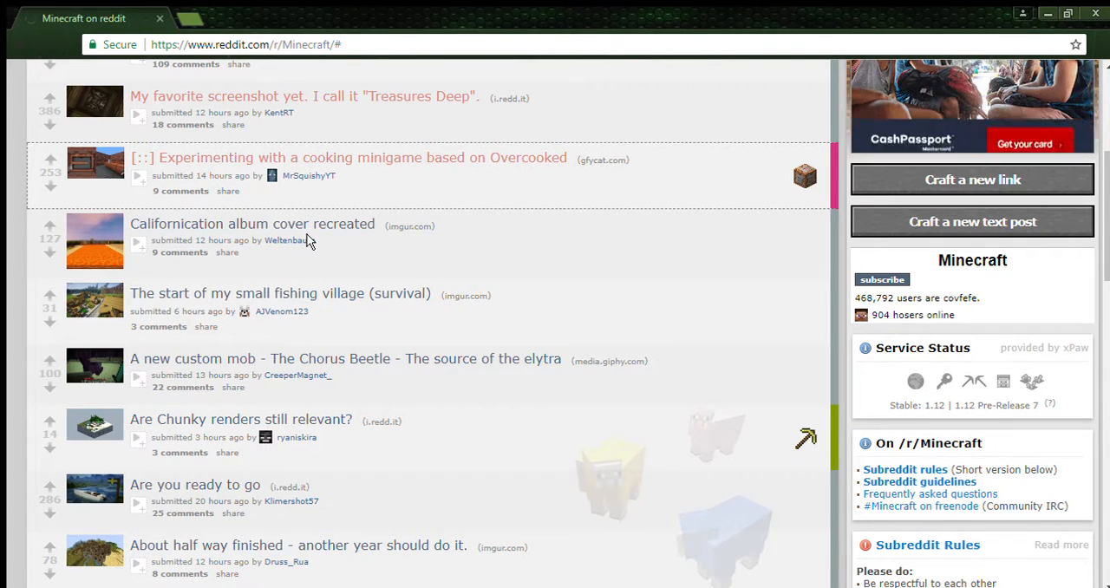
{"action": "mouse_move", "coordinate": [279, 229]}
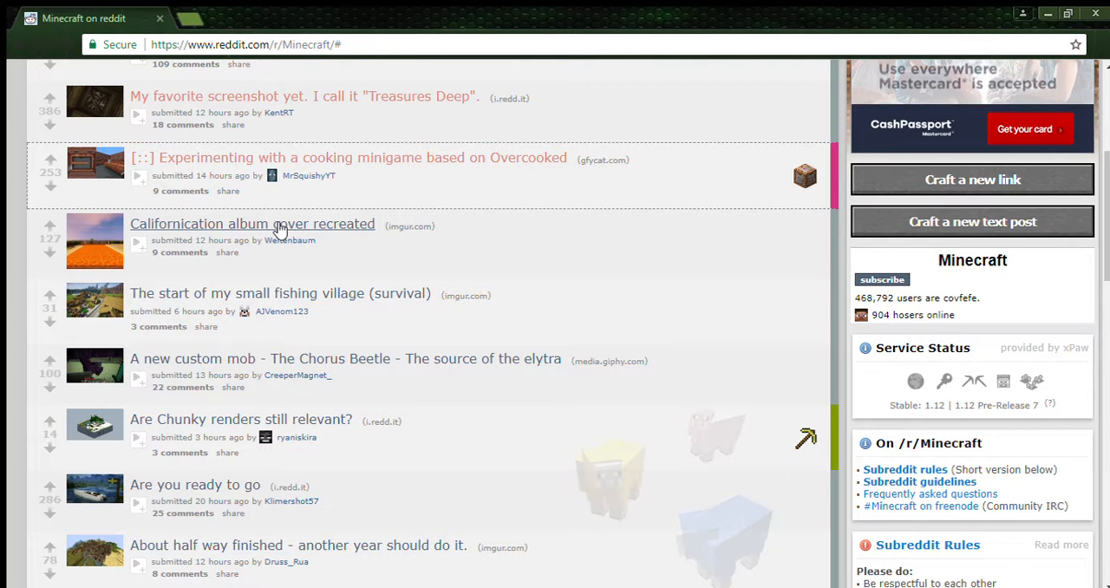
Scroll through the Californication album cover Imgur album, then view the small fishing village post
{"action": "left_click", "coordinate": [252, 224]}
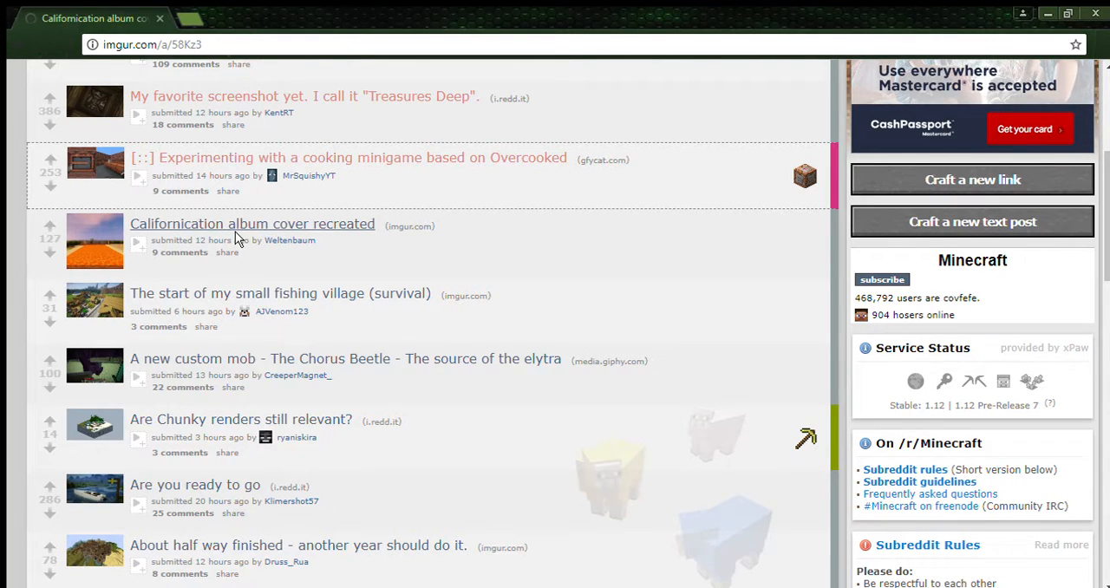
{"action": "left_click", "coordinate": [252, 224]}
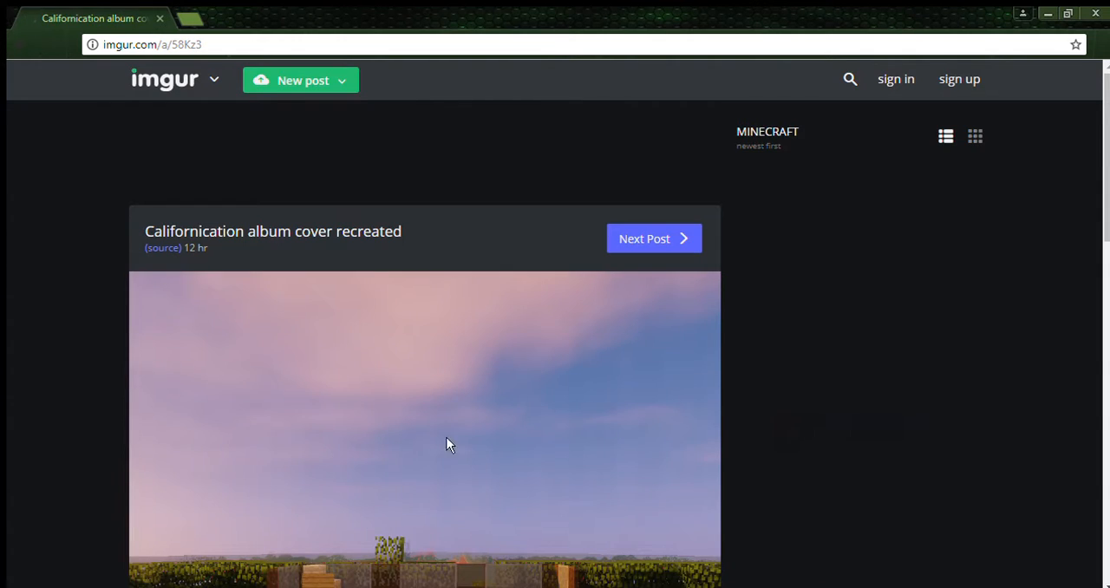
{"action": "scroll", "scroll_direction": "down", "scroll_amount": 3}
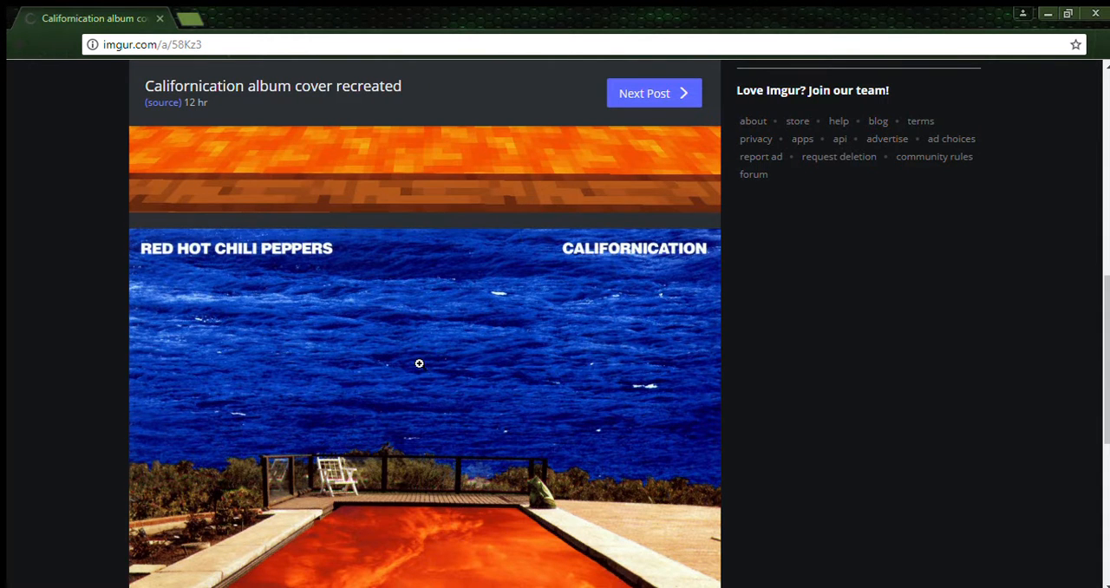
{"action": "scroll", "scroll_direction": "down", "scroll_amount": 3}
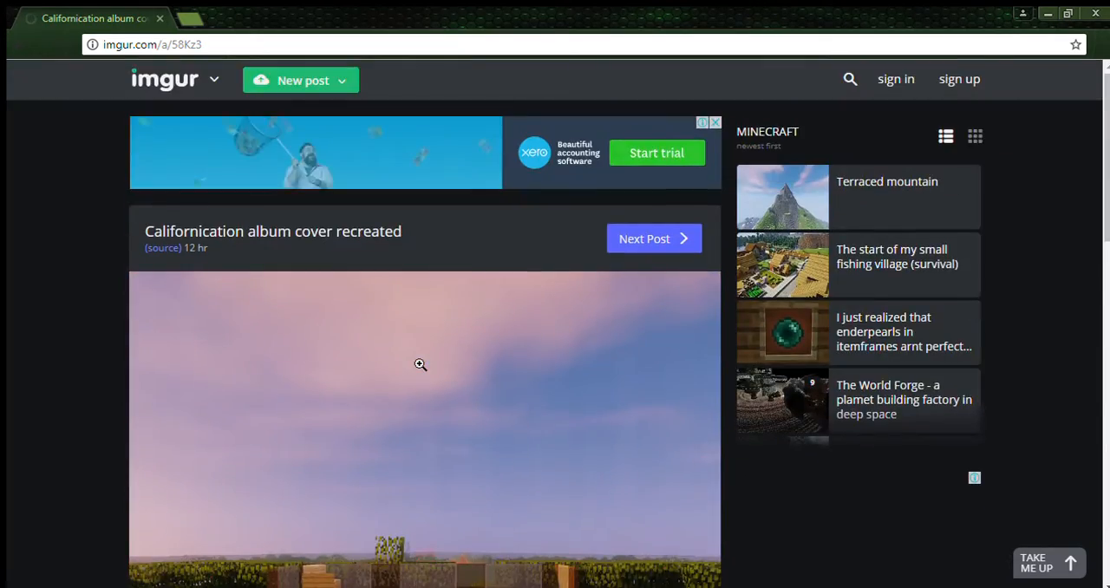
{"action": "scroll", "scroll_direction": "down", "scroll_amount": 3}
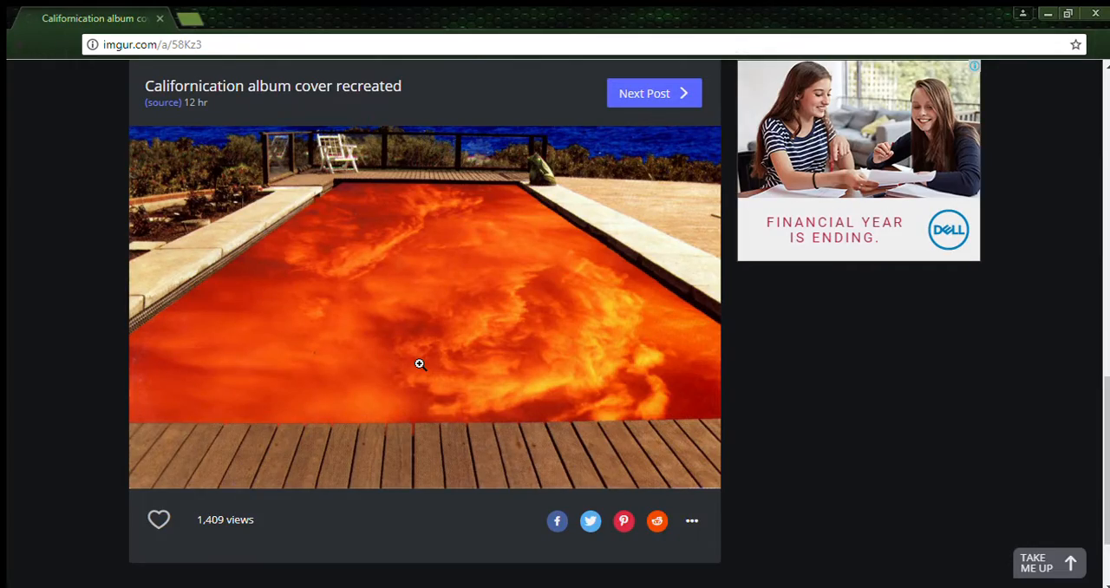
{"action": "scroll", "scroll_direction": "down", "scroll_amount": 3}
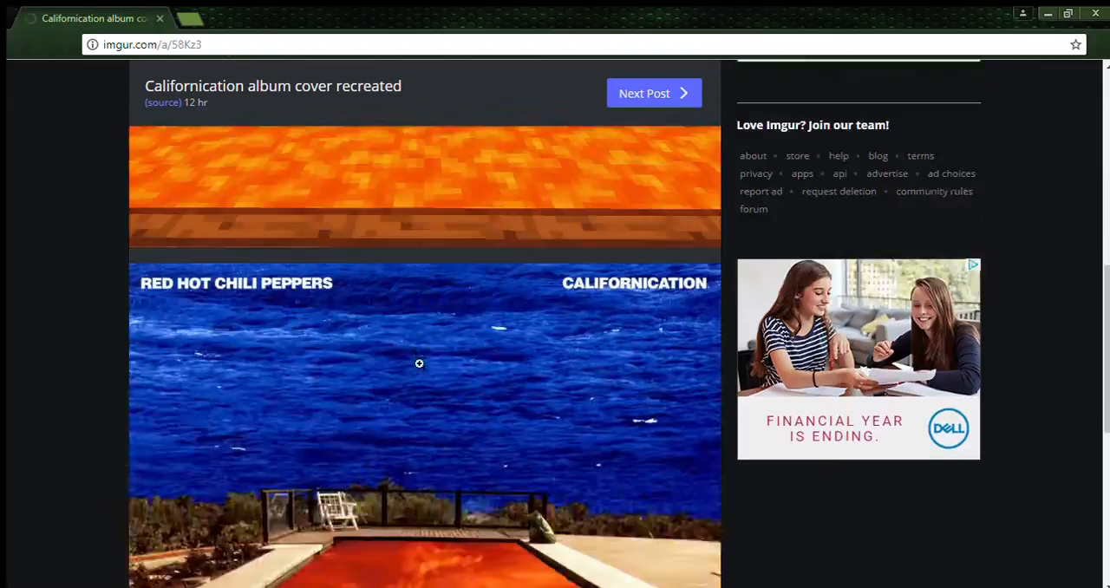
{"action": "scroll", "scroll_direction": "down", "scroll_amount": 3}
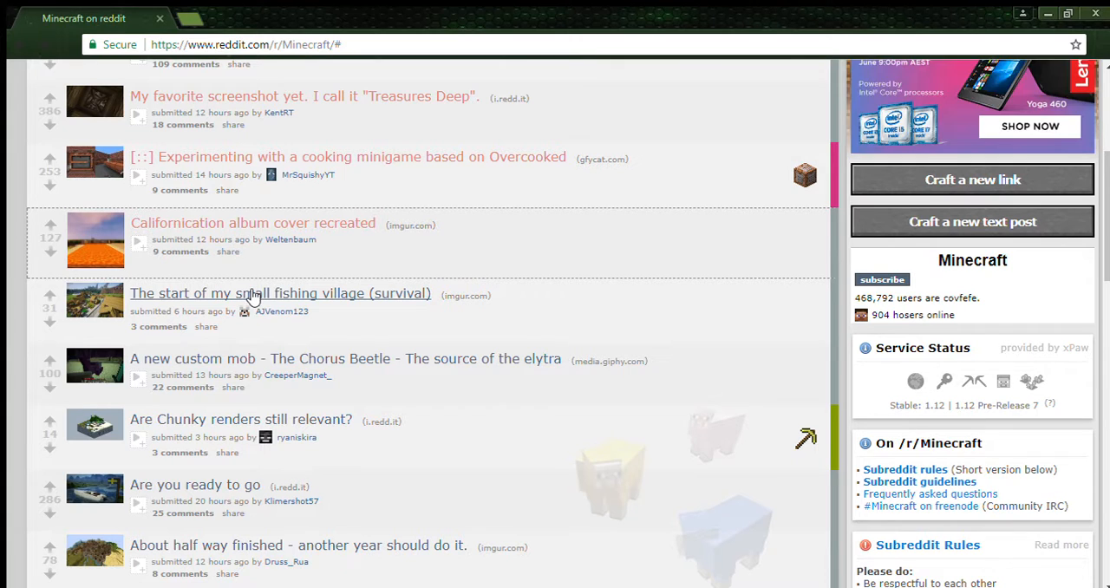
{"action": "left_click", "coordinate": [280, 293]}
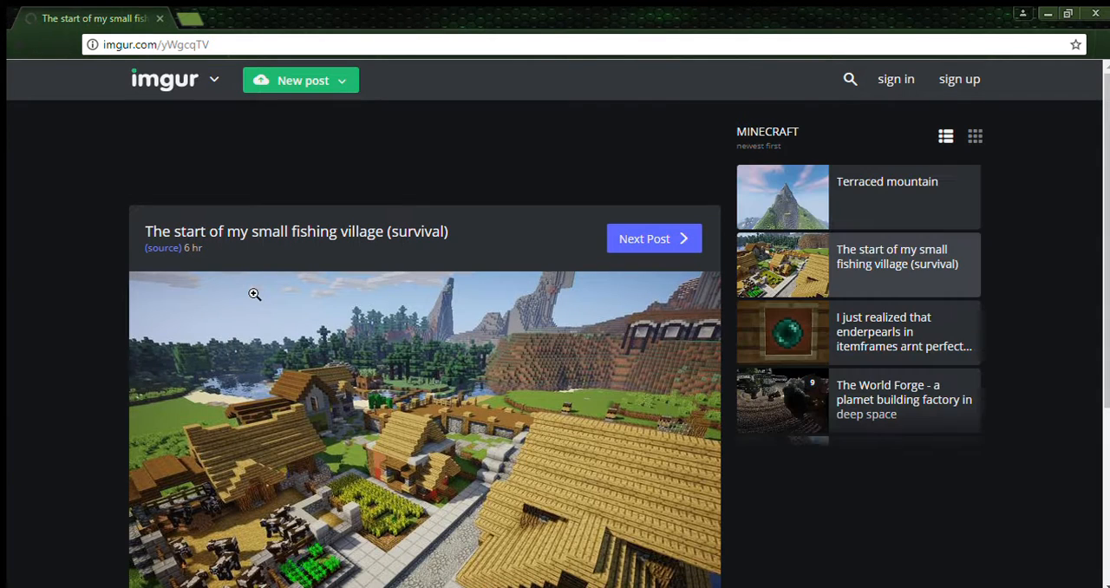
{"action": "scroll", "scroll_direction": "down", "scroll_amount": 3}
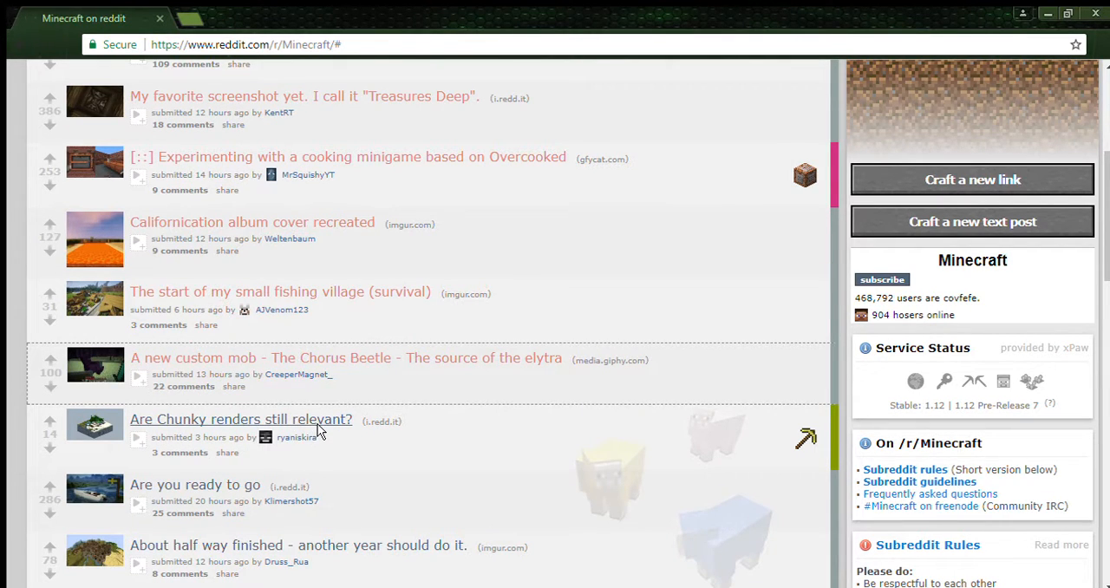
View the Chunky renders isometric map image, then go back to the r/Minecraft list
{"action": "left_click", "coordinate": [241, 419]}
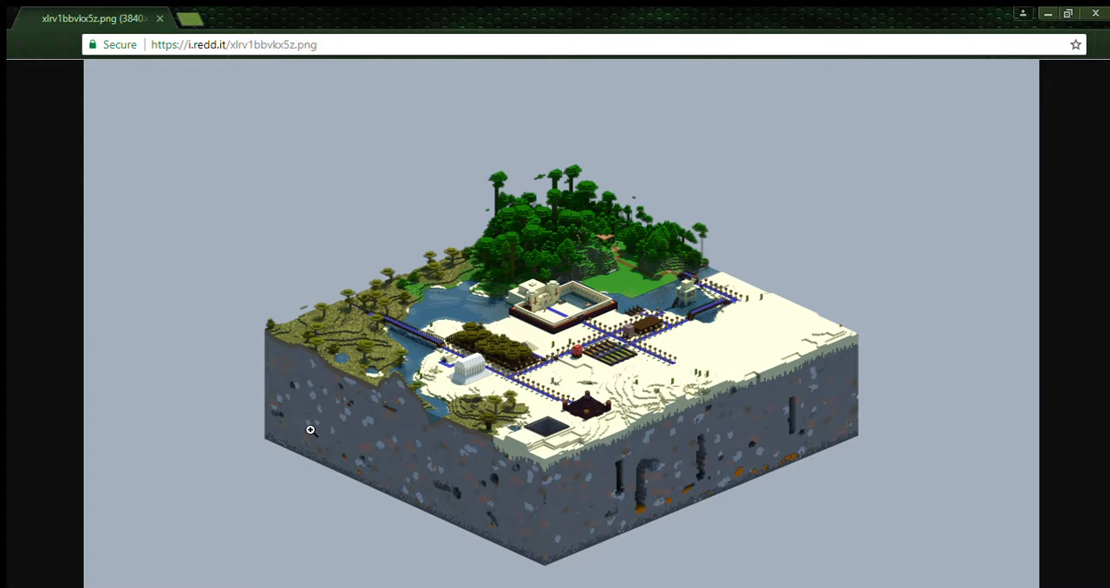
{"action": "mouse_move", "coordinate": [33, 50]}
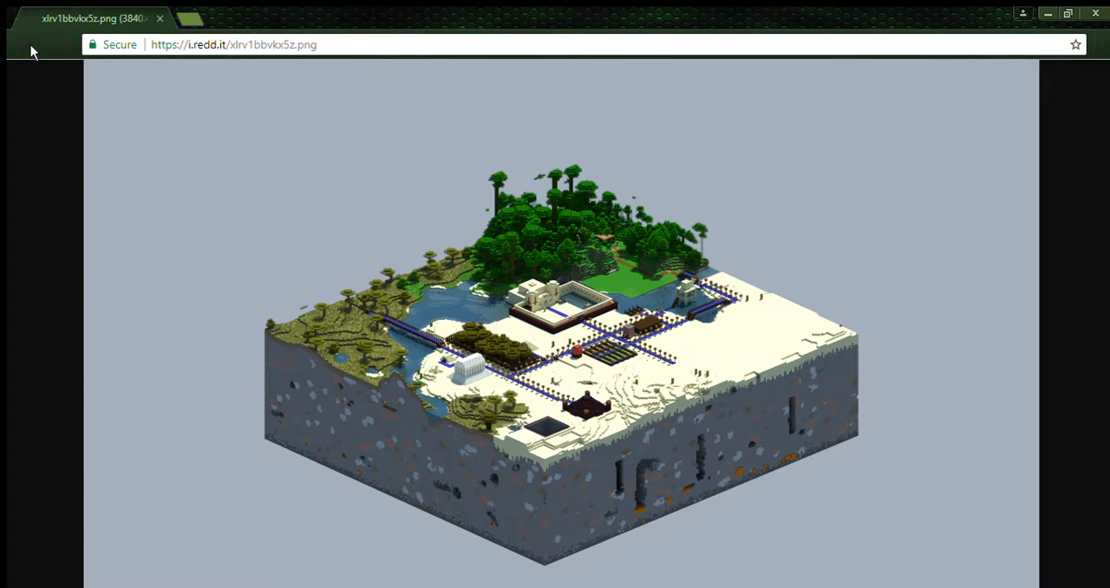
{"action": "mouse_move", "coordinate": [39, 46]}
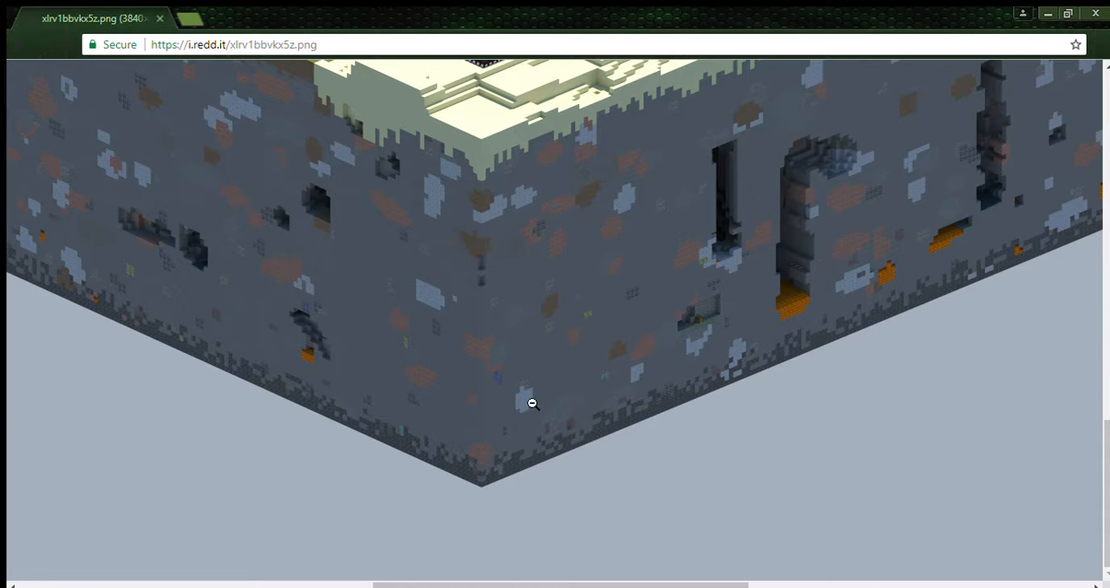
{"action": "mouse_move", "coordinate": [468, 258]}
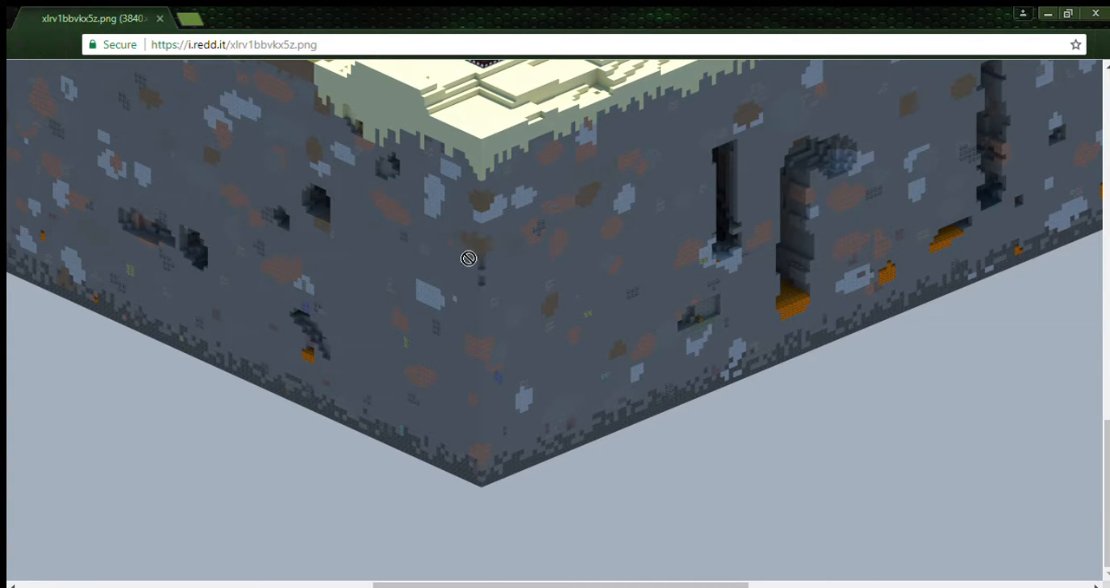
{"action": "mouse_move", "coordinate": [291, 383]}
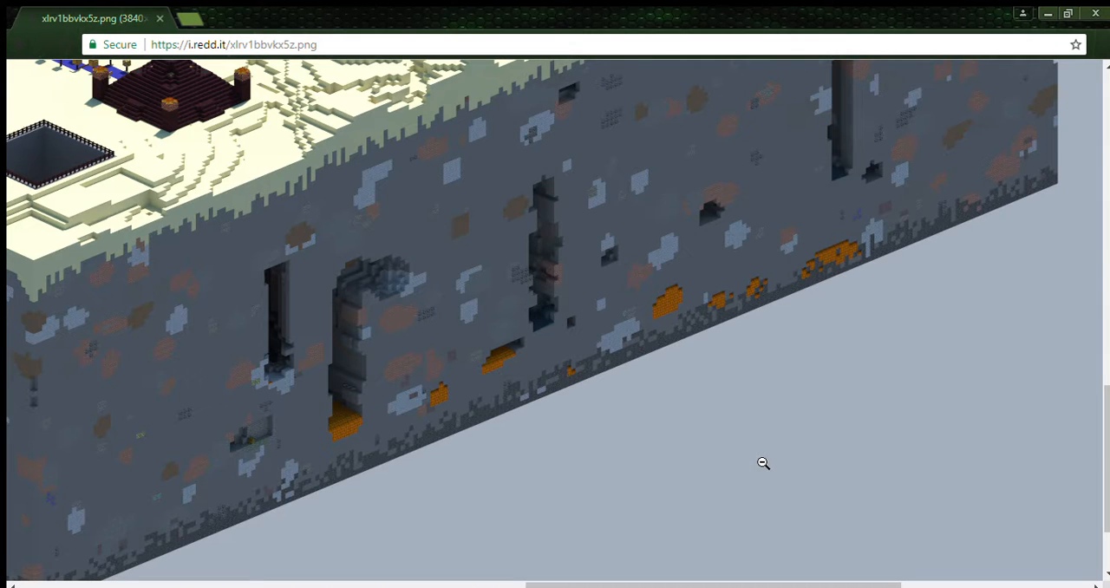
{"action": "mouse_move", "coordinate": [734, 257]}
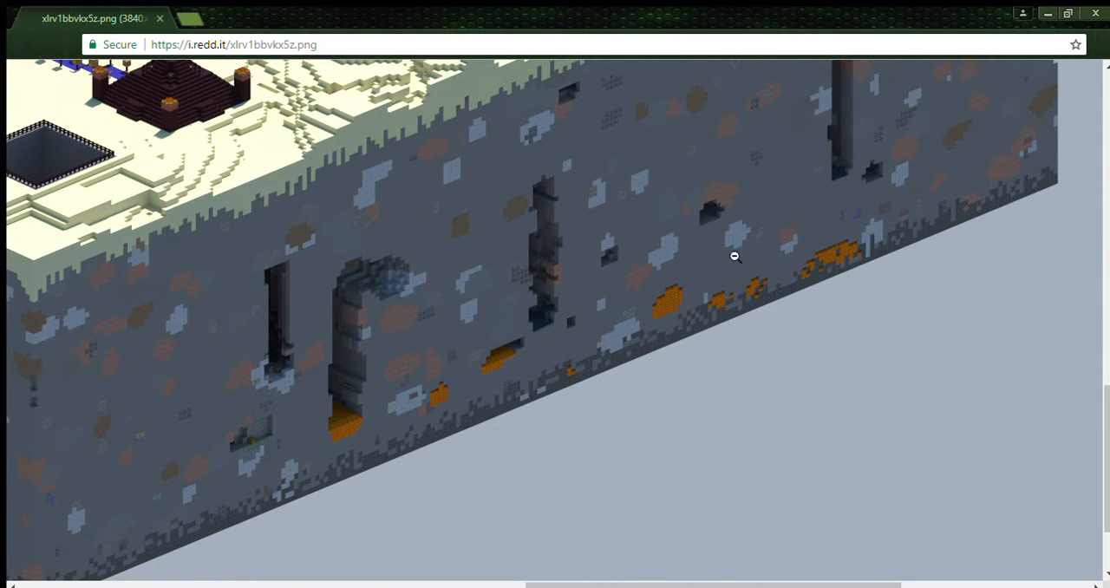
{"action": "mouse_move", "coordinate": [365, 409]}
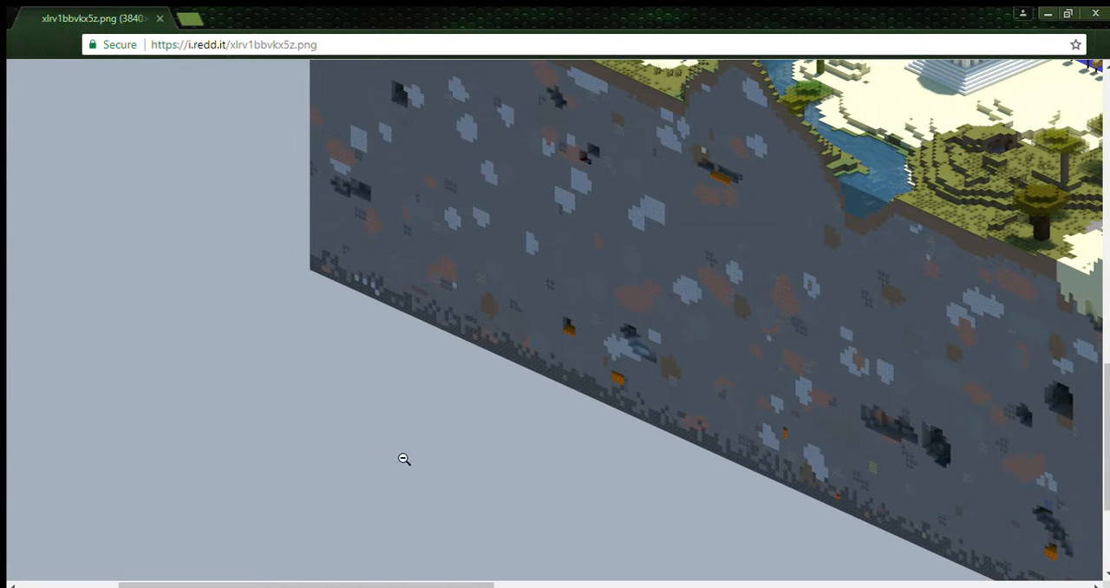
{"action": "left_click", "coordinate": [403, 459]}
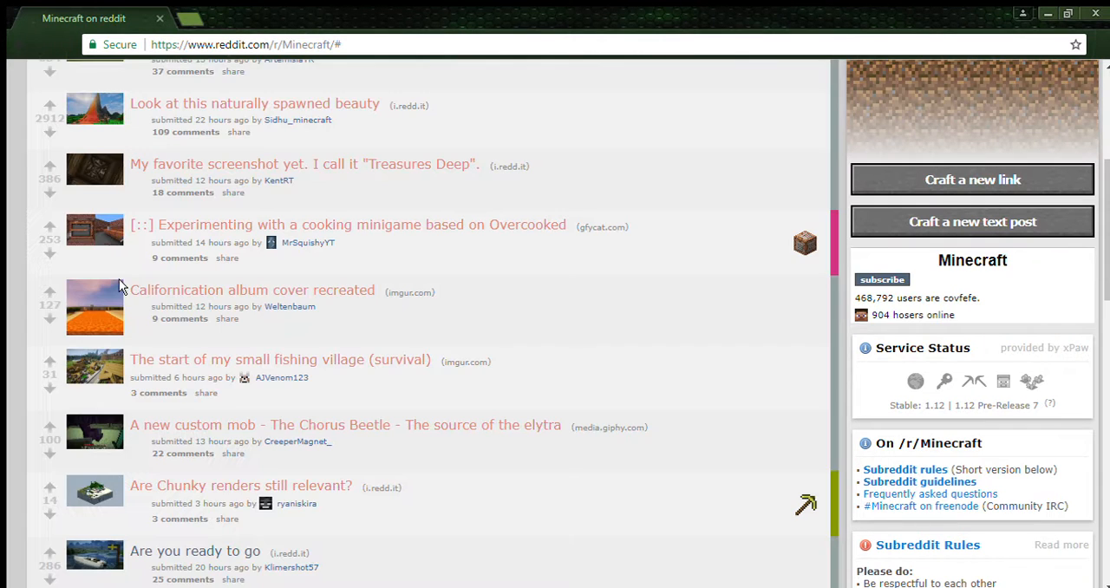
Open the 'Are you ready to go', 'About half way finished', enderpearl item frame and World Forge posts
{"action": "scroll", "scroll_direction": "down", "scroll_amount": 3}
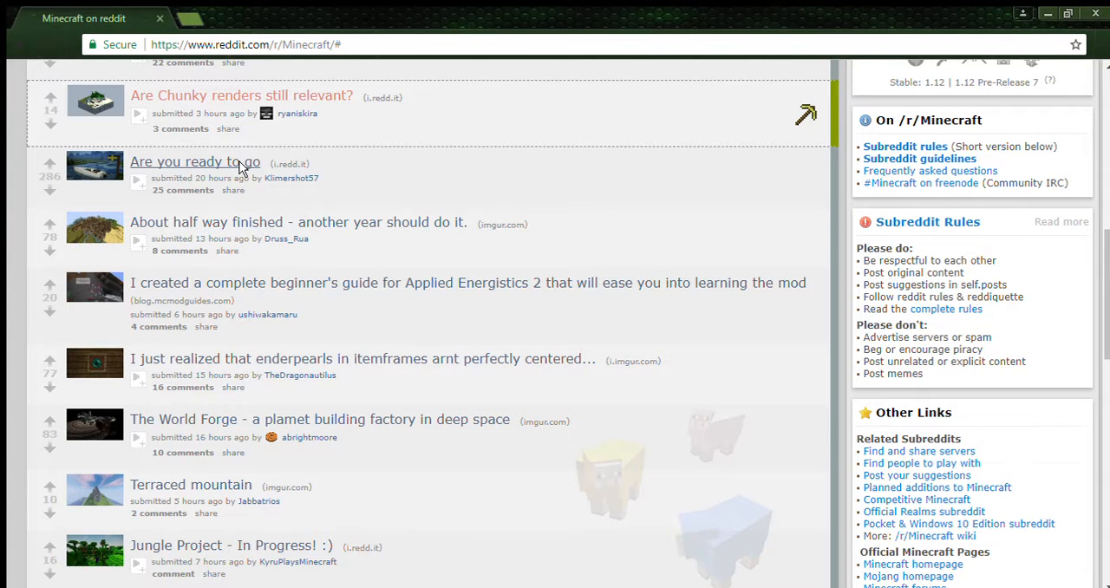
{"action": "left_click", "coordinate": [195, 162]}
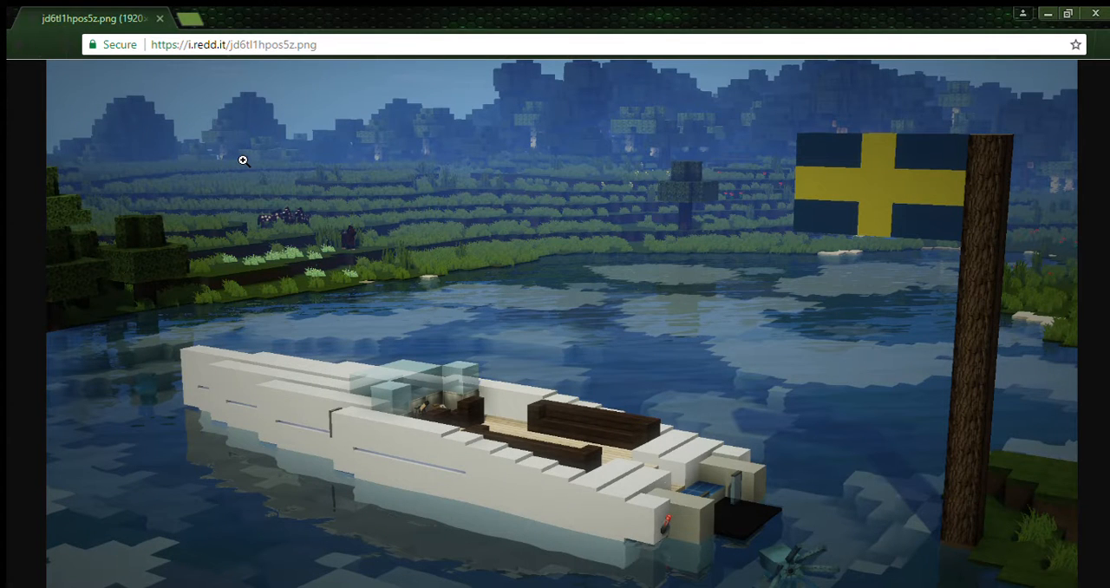
{"action": "mouse_move", "coordinate": [28, 59]}
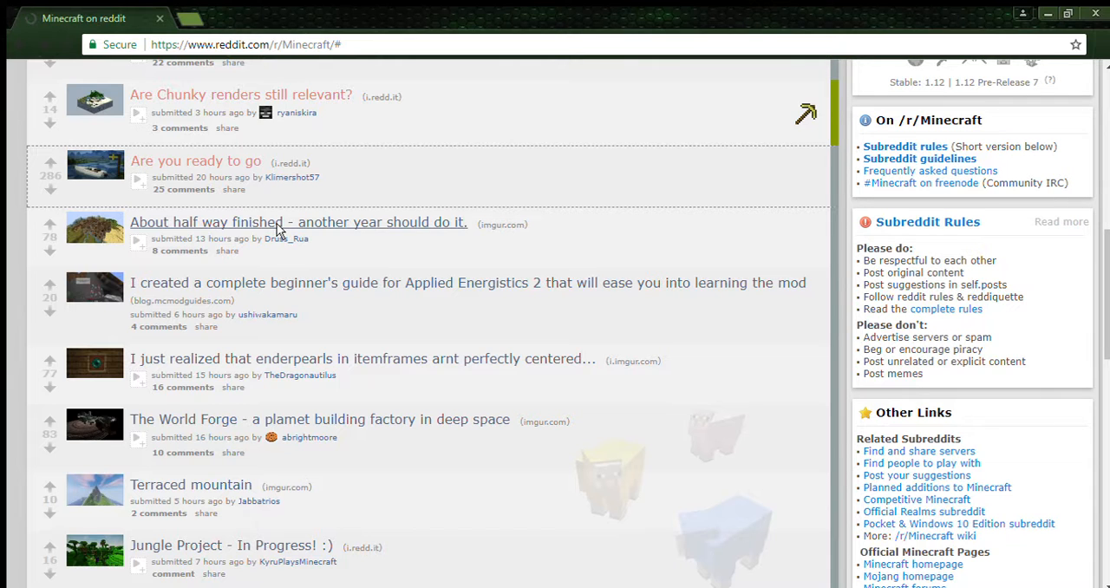
{"action": "left_click", "coordinate": [297, 221]}
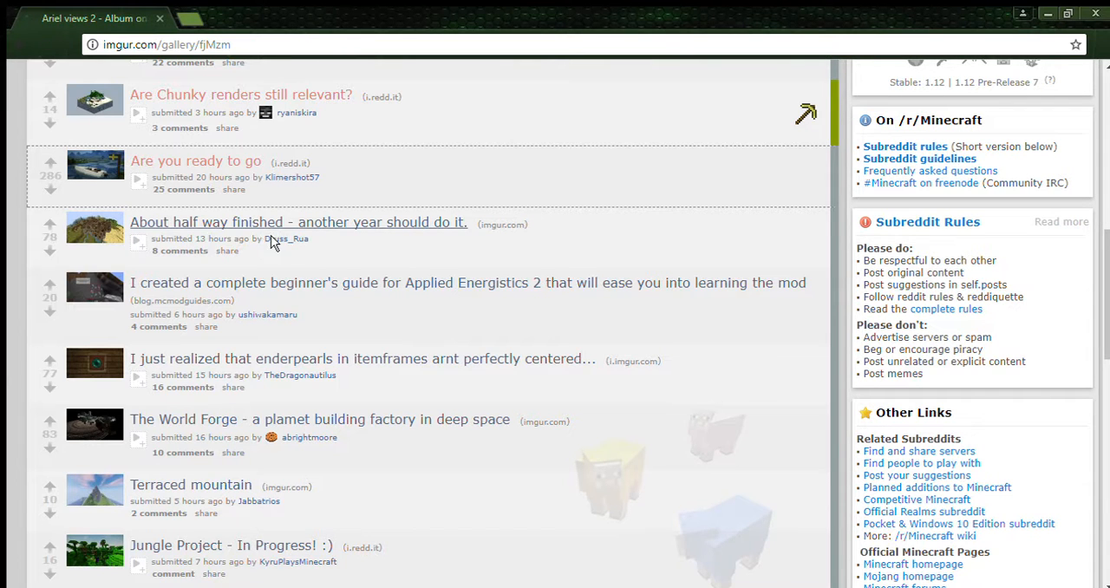
{"action": "left_click", "coordinate": [297, 222]}
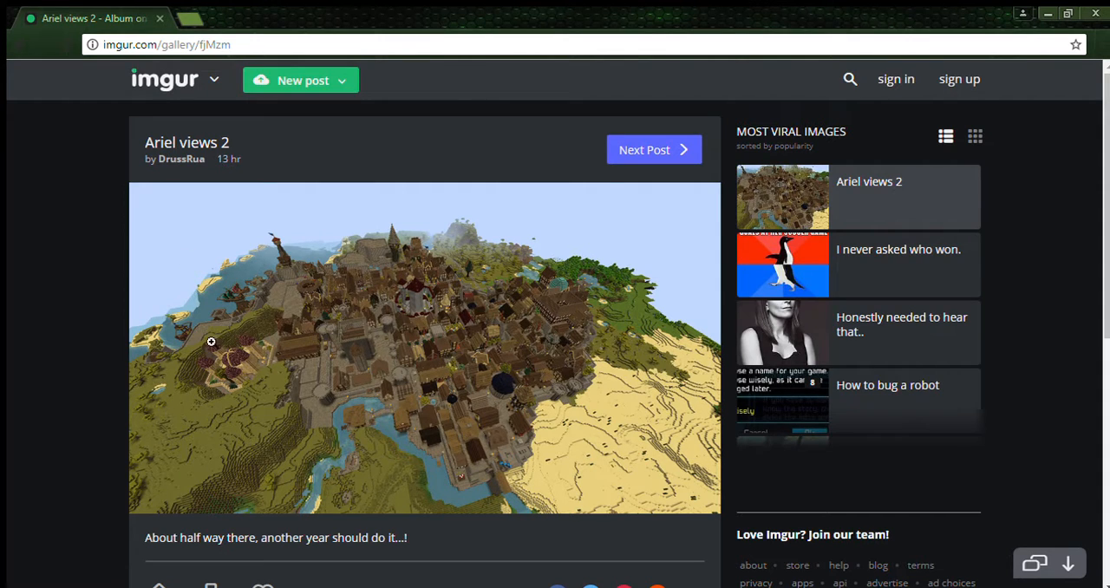
{"action": "mouse_move", "coordinate": [15, 58]}
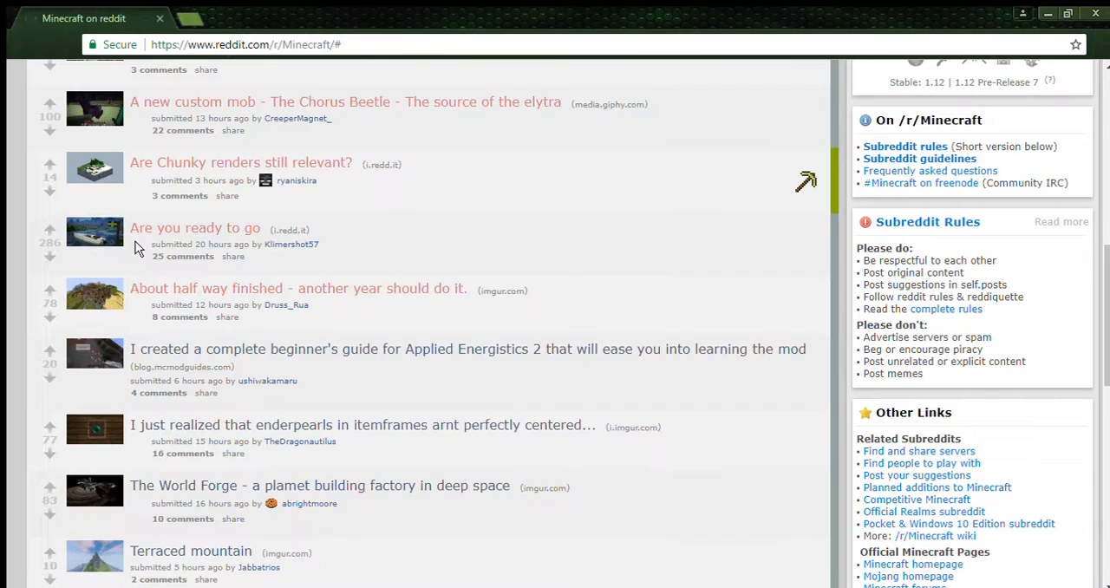
{"action": "scroll", "scroll_direction": "down", "scroll_amount": 3}
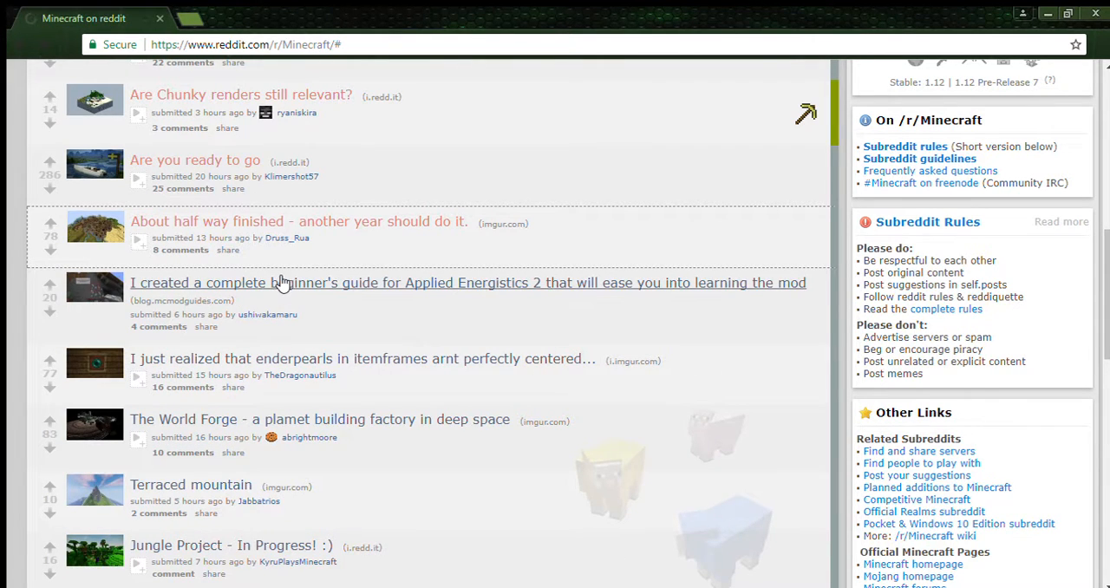
{"action": "mouse_move", "coordinate": [303, 287]}
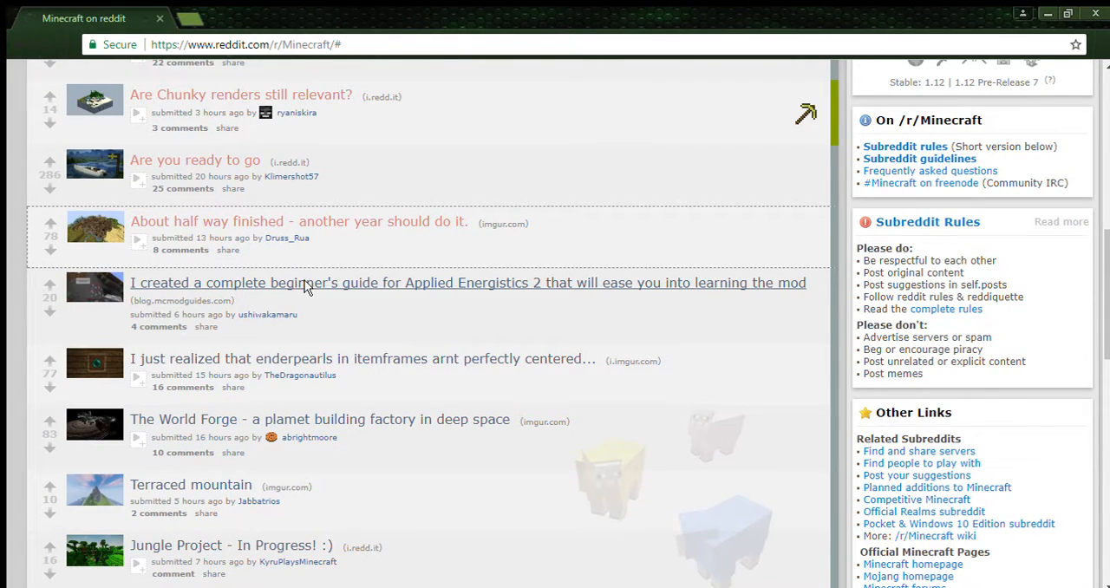
{"action": "mouse_move", "coordinate": [302, 279]}
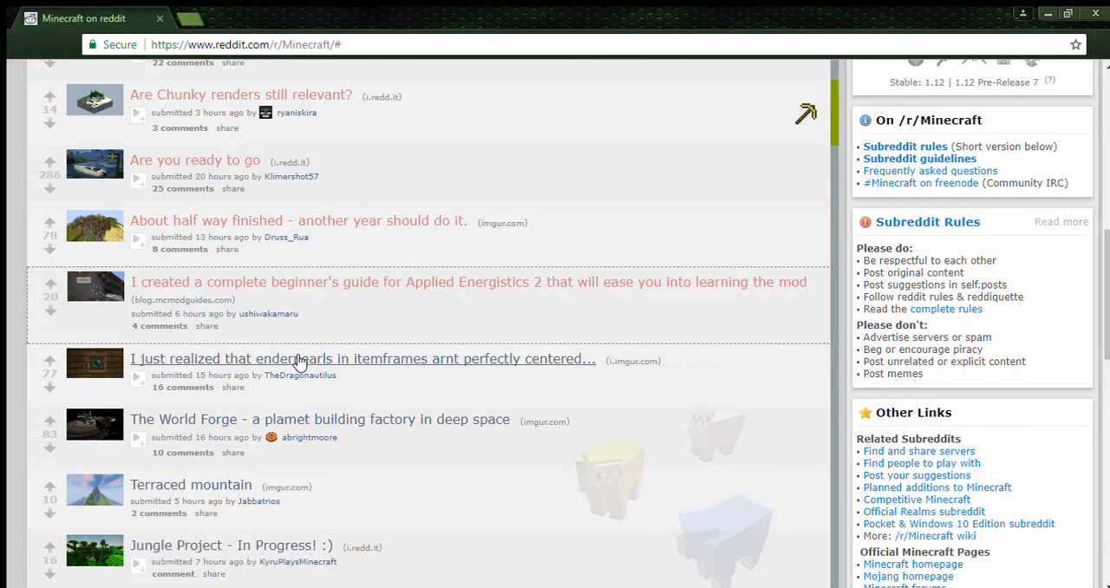
{"action": "left_click", "coordinate": [361, 358]}
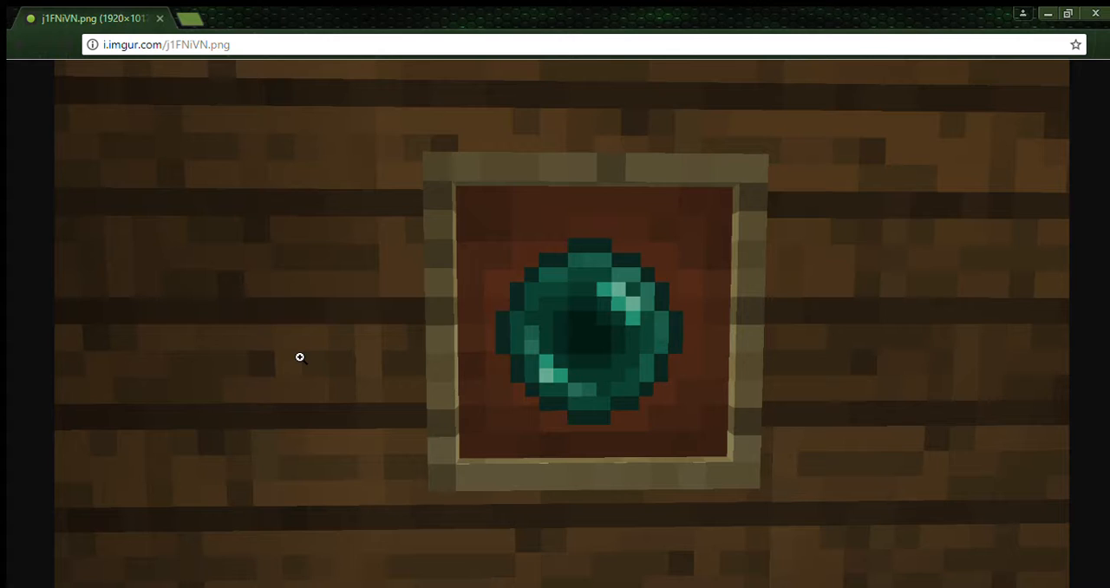
{"action": "mouse_move", "coordinate": [285, 360]}
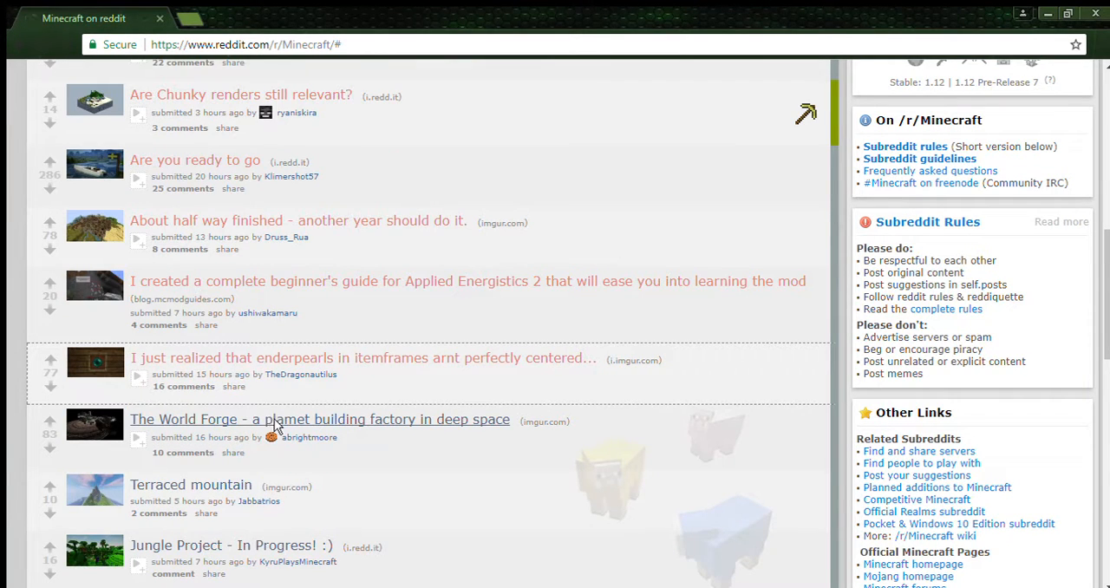
{"action": "left_click", "coordinate": [319, 421]}
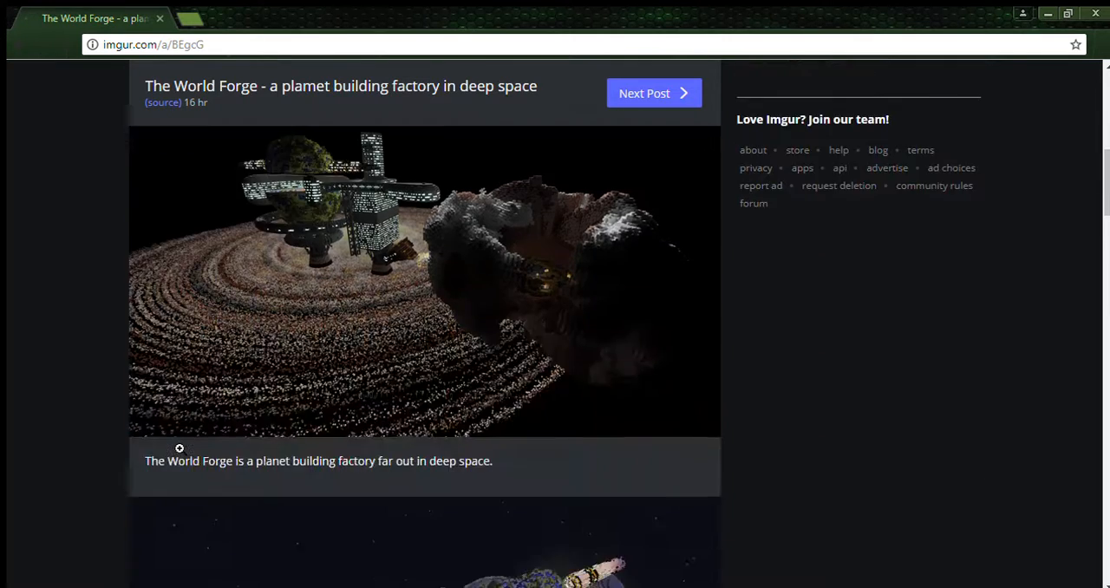
Scroll down through The World Forge album pictures on Imgur
{"action": "scroll", "scroll_direction": "down", "scroll_amount": 3}
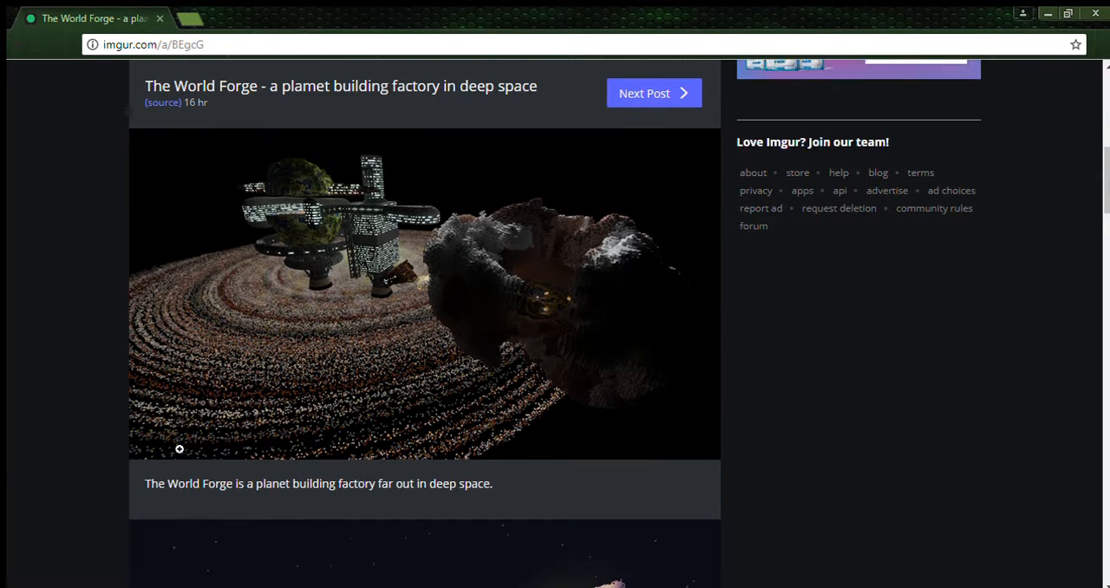
{"action": "scroll", "scroll_direction": "down", "scroll_amount": 3}
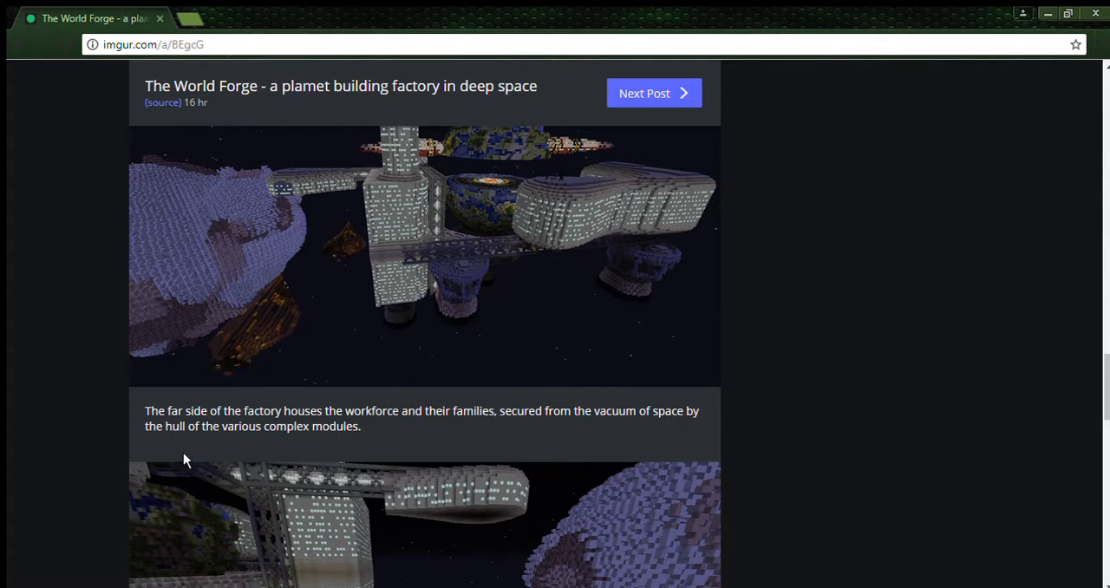
{"action": "scroll", "scroll_direction": "down", "scroll_amount": 3}
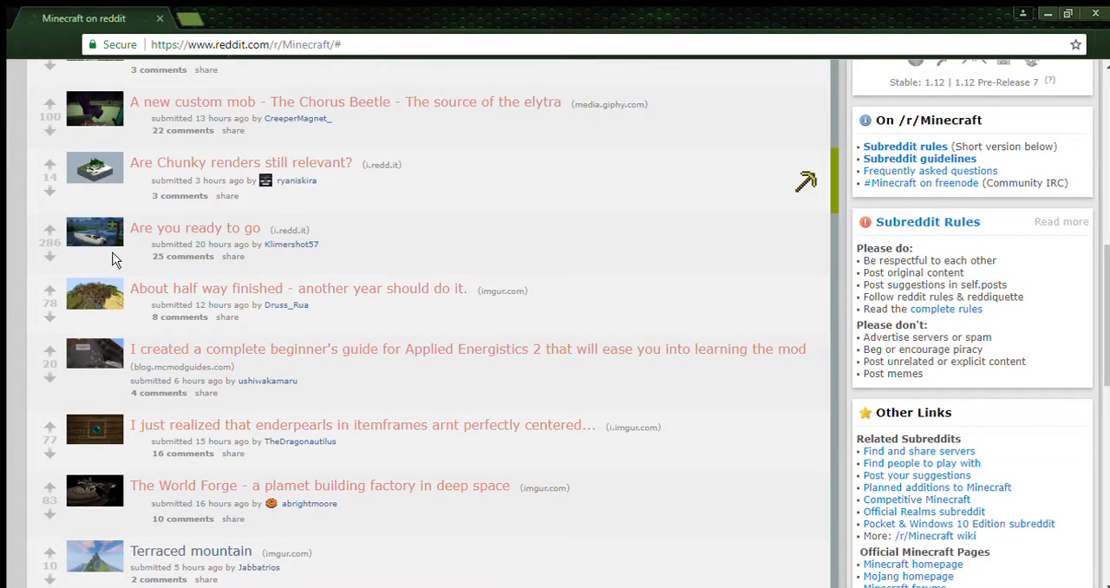
{"action": "scroll", "scroll_direction": "down", "scroll_amount": 3}
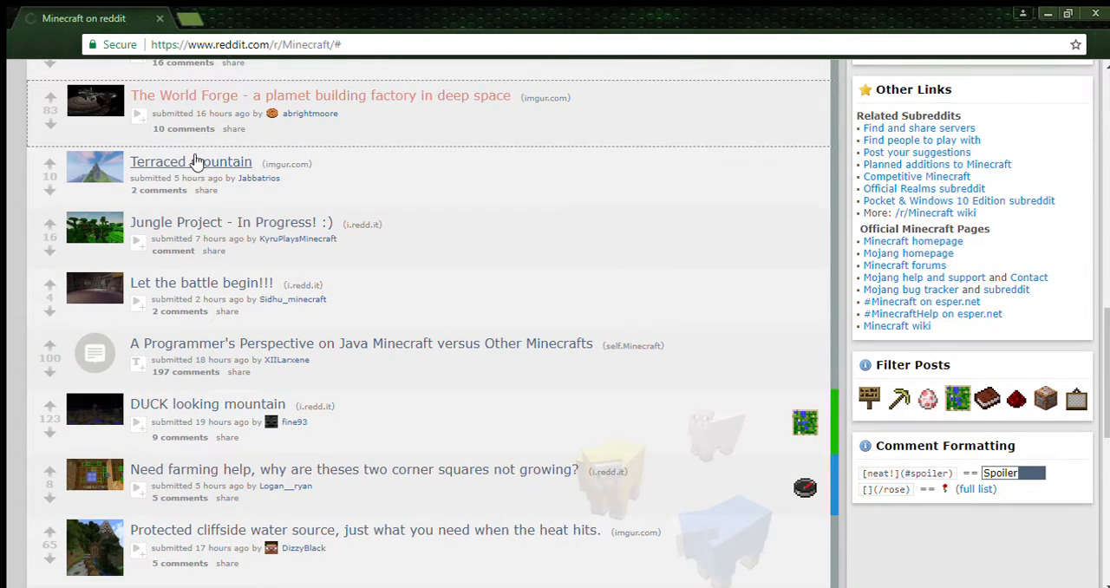
Open the 'Terraced mountain in Minecraft' post and scroll its Imgur page
{"action": "left_click", "coordinate": [190, 161]}
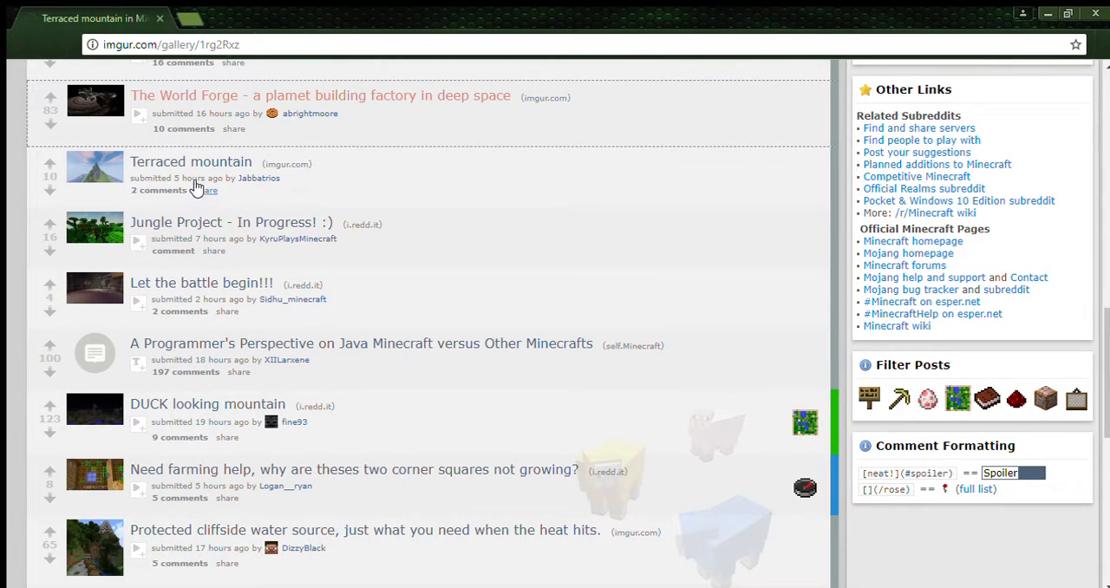
{"action": "left_click", "coordinate": [191, 162]}
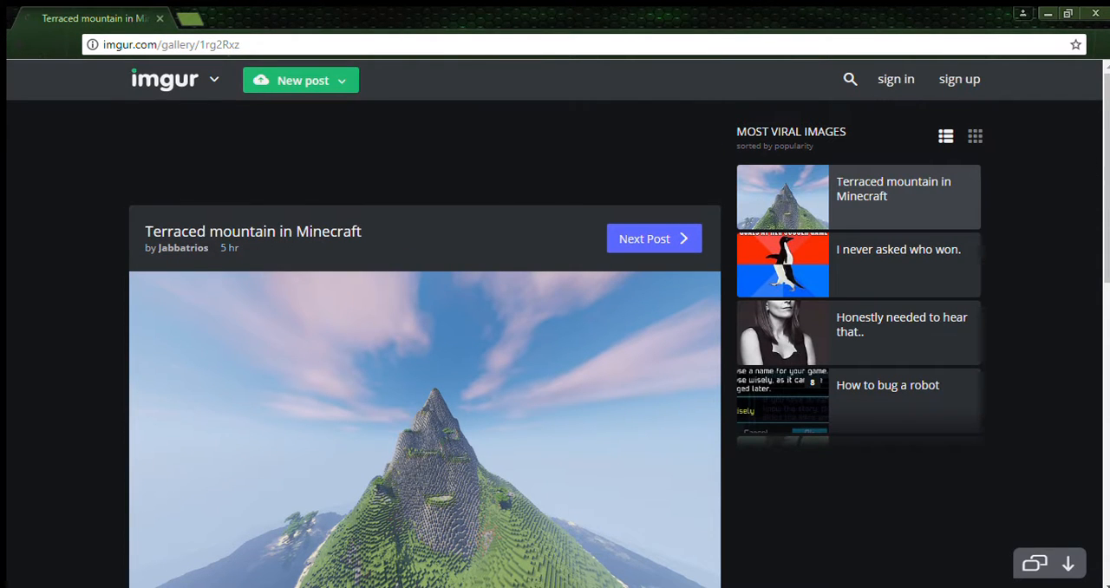
{"action": "scroll", "scroll_direction": "down", "scroll_amount": 3}
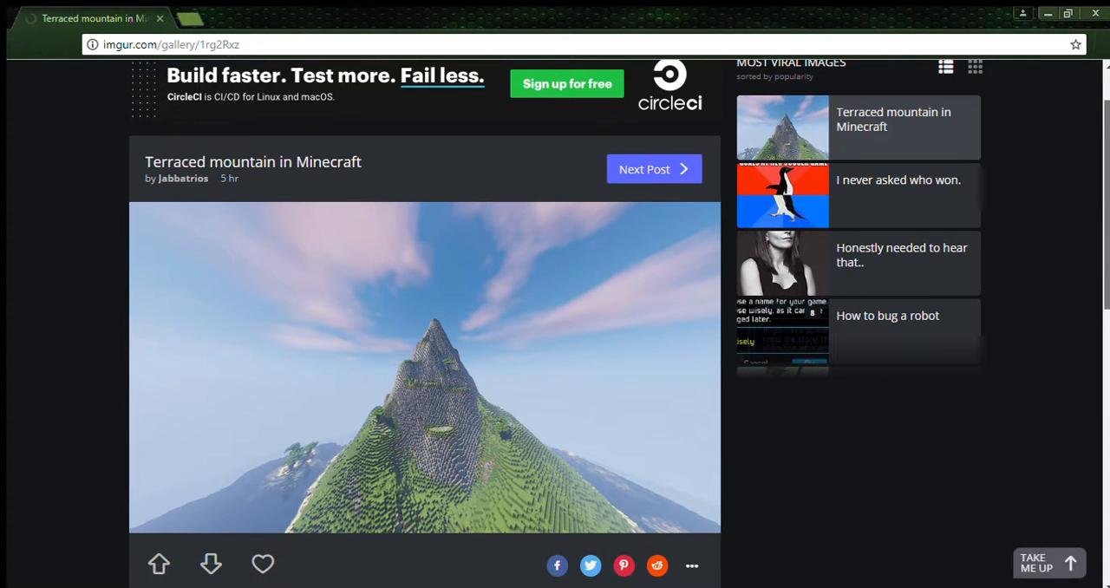
{"action": "mouse_move", "coordinate": [321, 363]}
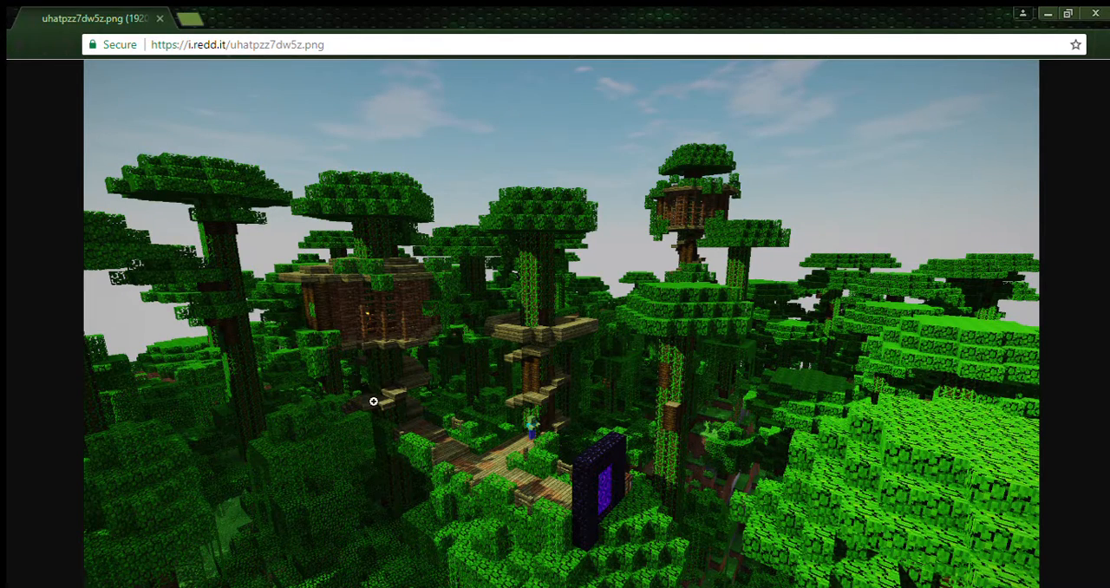
{"action": "mouse_move", "coordinate": [21, 54]}
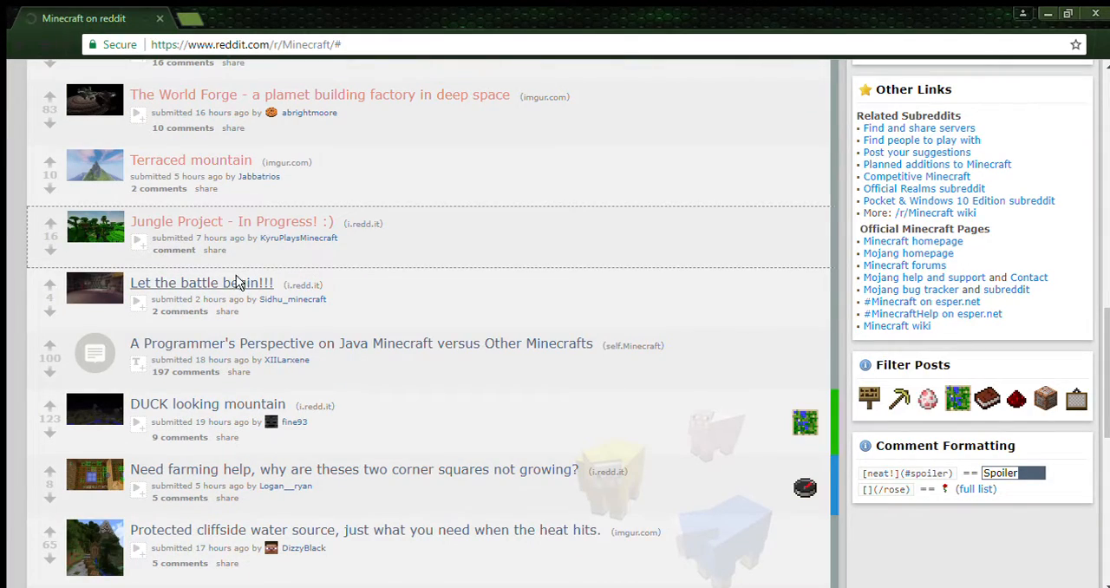
View 'Let the battle begin!!!' and the Programmer's Perspective on Java Minecraft post, then go back
{"action": "left_click", "coordinate": [201, 282]}
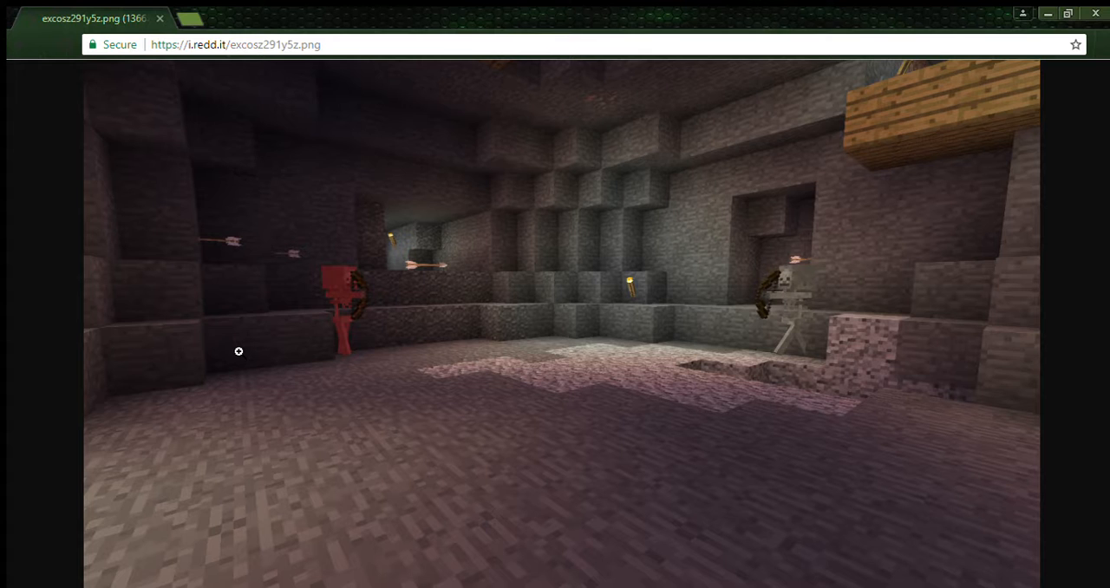
{"action": "mouse_move", "coordinate": [21, 53]}
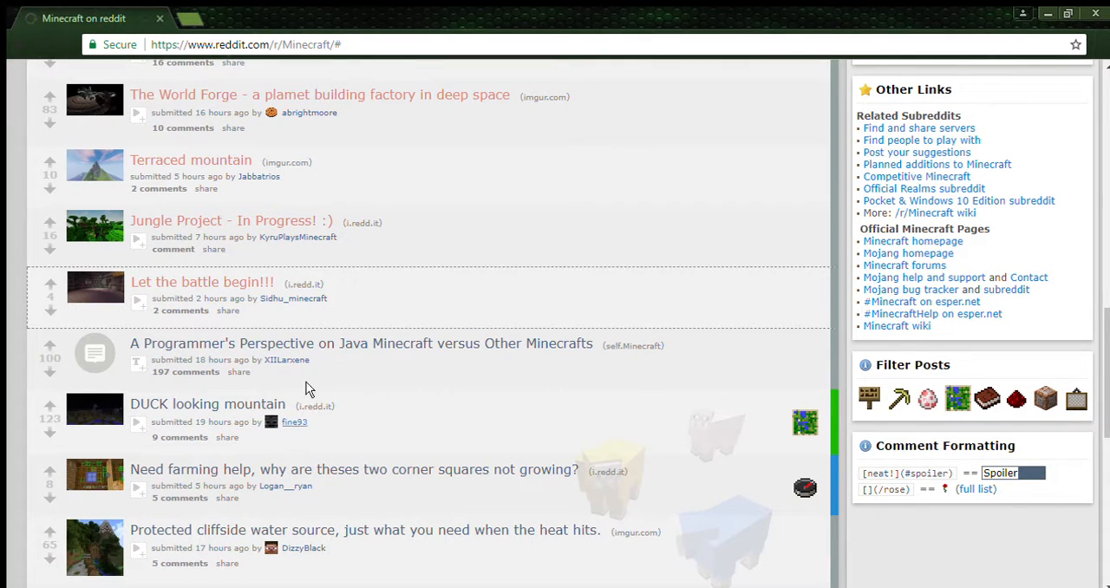
{"action": "mouse_move", "coordinate": [312, 342]}
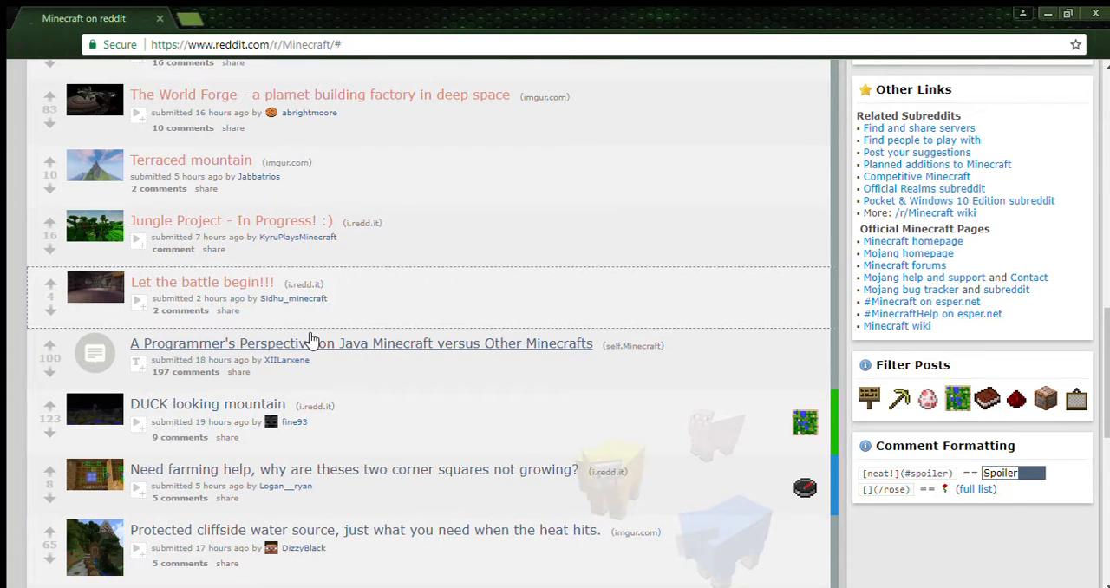
{"action": "left_click", "coordinate": [361, 343]}
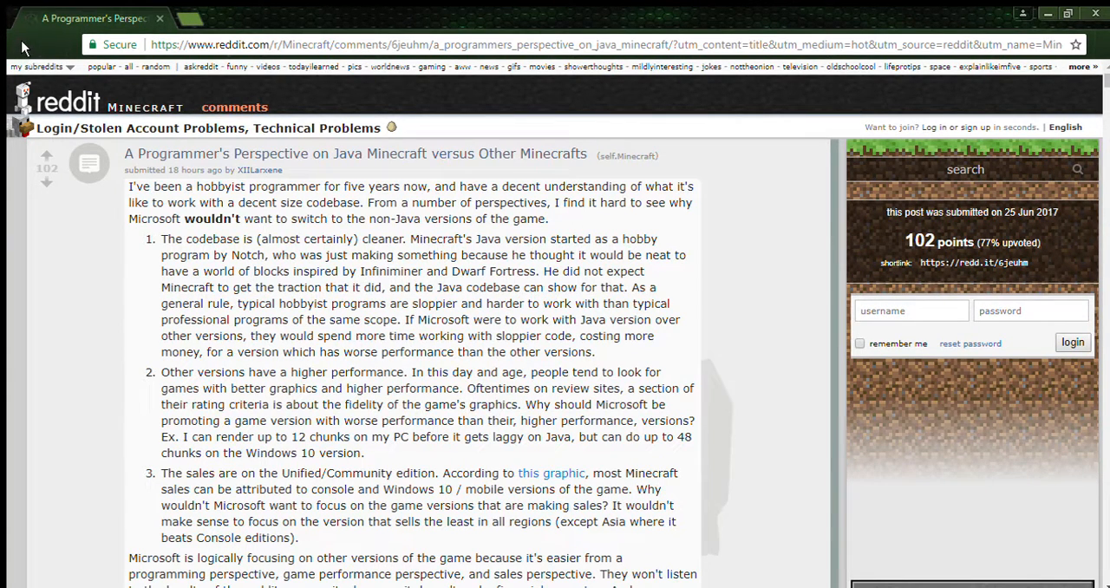
{"action": "left_click", "coordinate": [354, 154]}
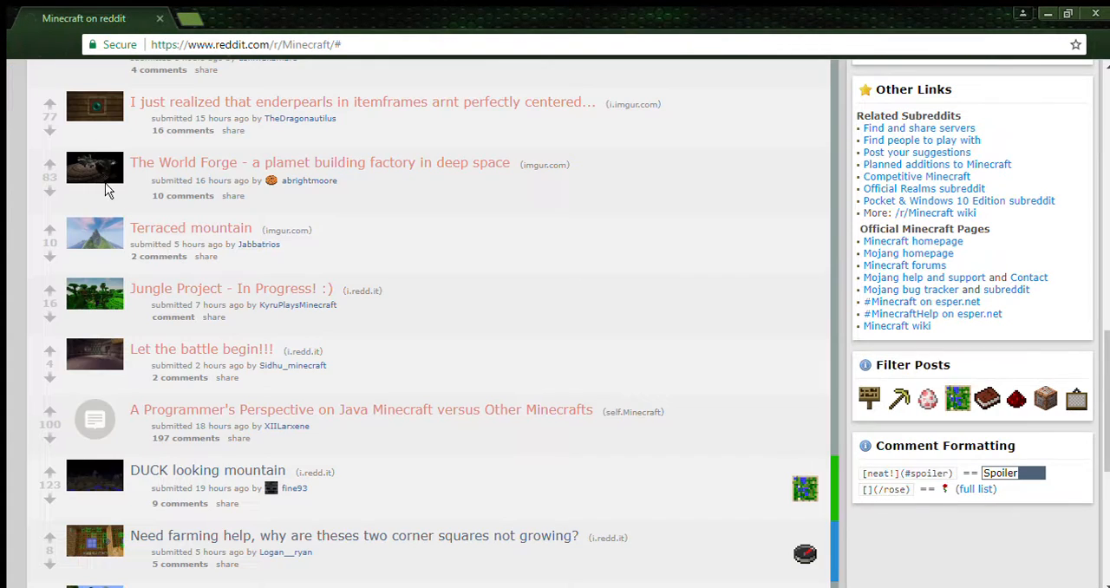
{"action": "scroll", "scroll_direction": "down", "scroll_amount": 3}
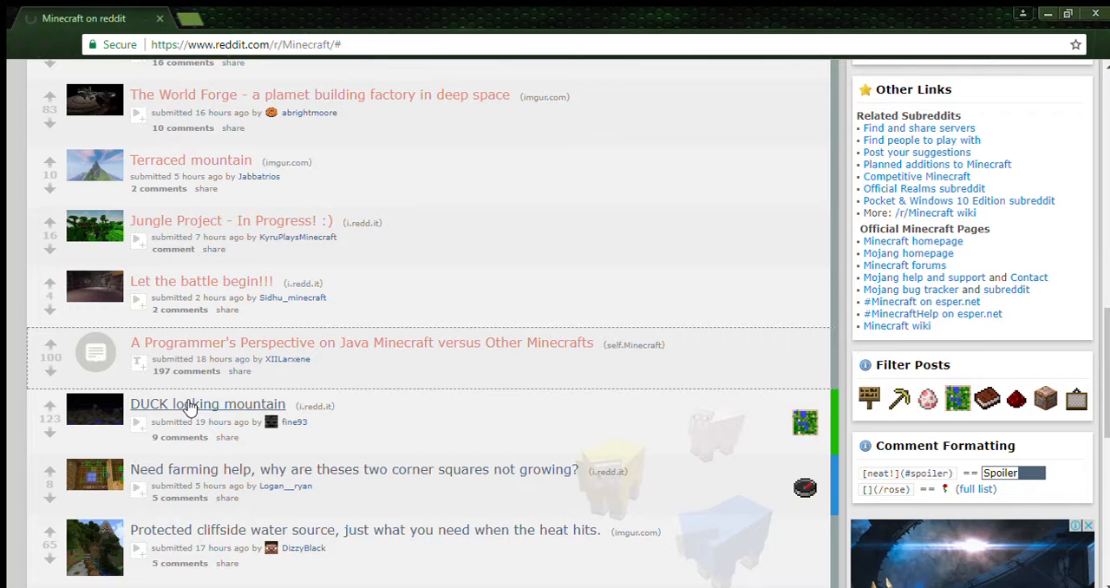
{"action": "left_click", "coordinate": [207, 404]}
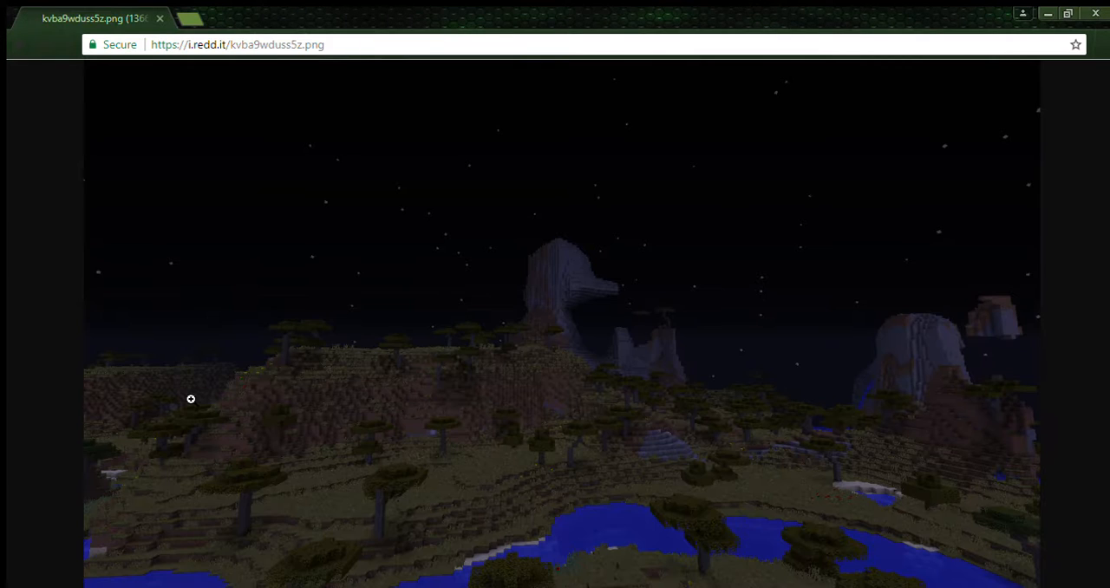
{"action": "mouse_move", "coordinate": [186, 227]}
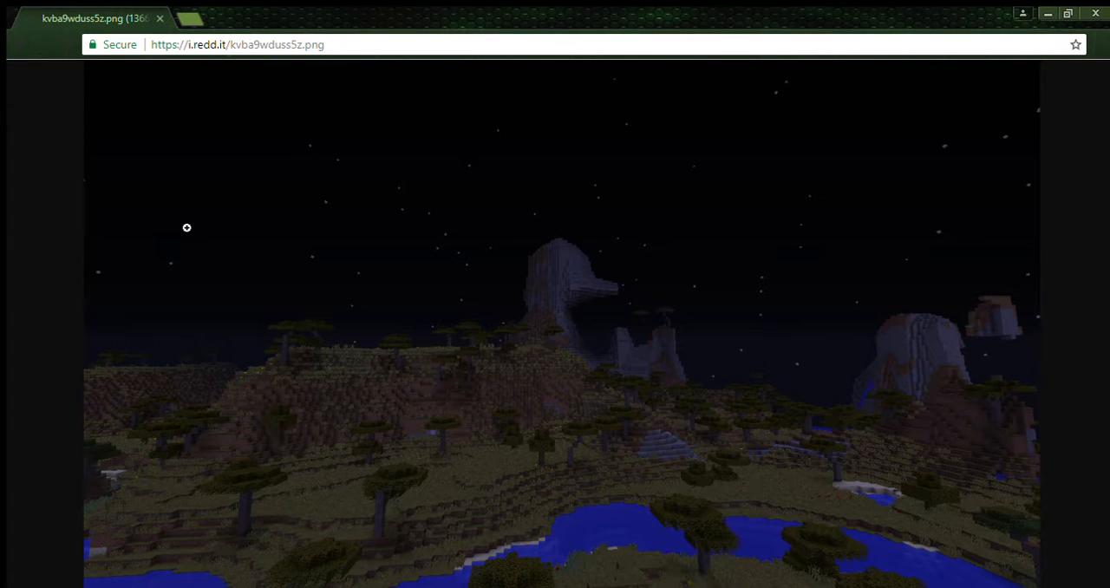
{"action": "mouse_move", "coordinate": [336, 82]}
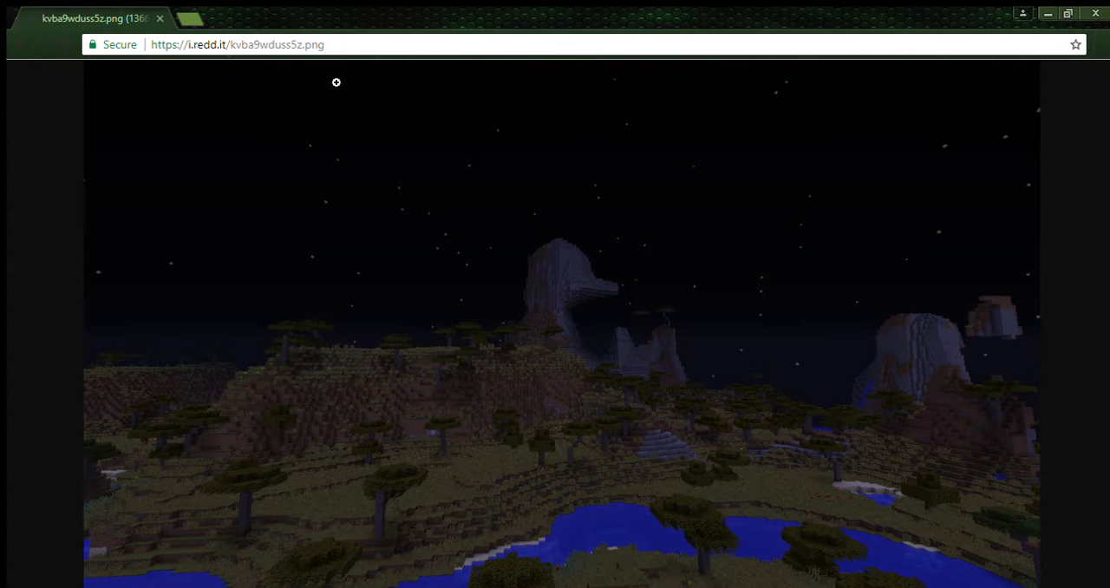
{"action": "mouse_move", "coordinate": [22, 56]}
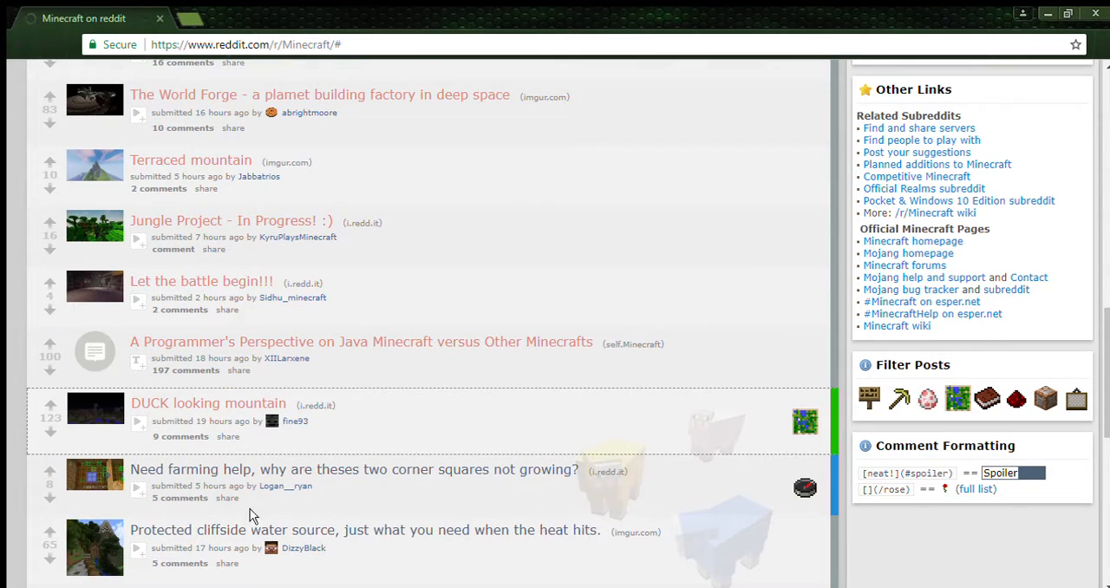
{"action": "left_click", "coordinate": [353, 468]}
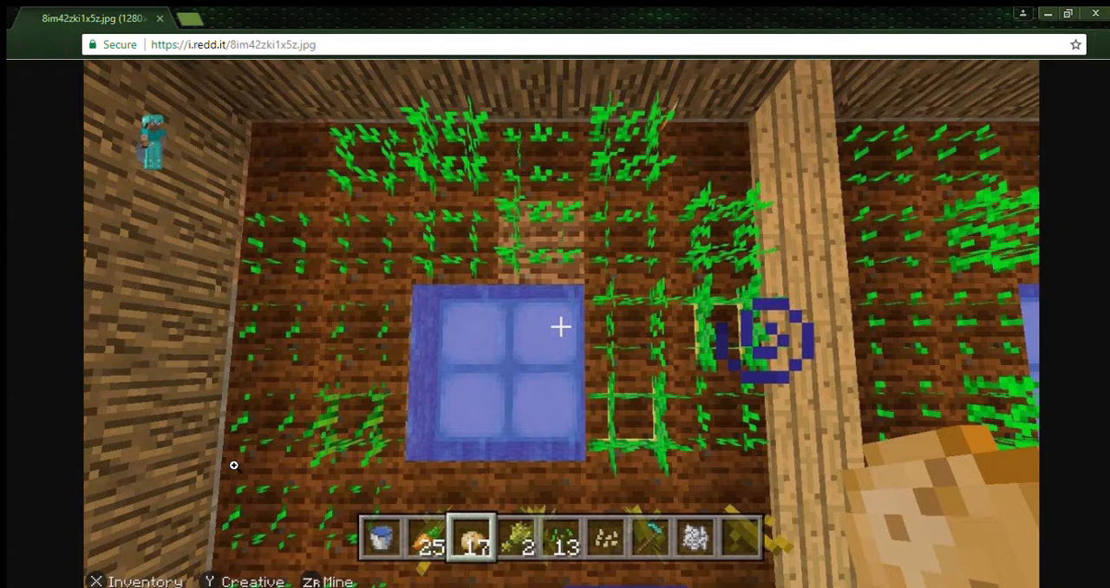
{"action": "mouse_move", "coordinate": [165, 314]}
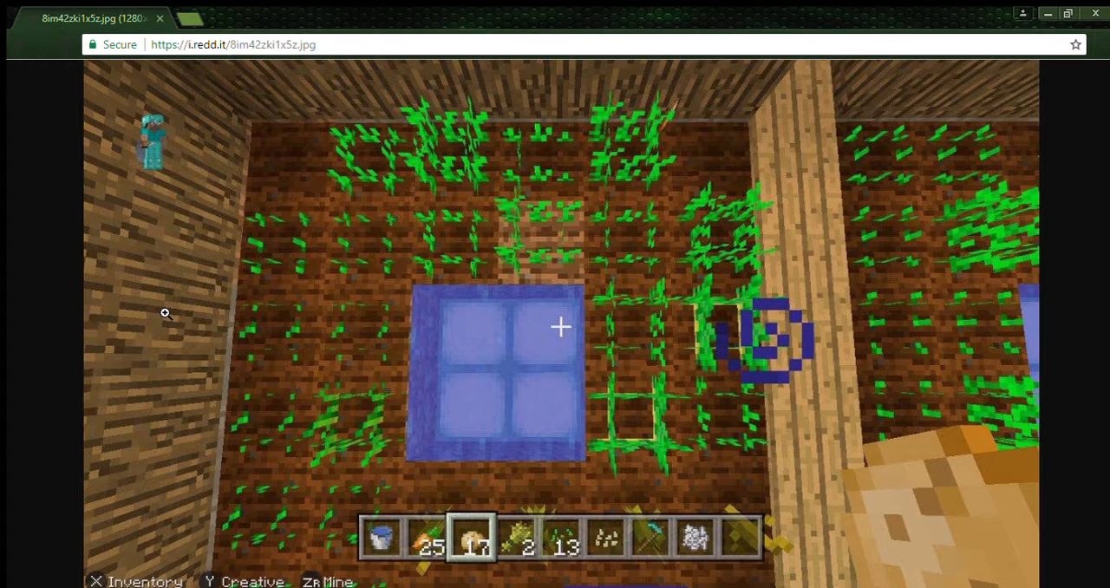
{"action": "mouse_move", "coordinate": [11, 85]}
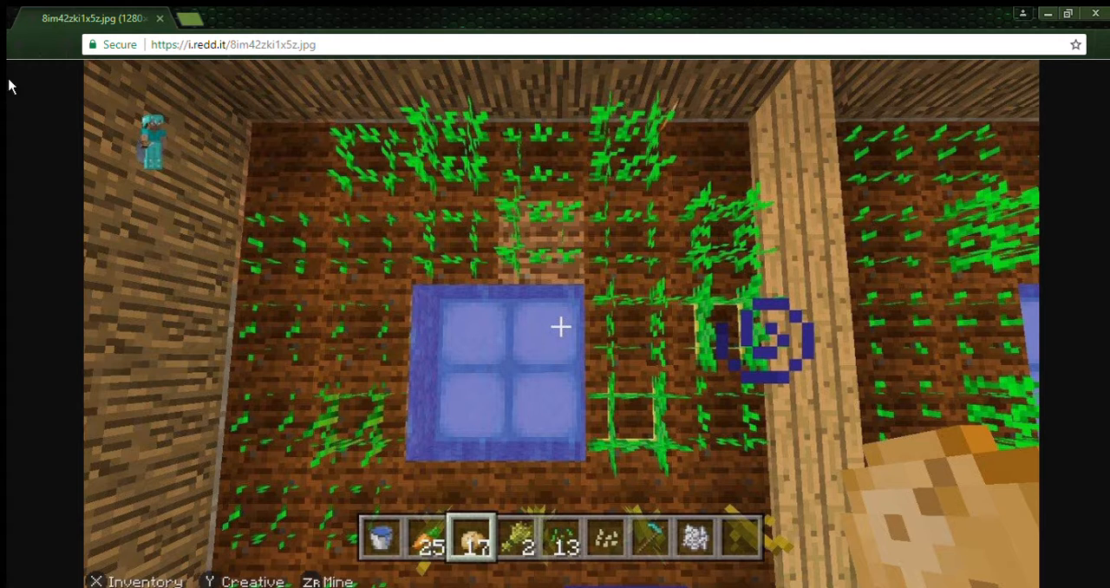
{"action": "mouse_move", "coordinate": [22, 52]}
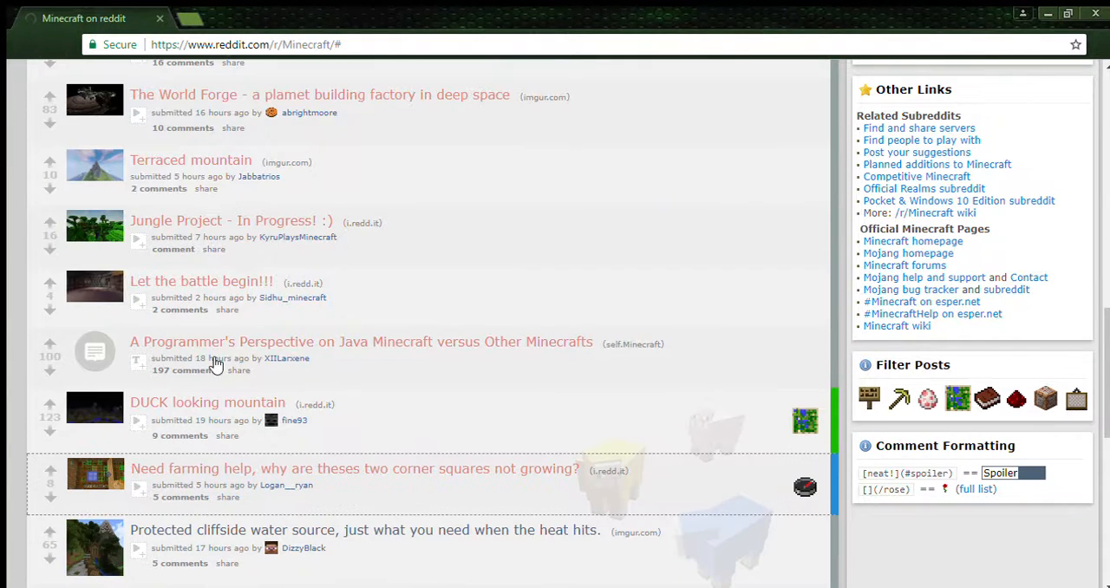
{"action": "mouse_move", "coordinate": [376, 468]}
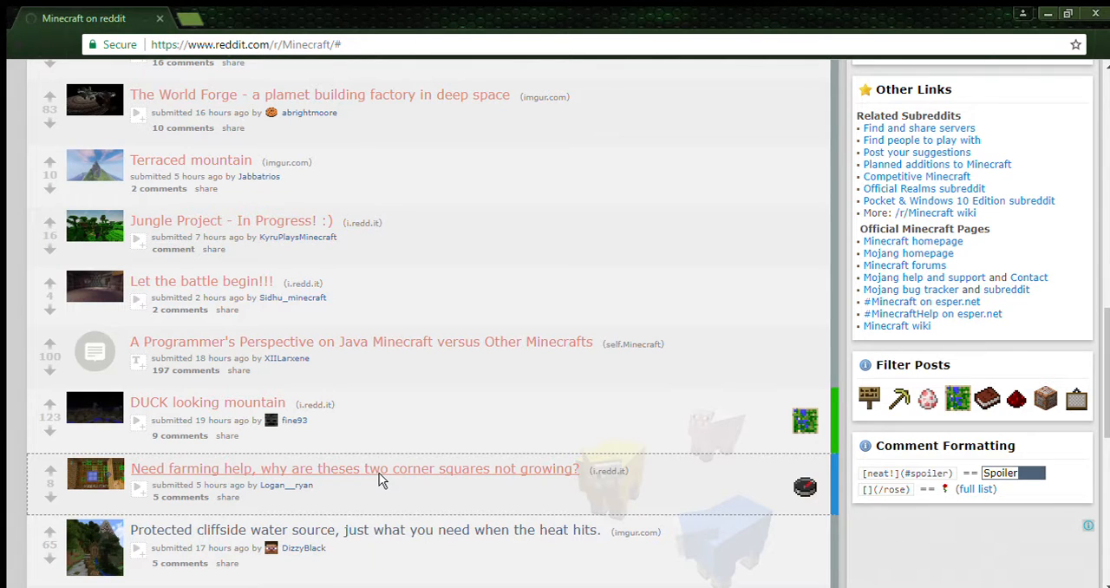
{"action": "left_click", "coordinate": [353, 468]}
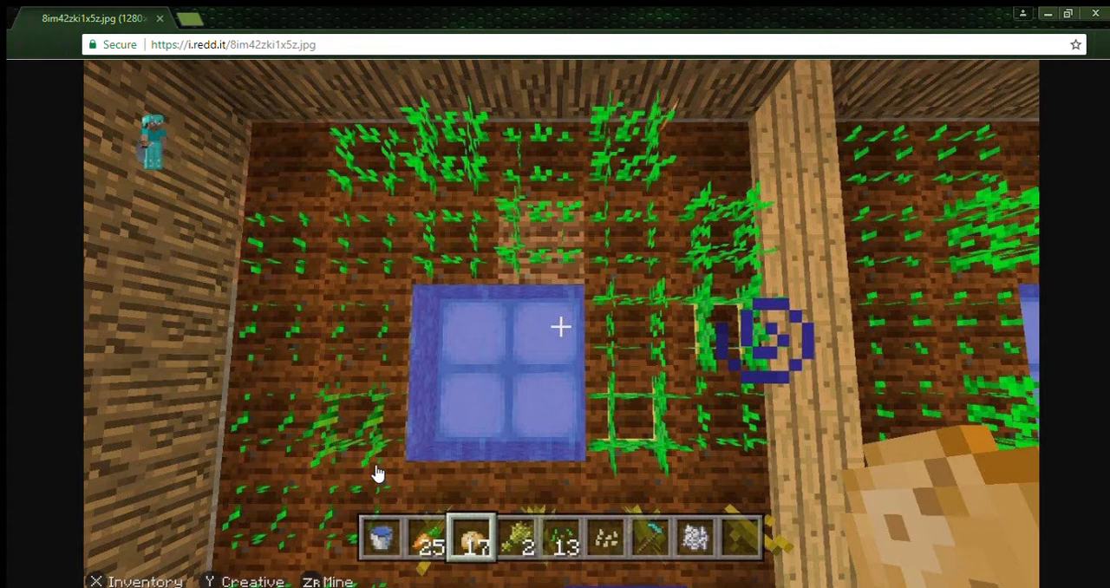
{"action": "mouse_move", "coordinate": [250, 459]}
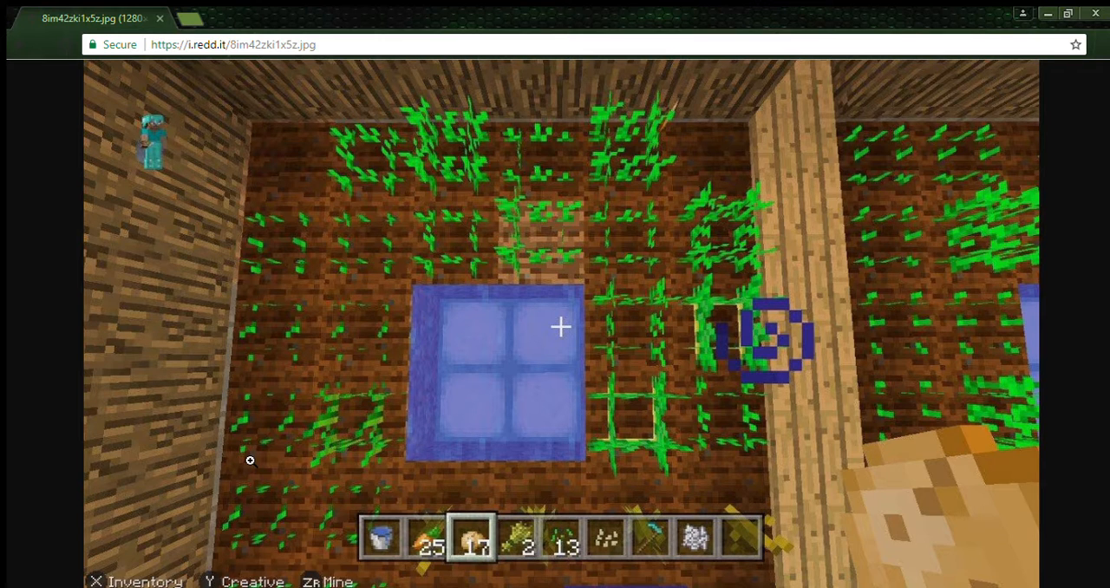
{"action": "mouse_move", "coordinate": [120, 392]}
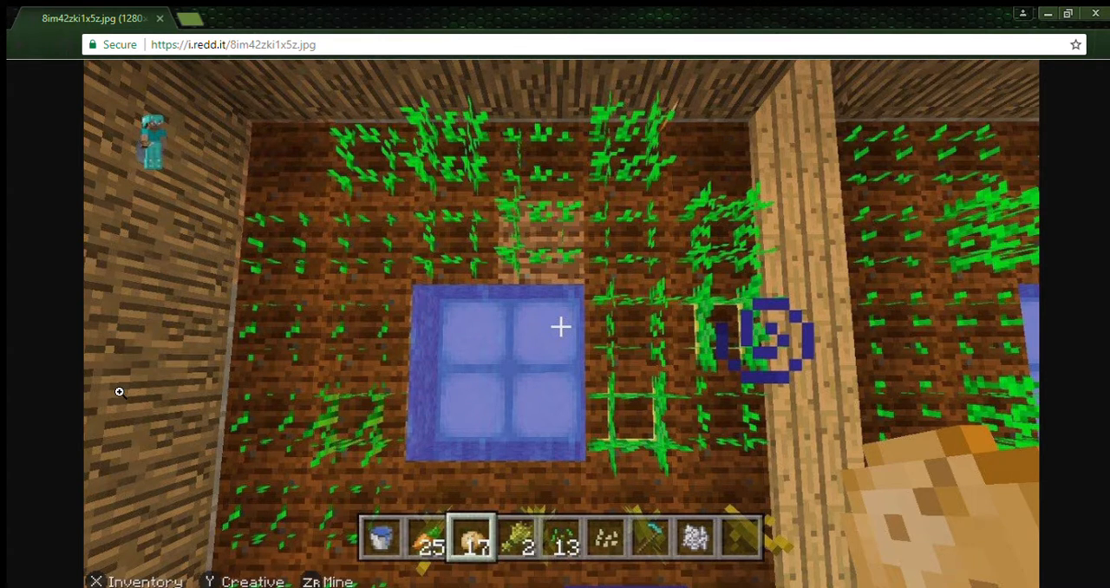
{"action": "mouse_move", "coordinate": [30, 35]}
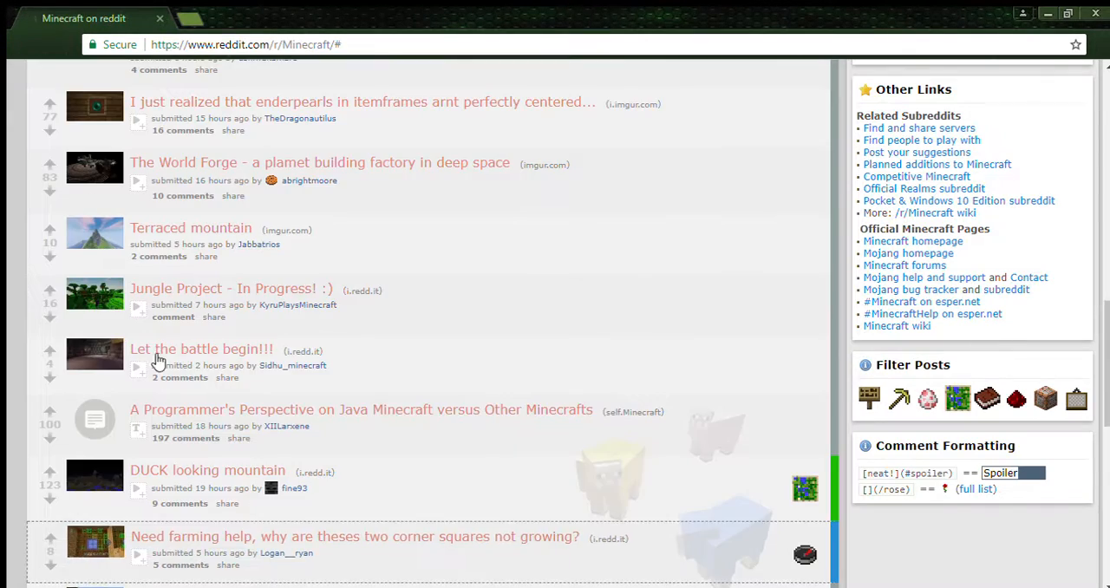
Open and scroll through the protected cliffside water source album on Imgur
{"action": "scroll", "scroll_direction": "down", "scroll_amount": 3}
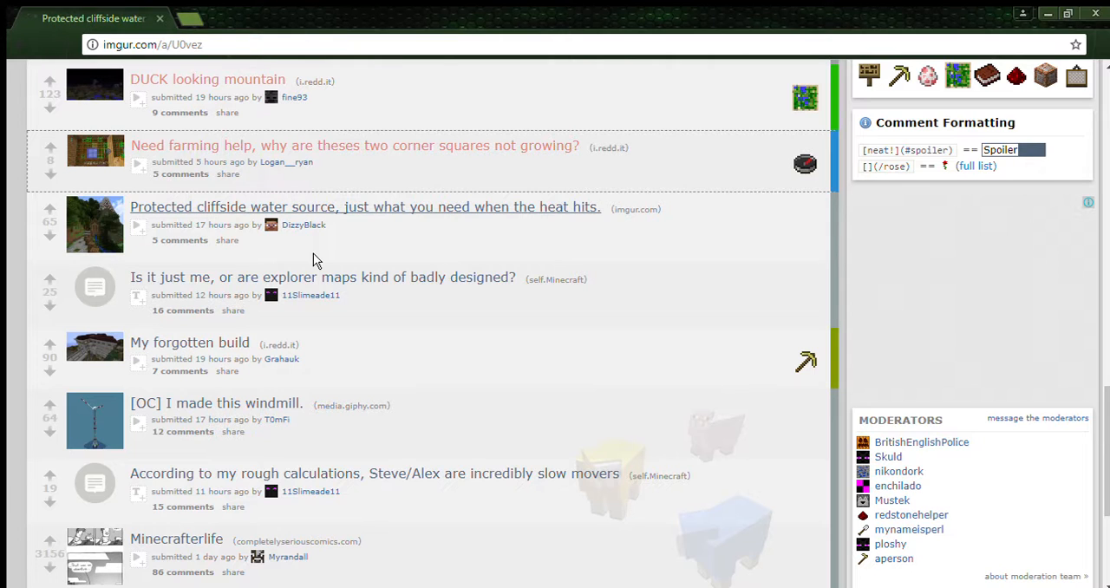
{"action": "left_click", "coordinate": [365, 207]}
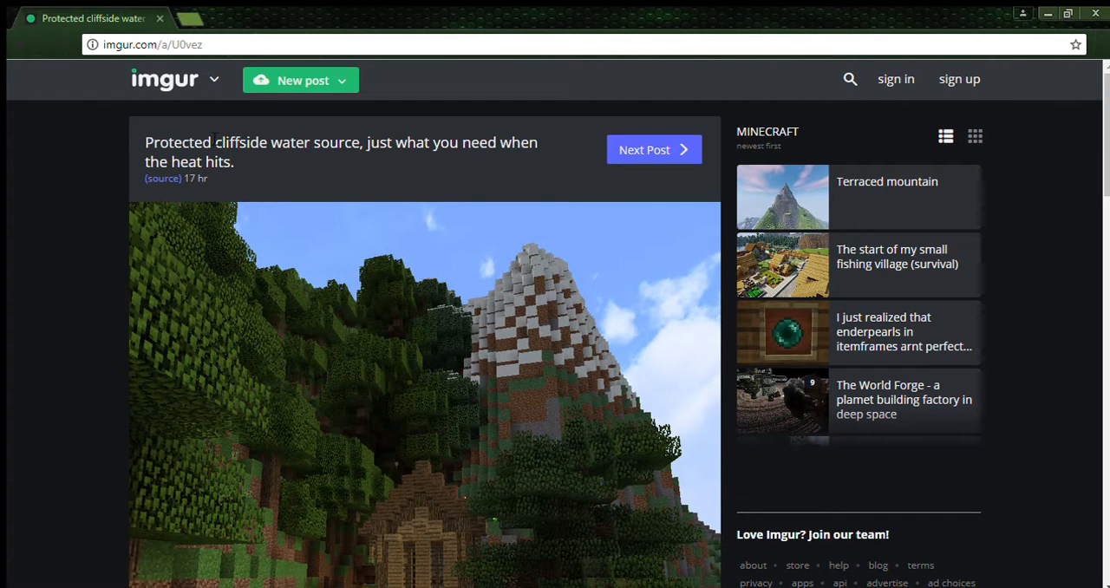
{"action": "scroll", "scroll_direction": "down", "scroll_amount": 3}
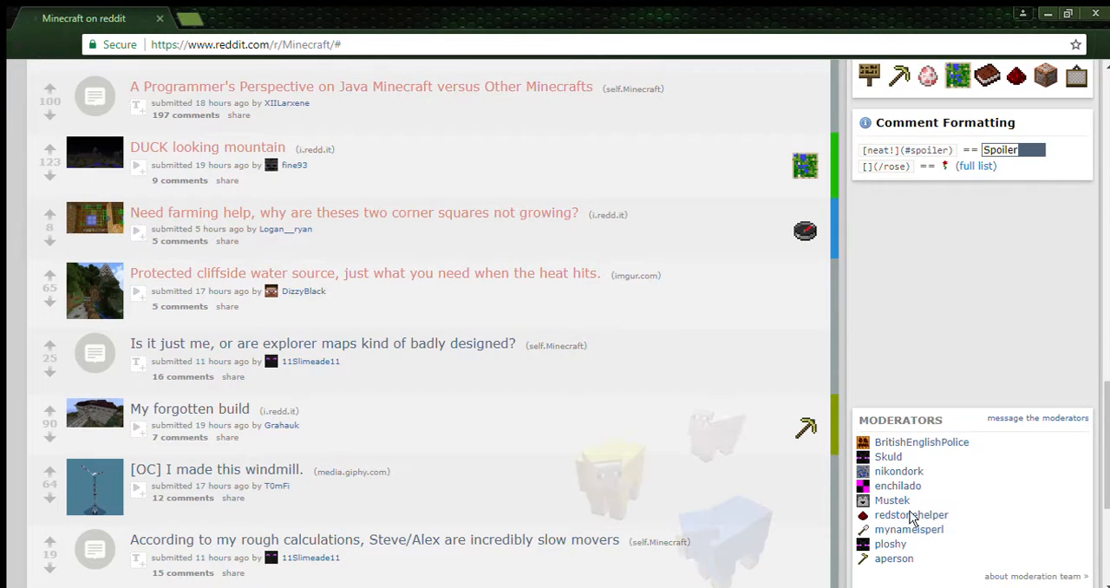
{"action": "scroll", "scroll_direction": "down", "scroll_amount": 3}
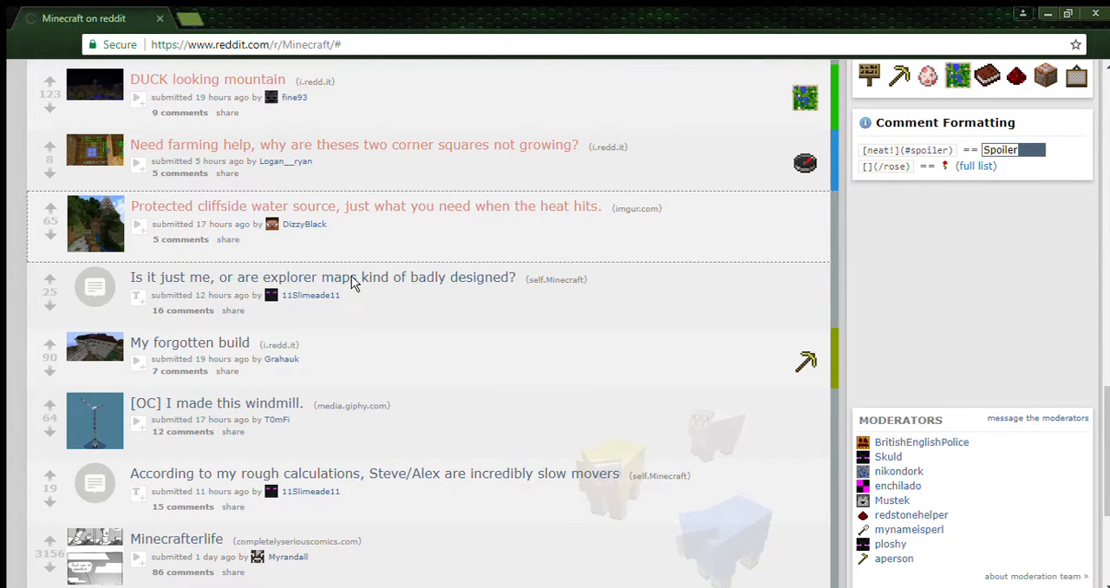
{"action": "mouse_move", "coordinate": [411, 427]}
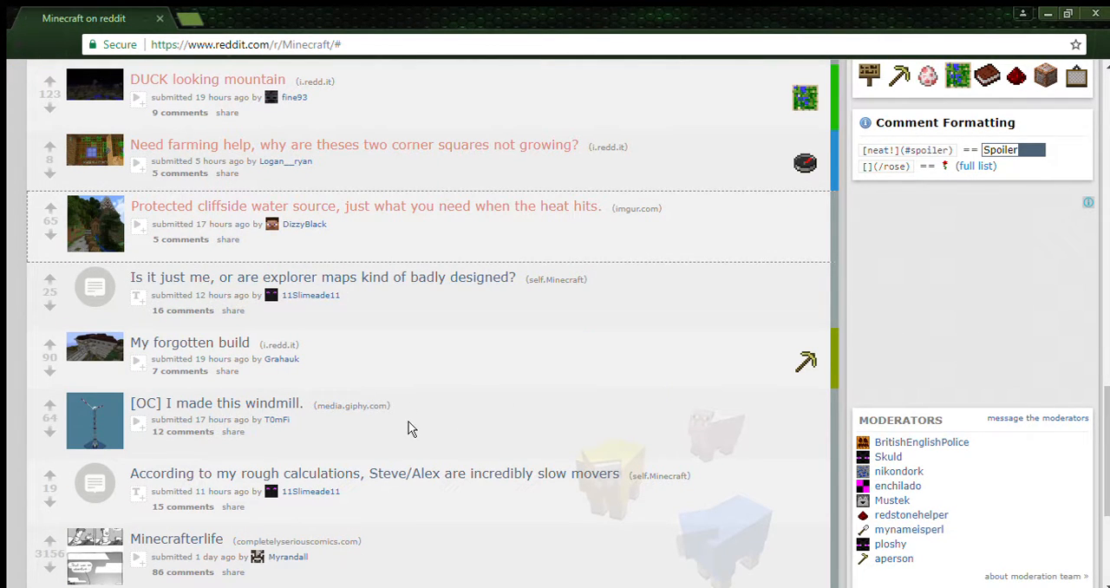
Open the explorer maps, 'My forgotten build' and windmill posts one by one
{"action": "left_click", "coordinate": [322, 277]}
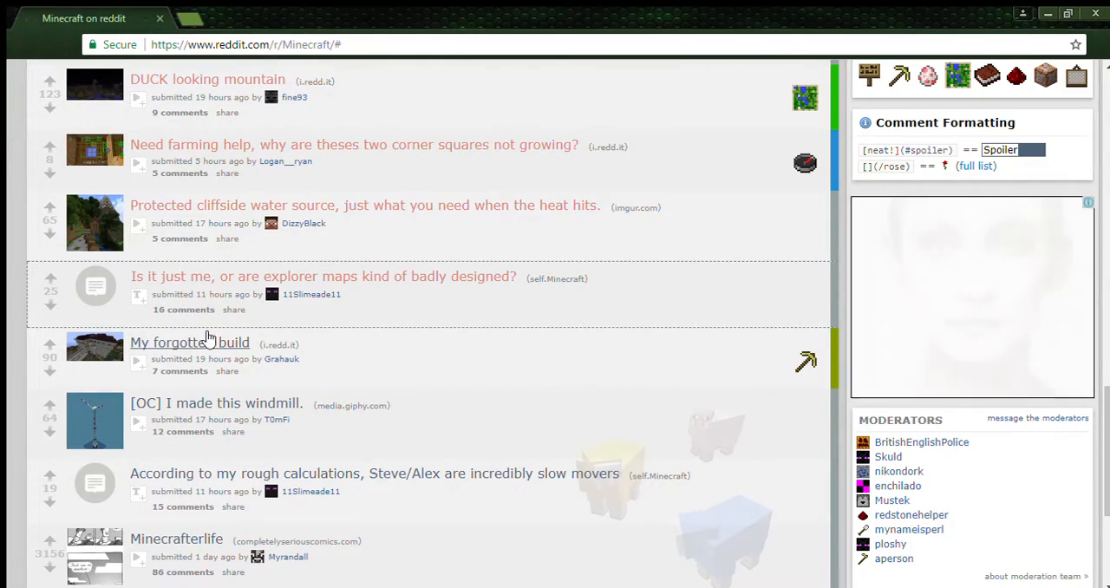
{"action": "left_click", "coordinate": [189, 342]}
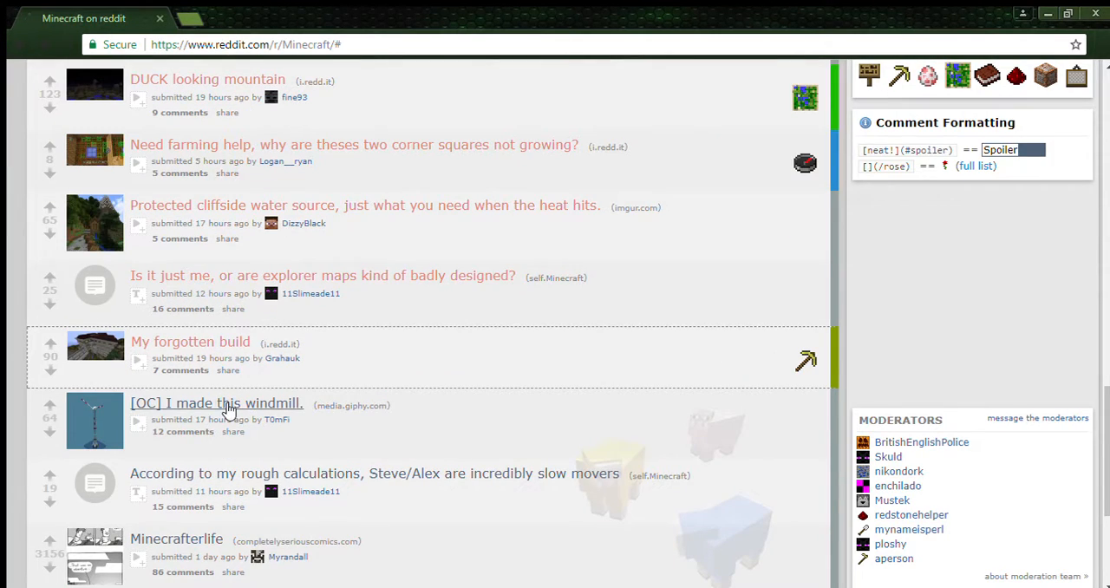
{"action": "left_click", "coordinate": [216, 404]}
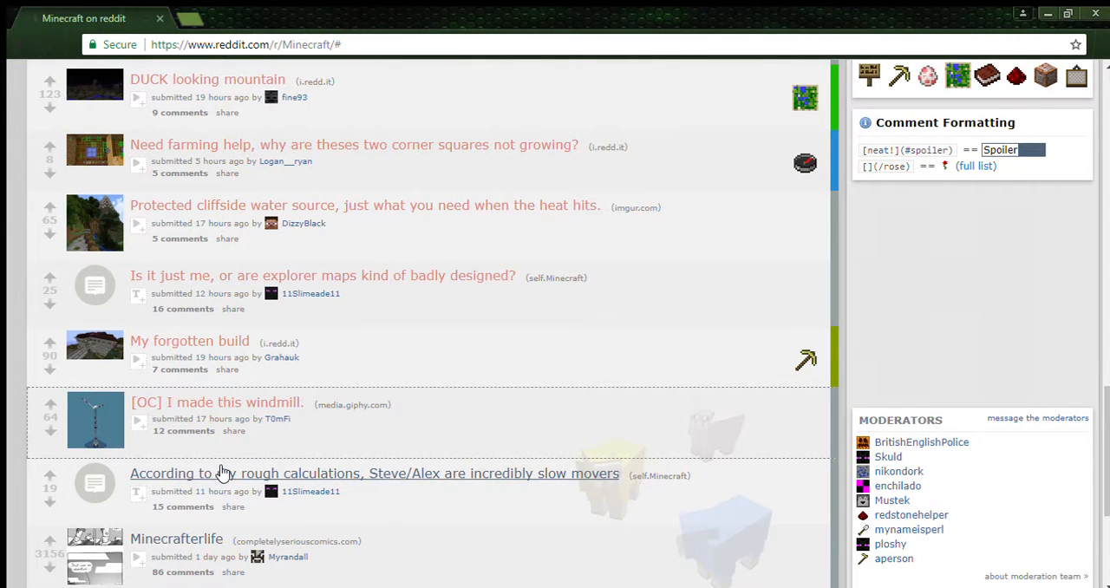
{"action": "scroll", "scroll_direction": "down", "scroll_amount": 3}
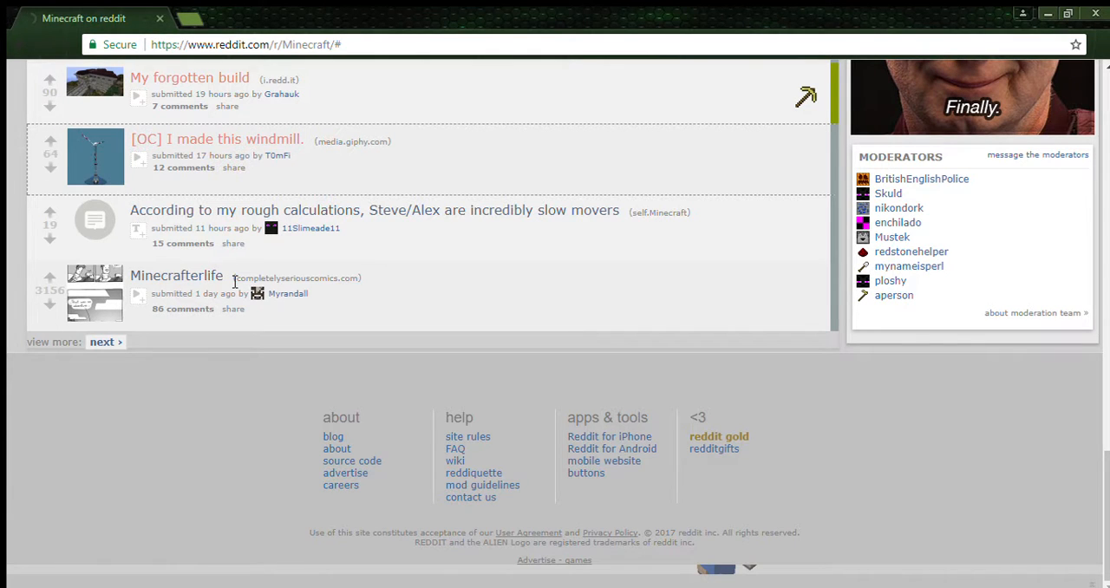
Open the 'Minecrafterlife' post to view the full-size comic on completelyseriouscomics.com
{"action": "left_click", "coordinate": [176, 275]}
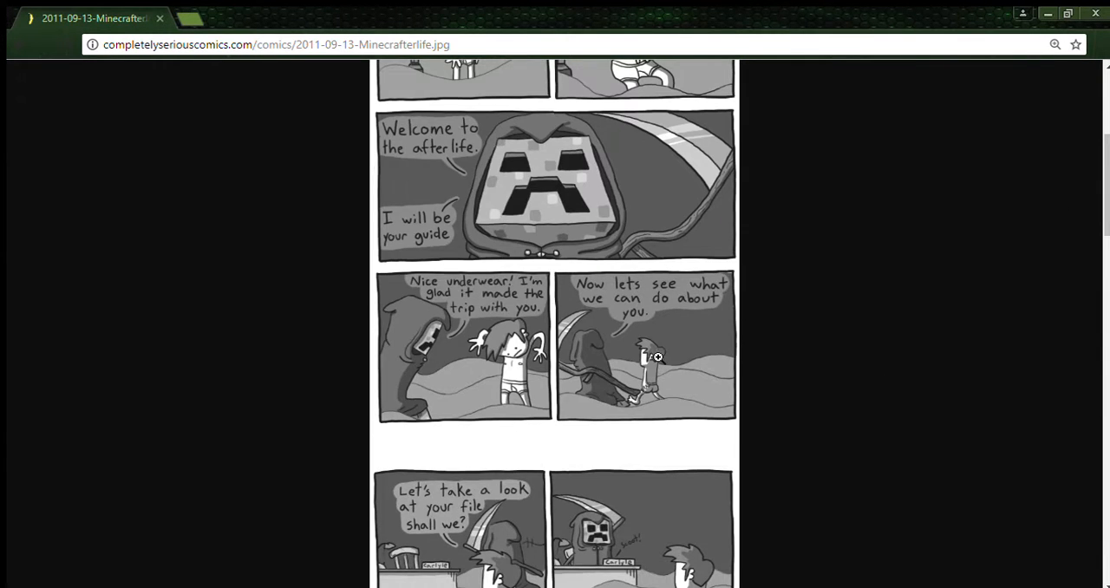
Scroll through the Minecrafterlife comic to the sunset panel and the 100th-comic thank-you note
{"action": "scroll", "scroll_direction": "up", "scroll_amount": 3}
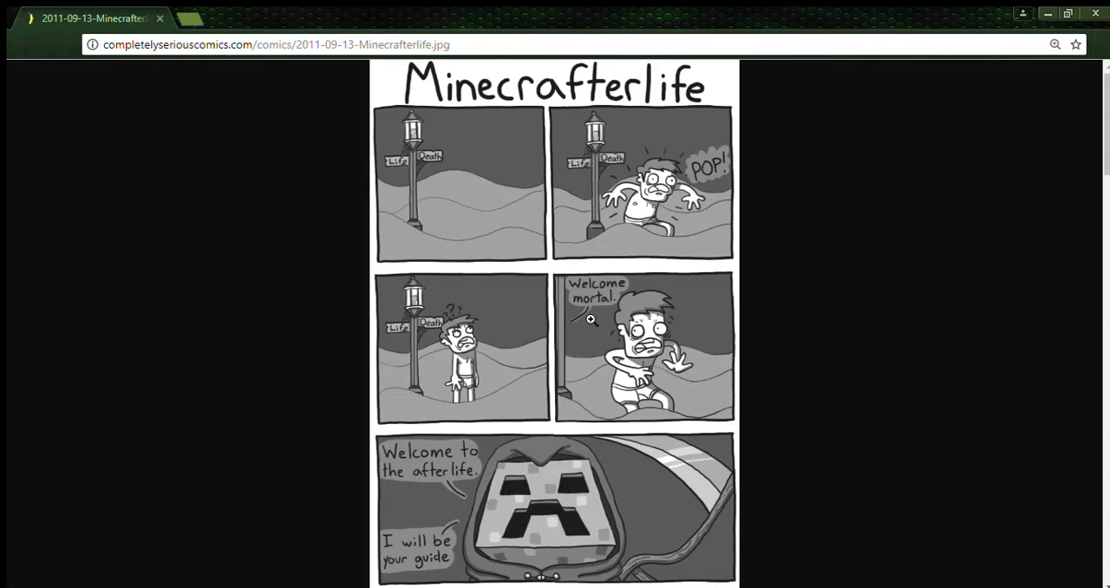
{"action": "mouse_move", "coordinate": [546, 188]}
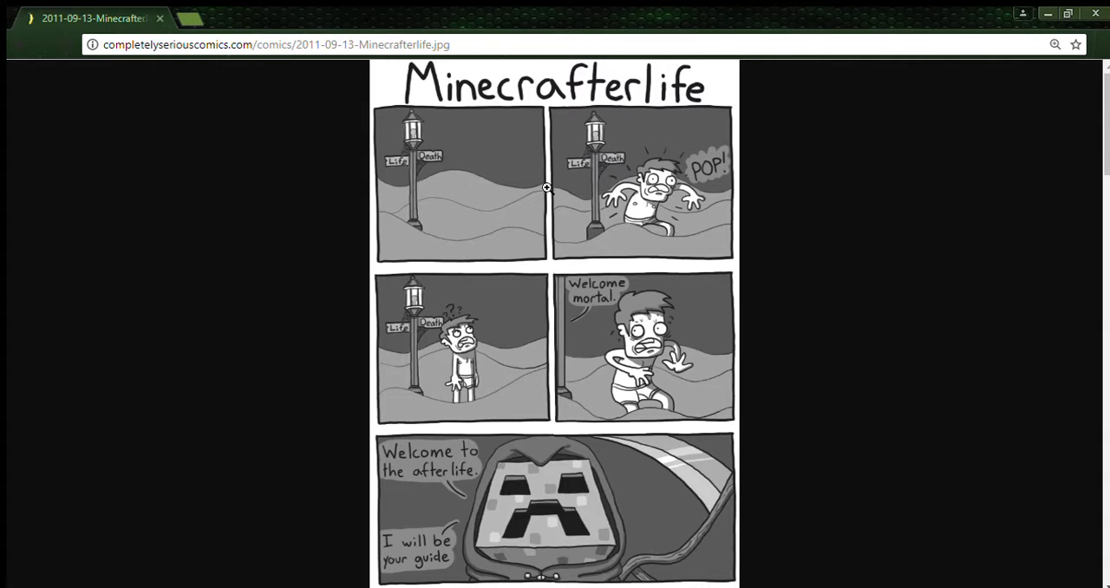
{"action": "mouse_move", "coordinate": [466, 372]}
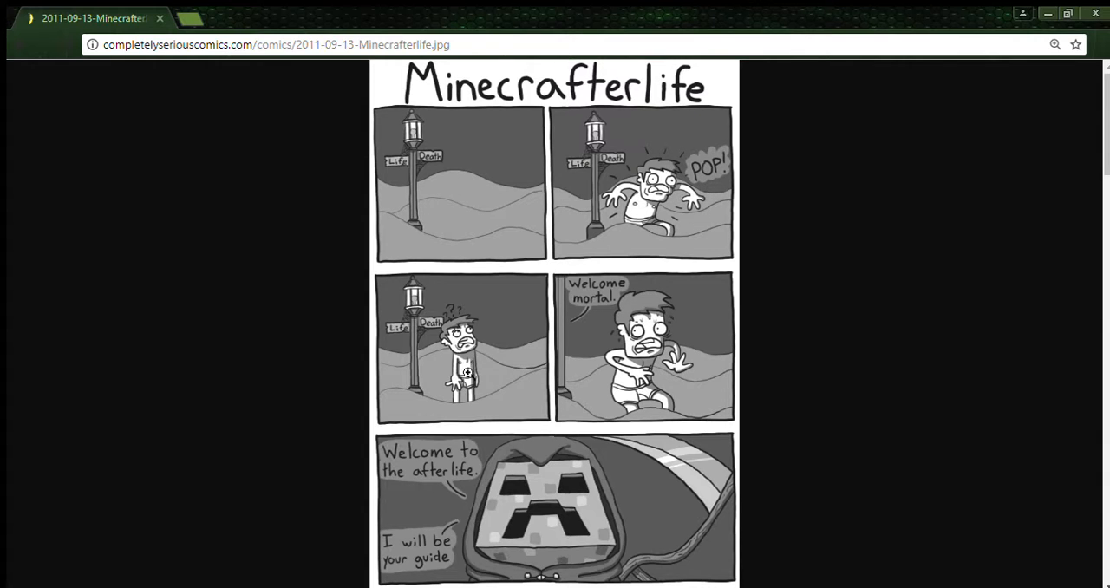
{"action": "scroll", "scroll_direction": "down", "scroll_amount": 3}
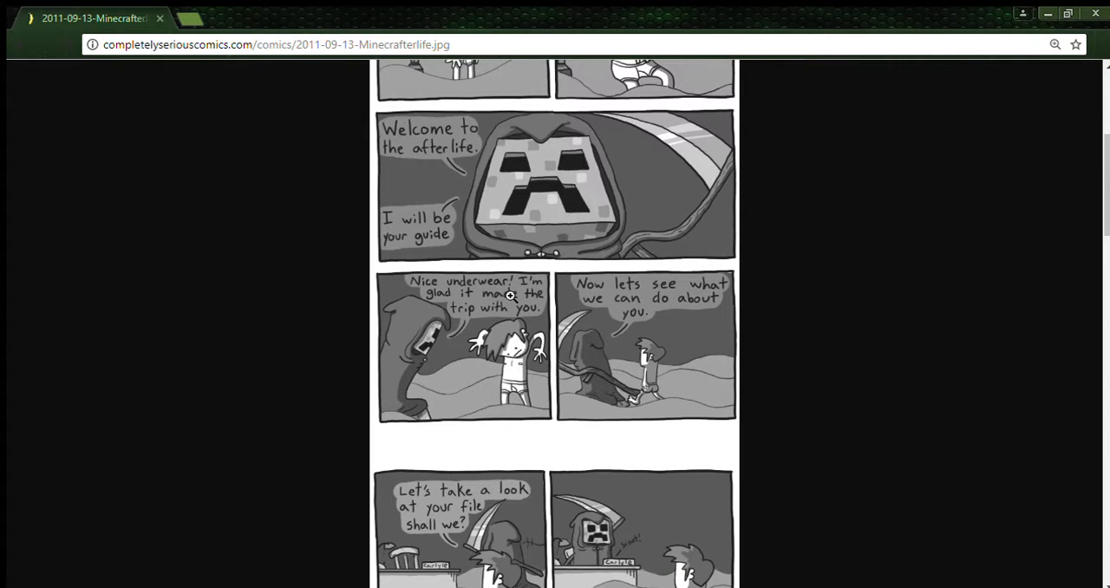
{"action": "mouse_move", "coordinate": [711, 289]}
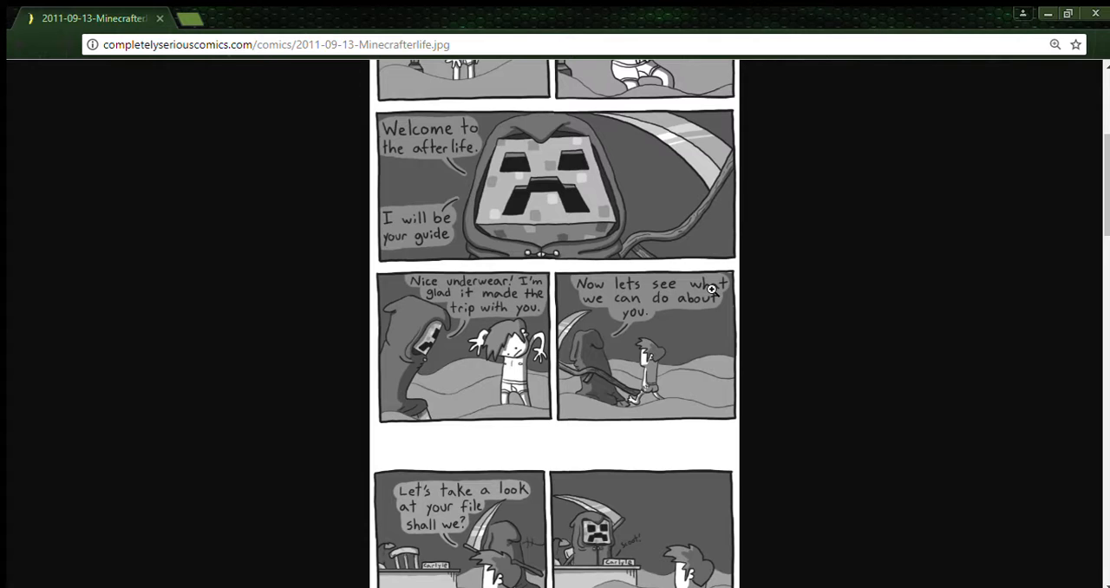
{"action": "mouse_move", "coordinate": [574, 407]}
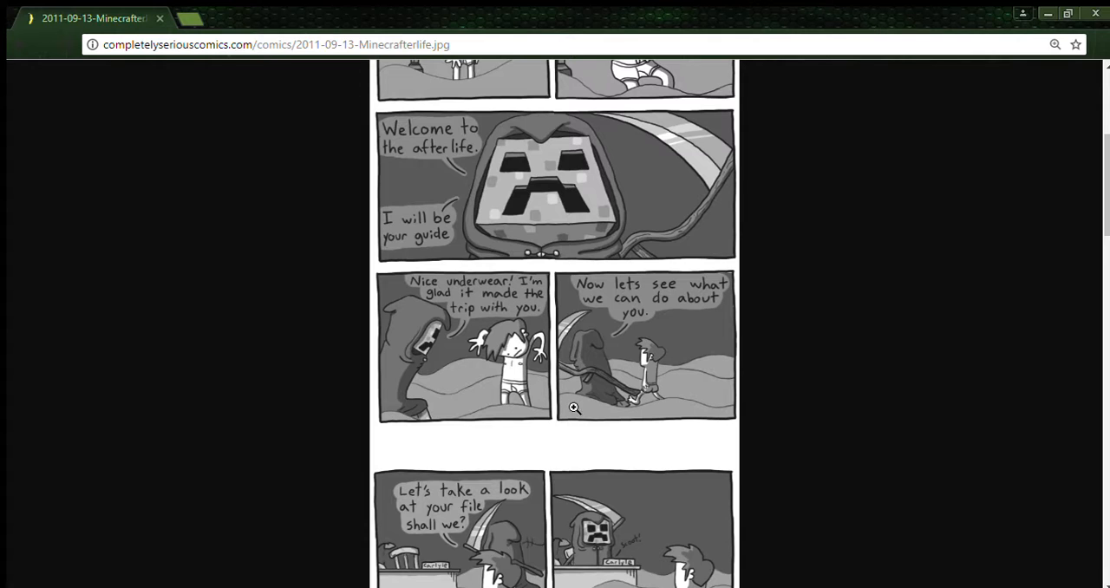
{"action": "scroll", "scroll_direction": "down", "scroll_amount": 3}
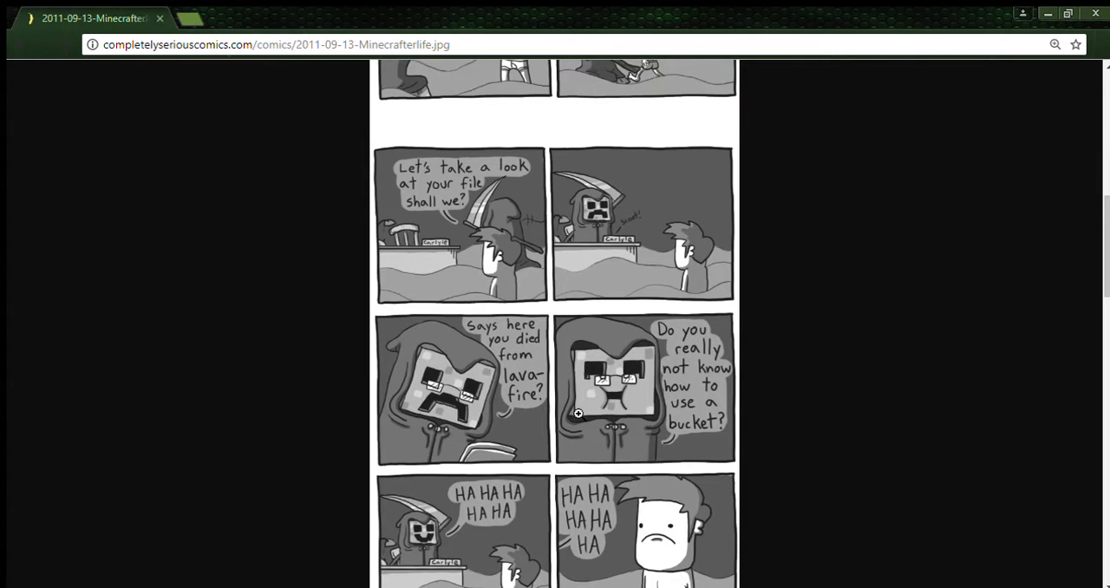
{"action": "mouse_move", "coordinate": [593, 414]}
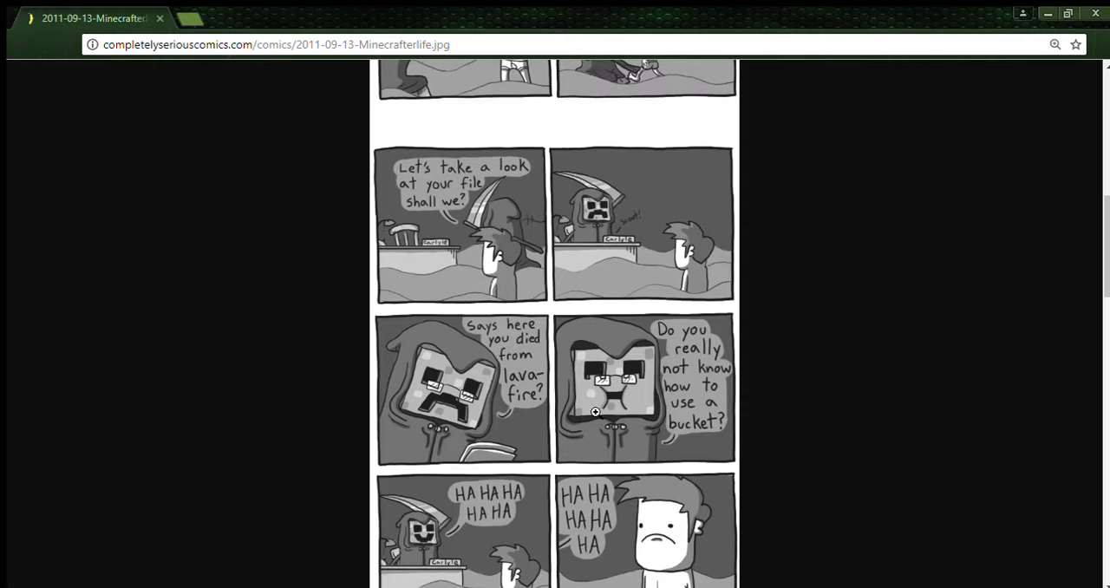
{"action": "mouse_move", "coordinate": [444, 461]}
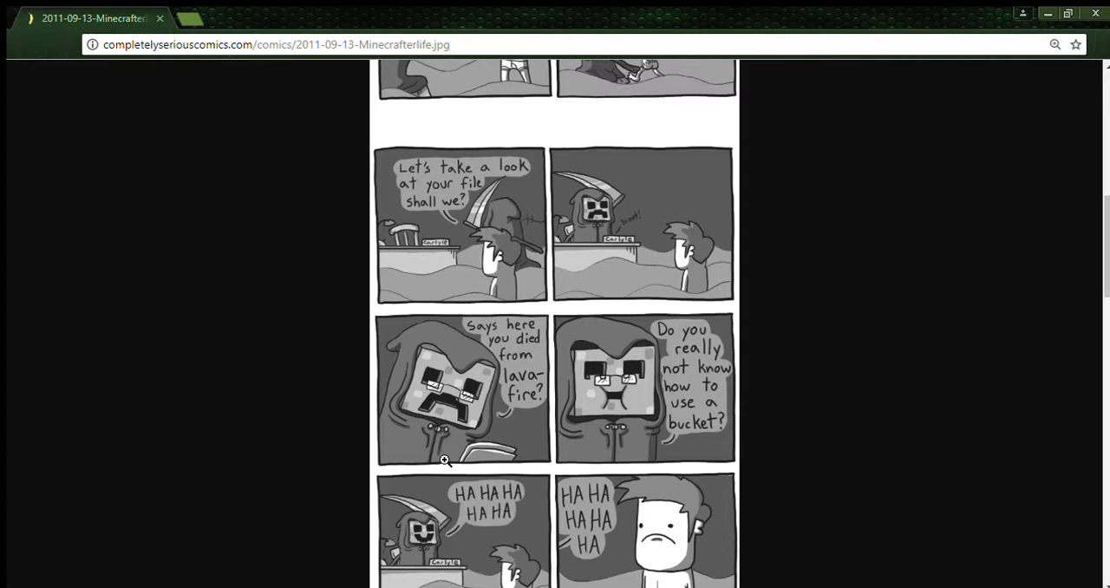
{"action": "mouse_move", "coordinate": [556, 502]}
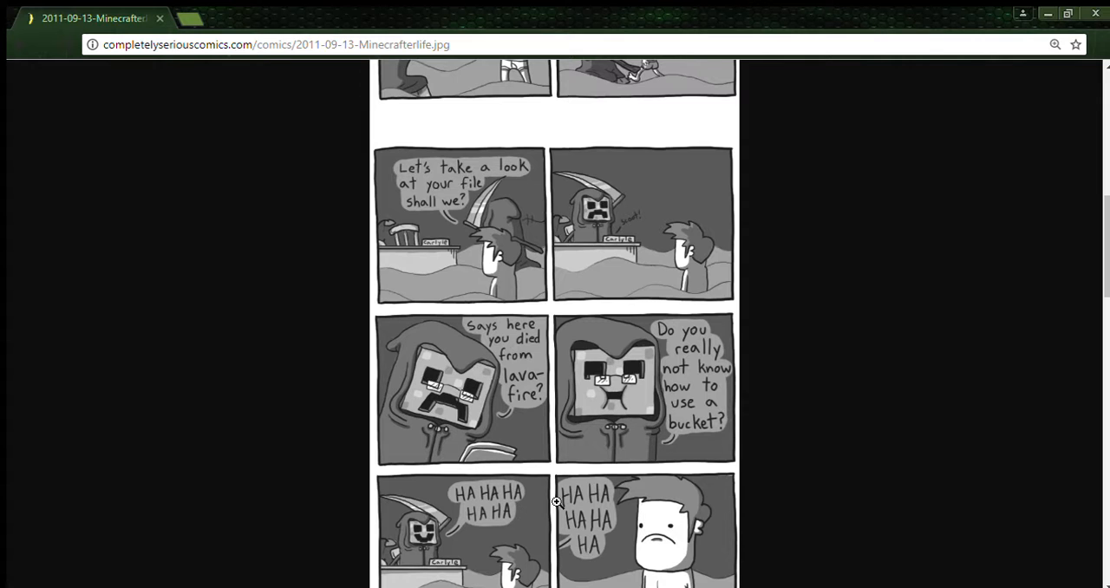
{"action": "scroll", "scroll_direction": "down", "scroll_amount": 3}
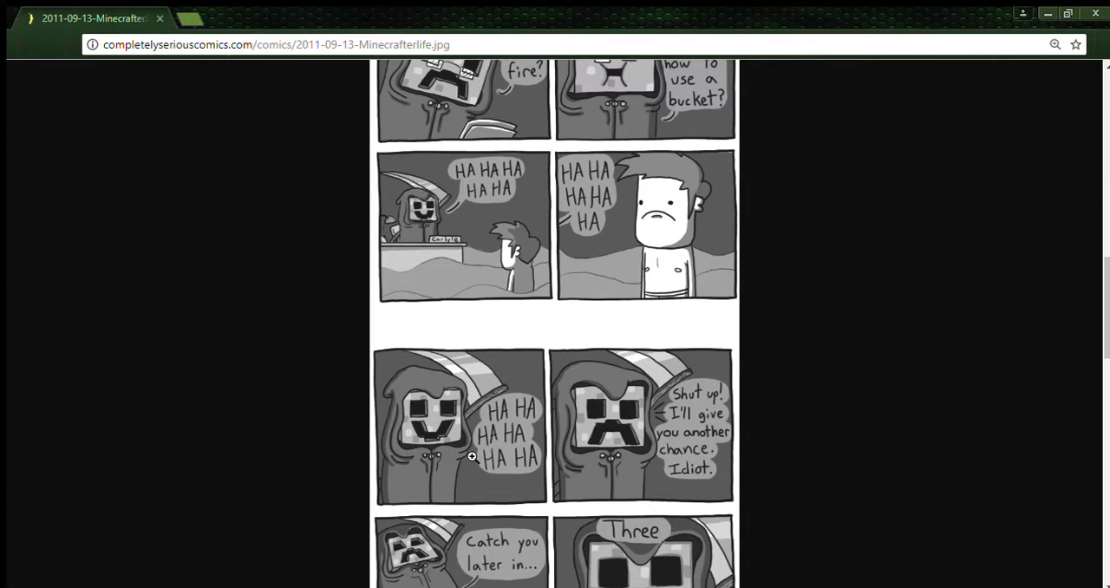
{"action": "mouse_move", "coordinate": [592, 578]}
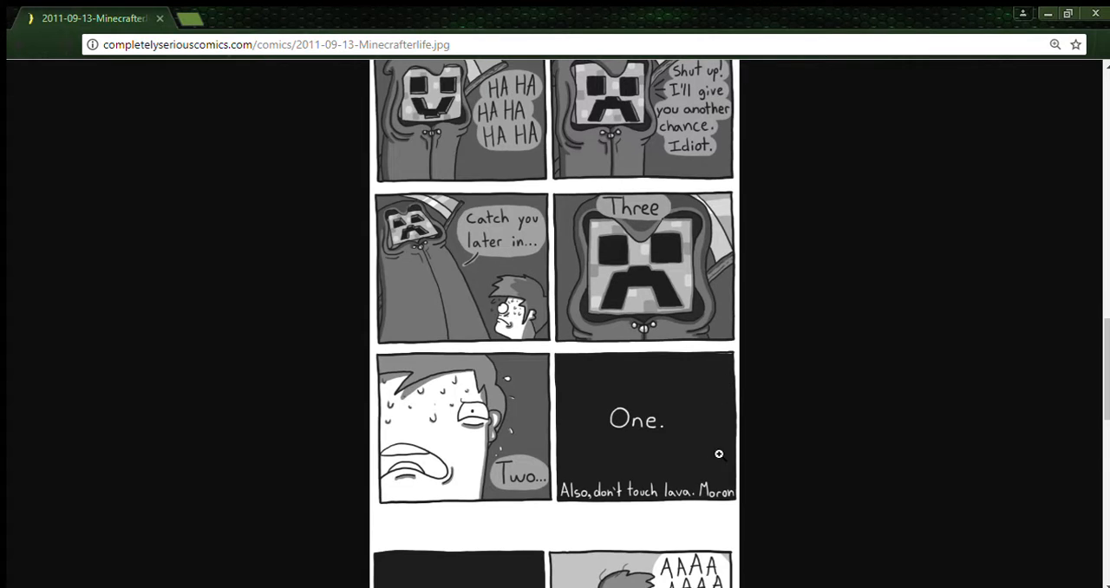
{"action": "mouse_move", "coordinate": [708, 452]}
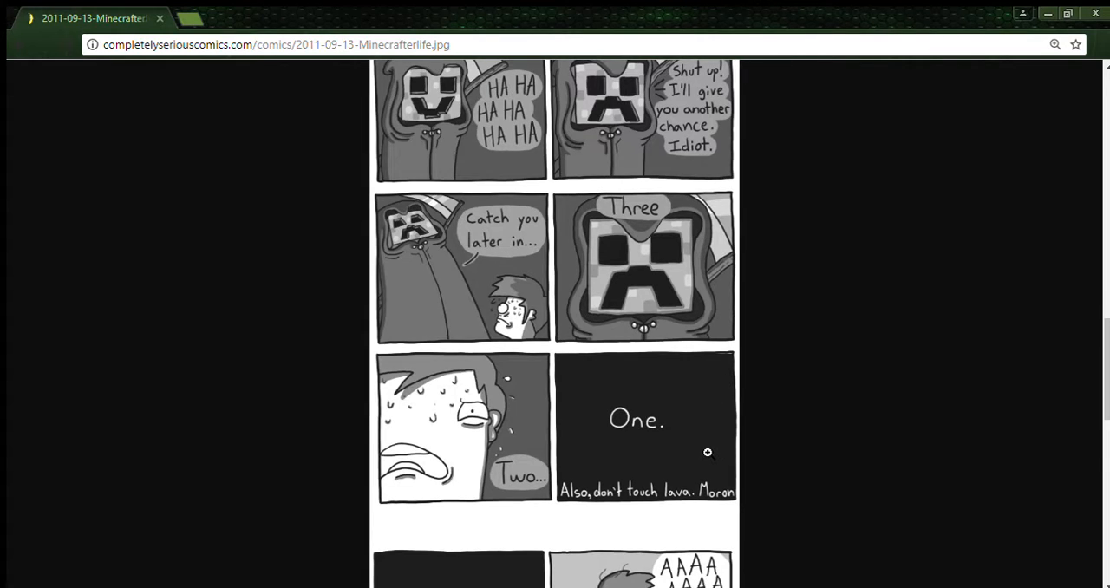
{"action": "scroll", "scroll_direction": "down", "scroll_amount": 3}
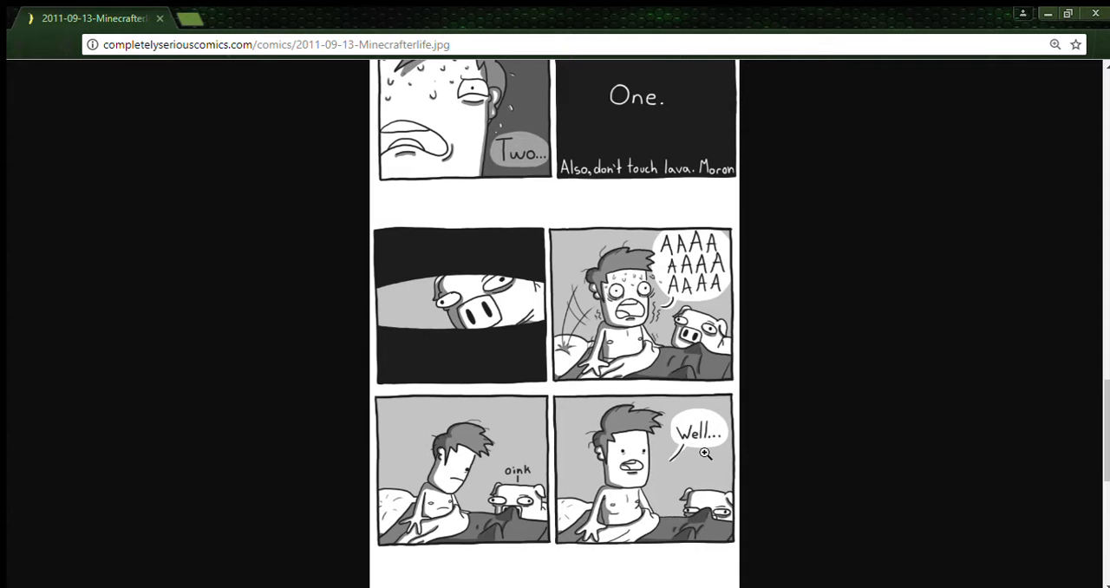
{"action": "scroll", "scroll_direction": "down", "scroll_amount": 3}
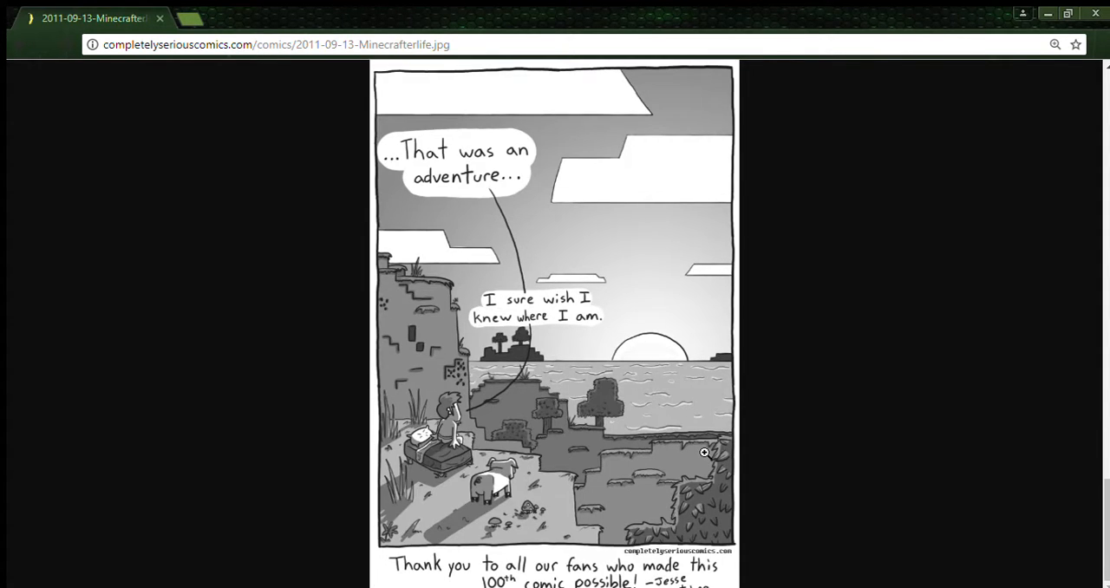
{"action": "mouse_move", "coordinate": [709, 466]}
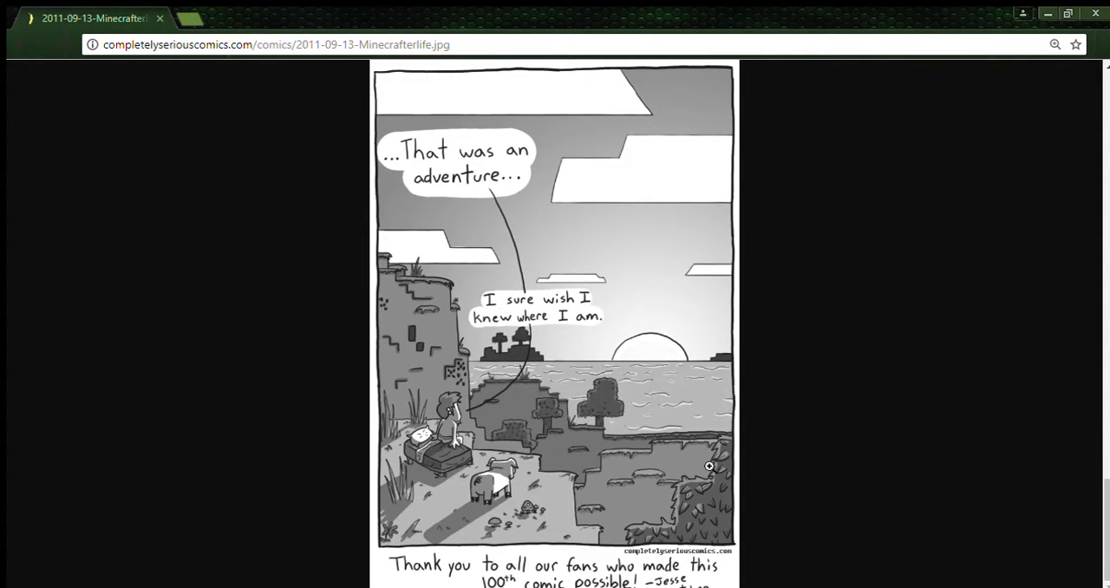
{"action": "mouse_move", "coordinate": [715, 477]}
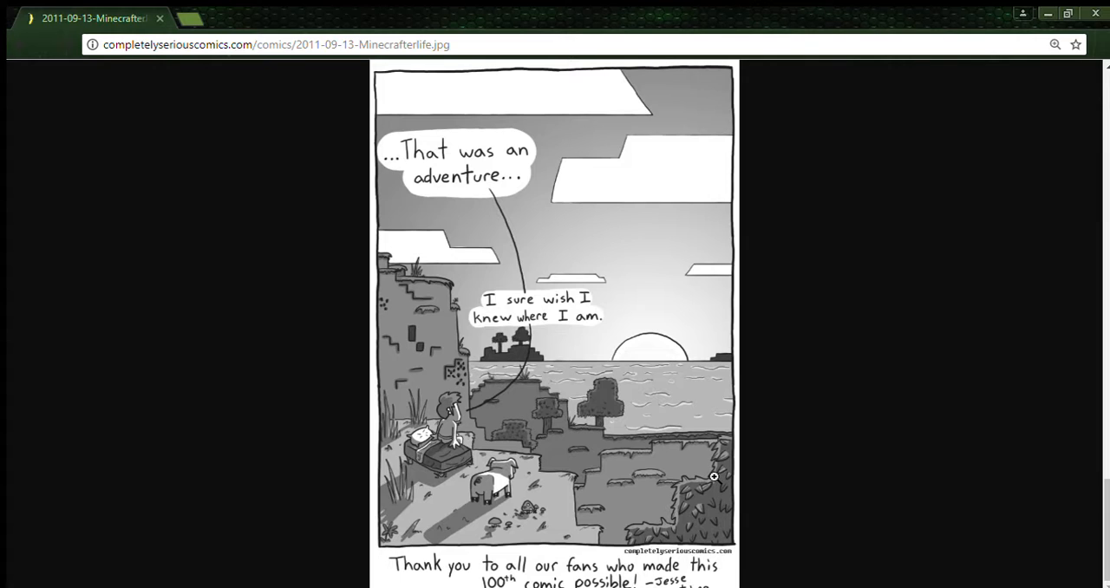
{"action": "mouse_move", "coordinate": [732, 528]}
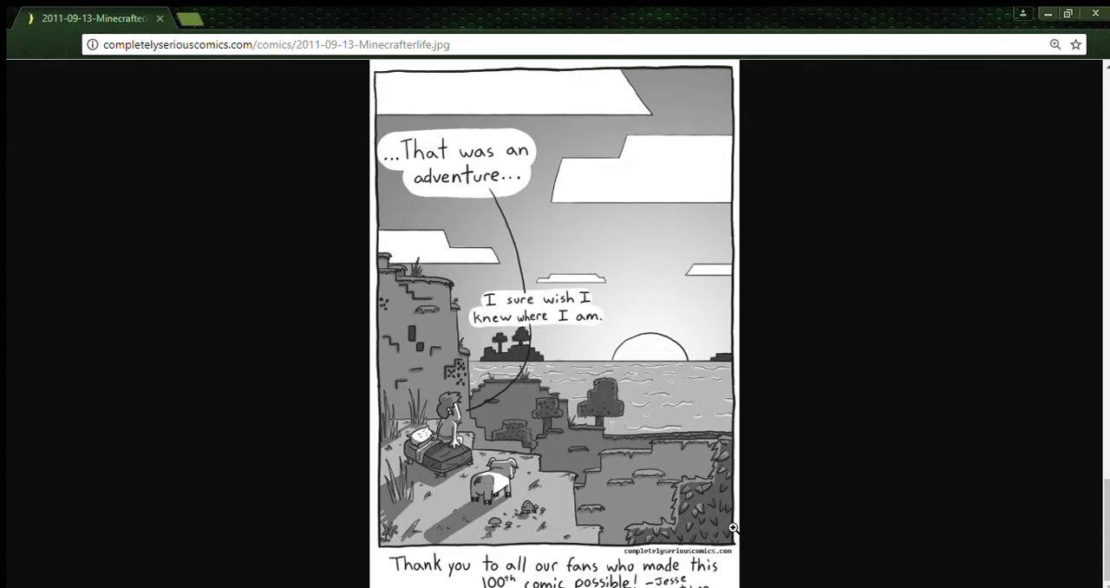
{"action": "mouse_move", "coordinate": [811, 532]}
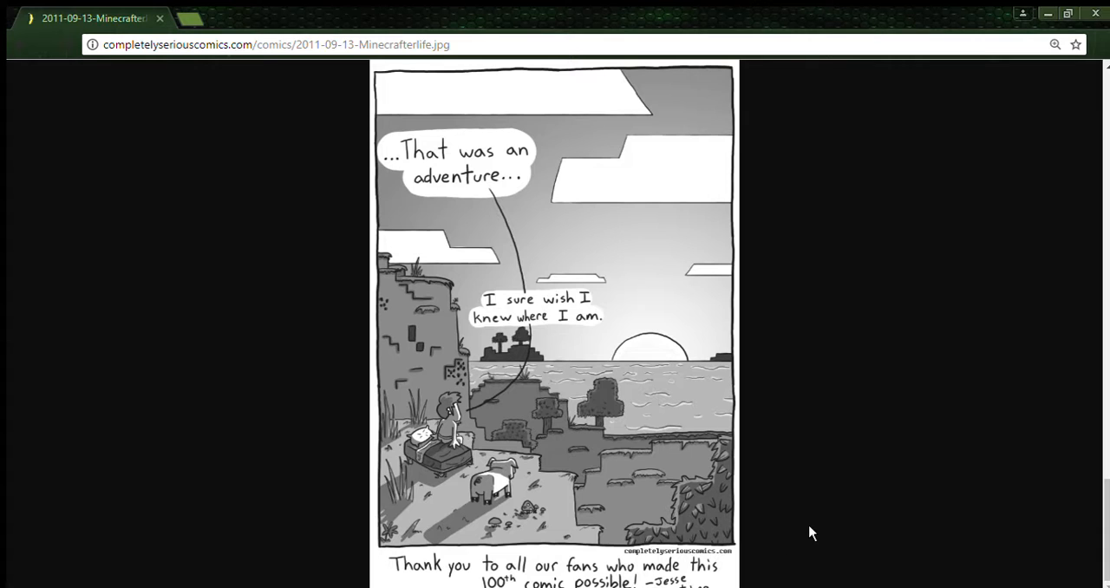
{"action": "mouse_move", "coordinate": [766, 424]}
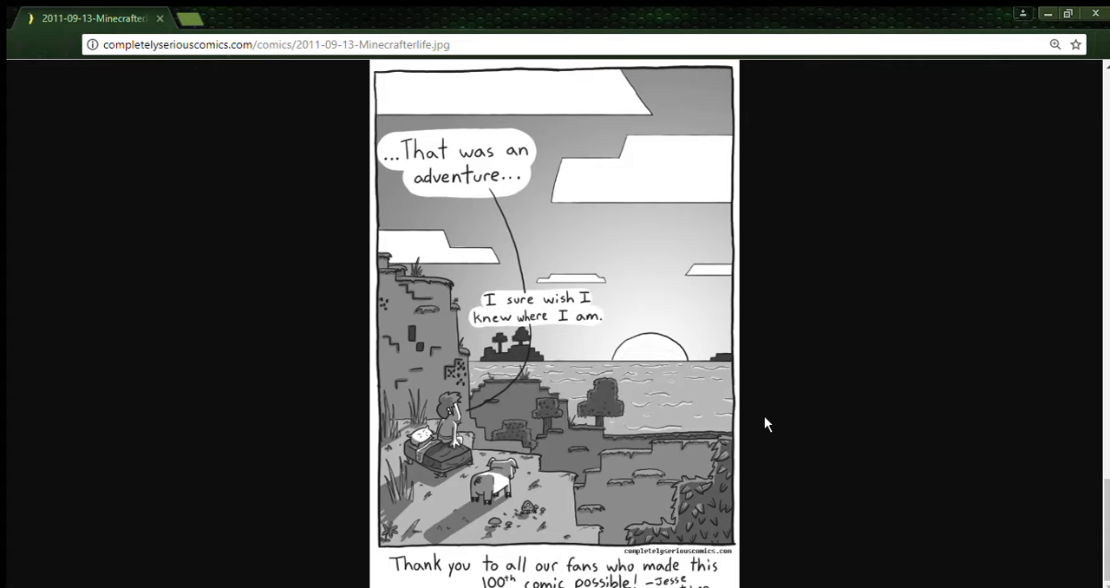
{"action": "mouse_move", "coordinate": [685, 440]}
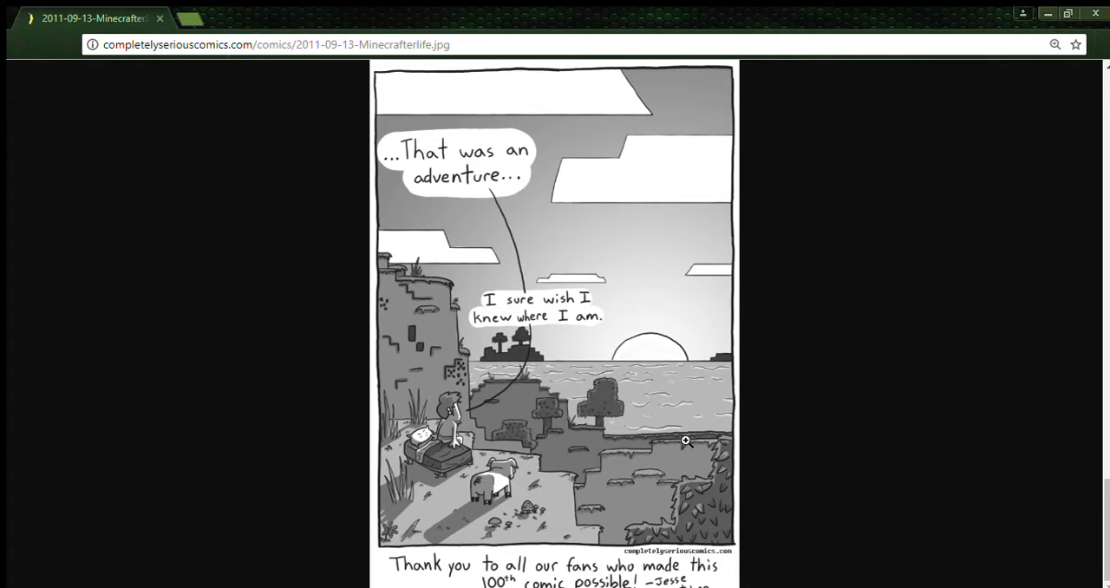
{"action": "mouse_move", "coordinate": [1031, 14]}
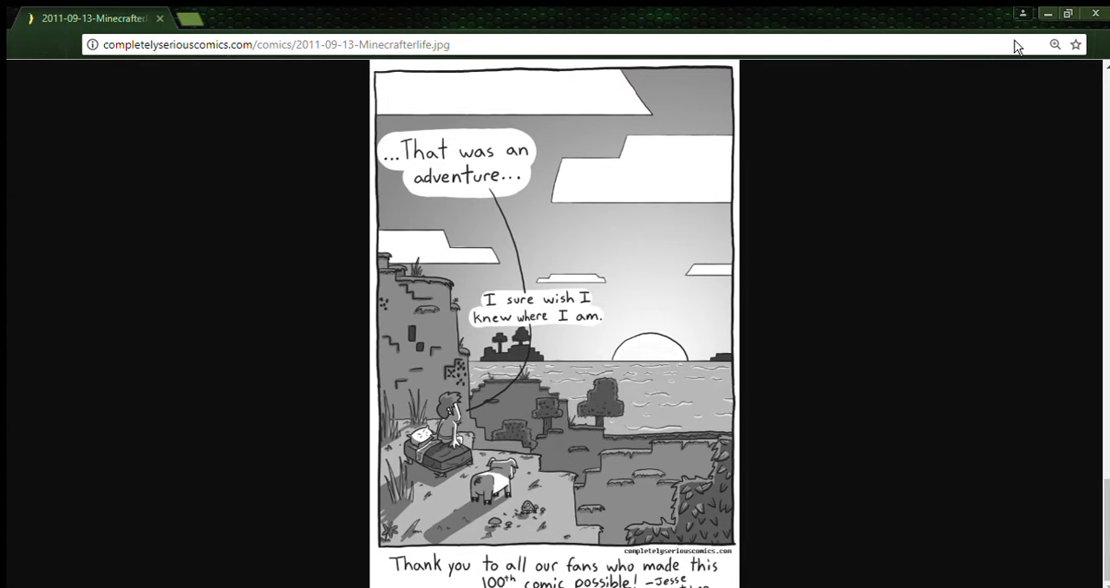
{"action": "mouse_move", "coordinate": [1005, 64]}
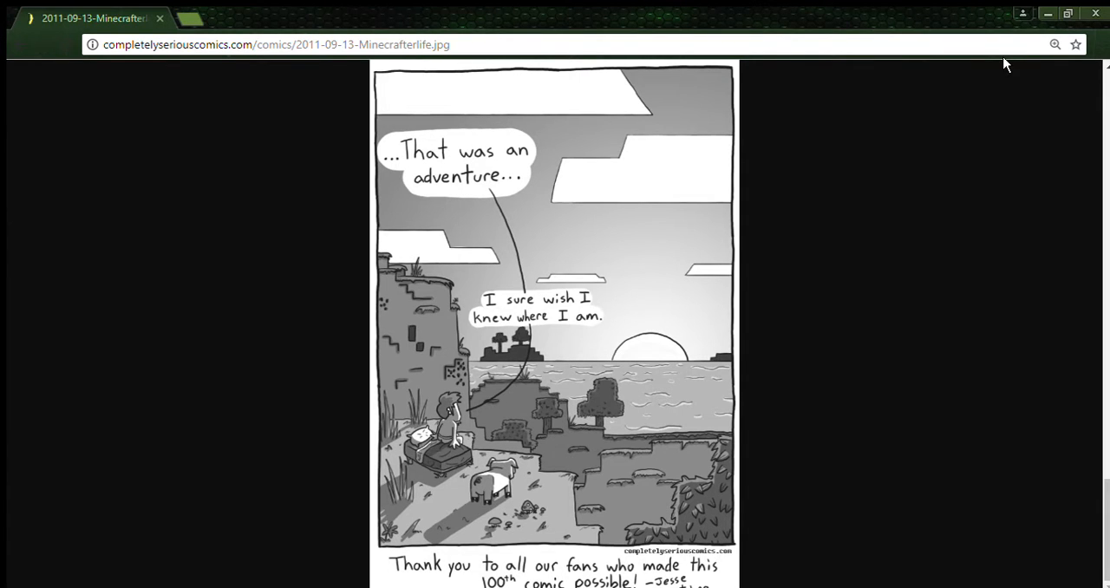
{"action": "mouse_move", "coordinate": [988, 16]}
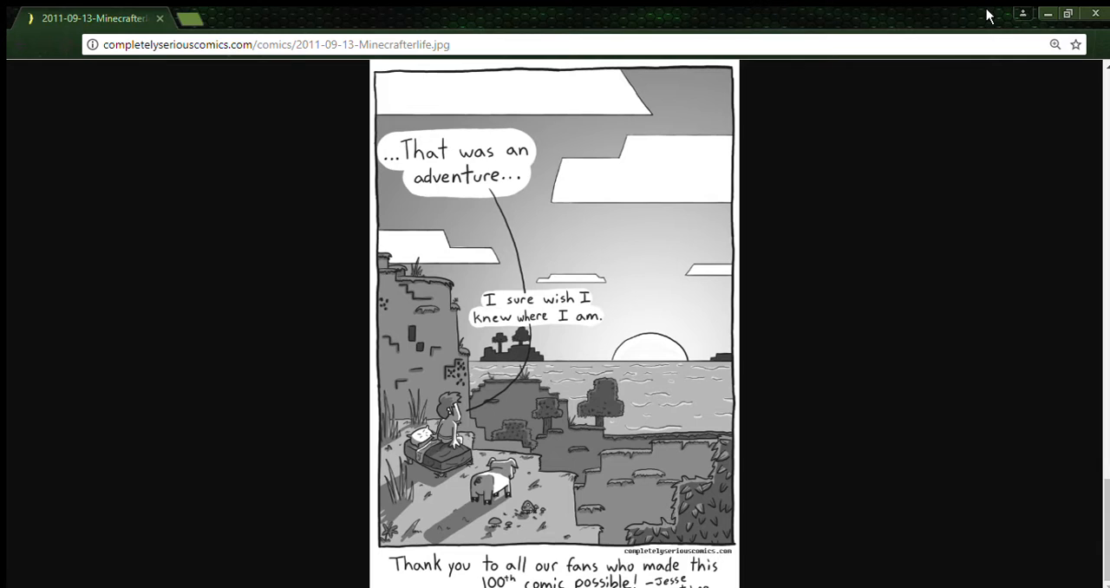
{"action": "mouse_move", "coordinate": [908, 211]}
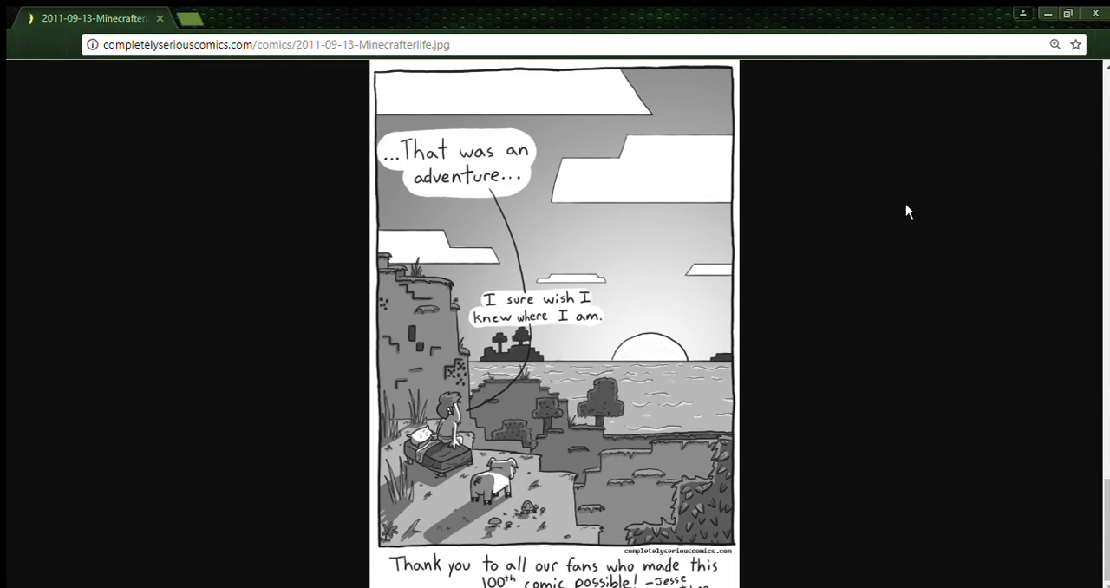
{"action": "mouse_move", "coordinate": [815, 398]}
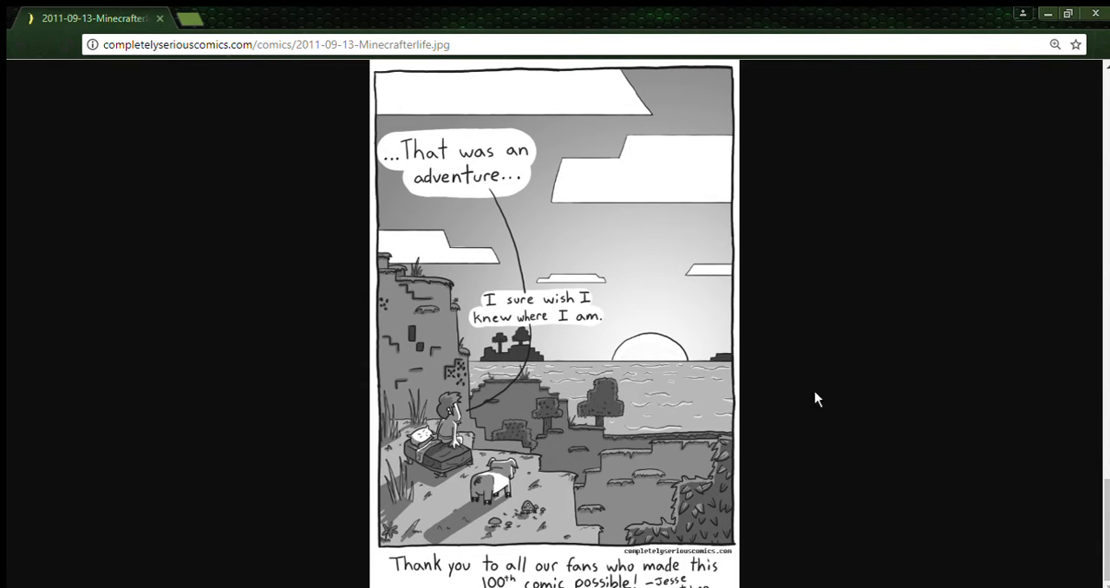
{"action": "mouse_move", "coordinate": [583, 366]}
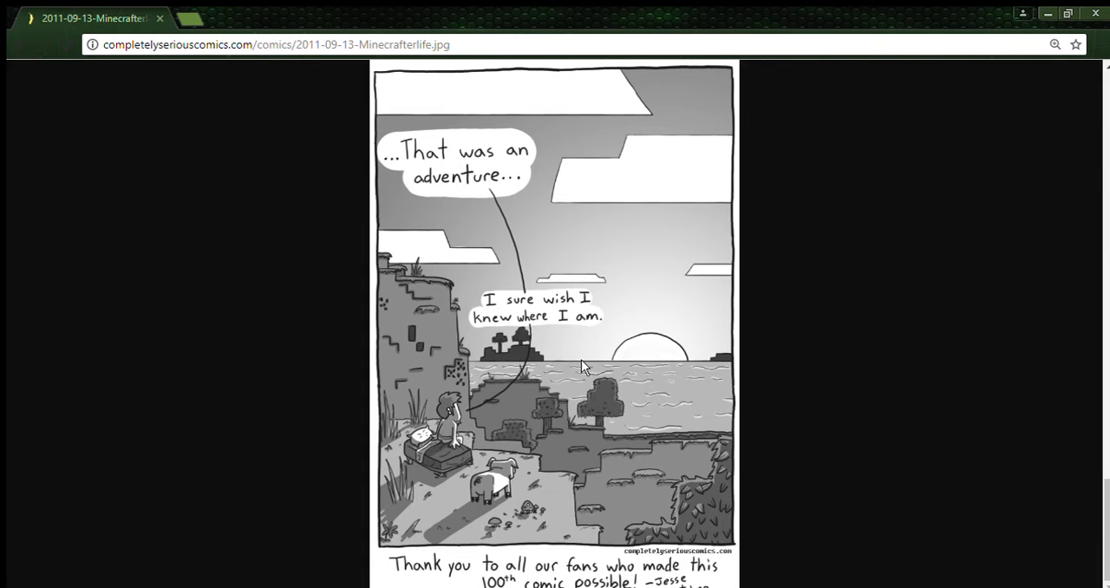
{"action": "scroll", "scroll_direction": "down", "scroll_amount": 3}
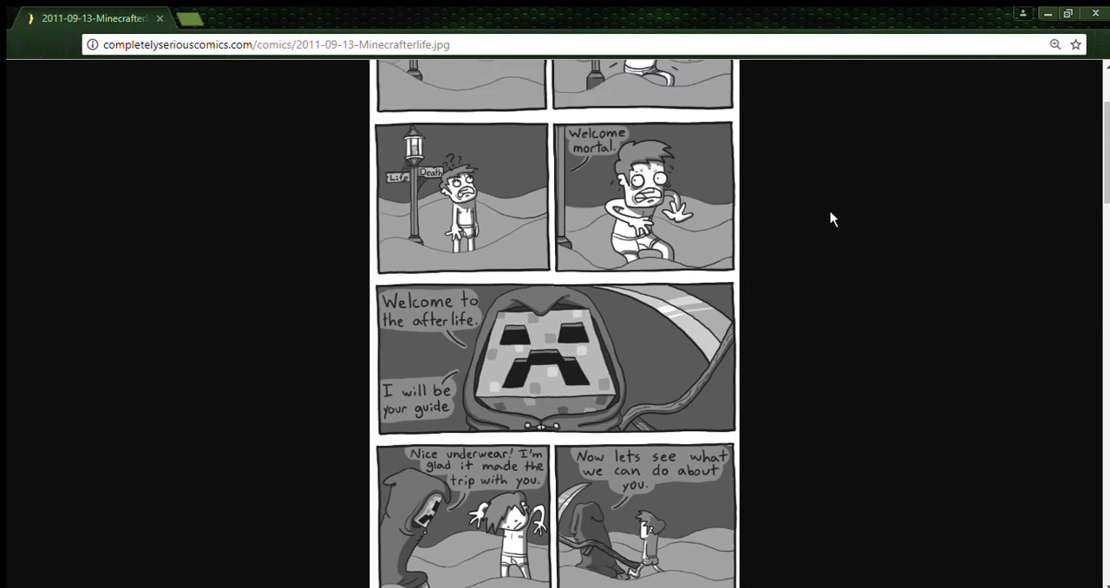
{"action": "scroll", "scroll_direction": "down", "scroll_amount": 3}
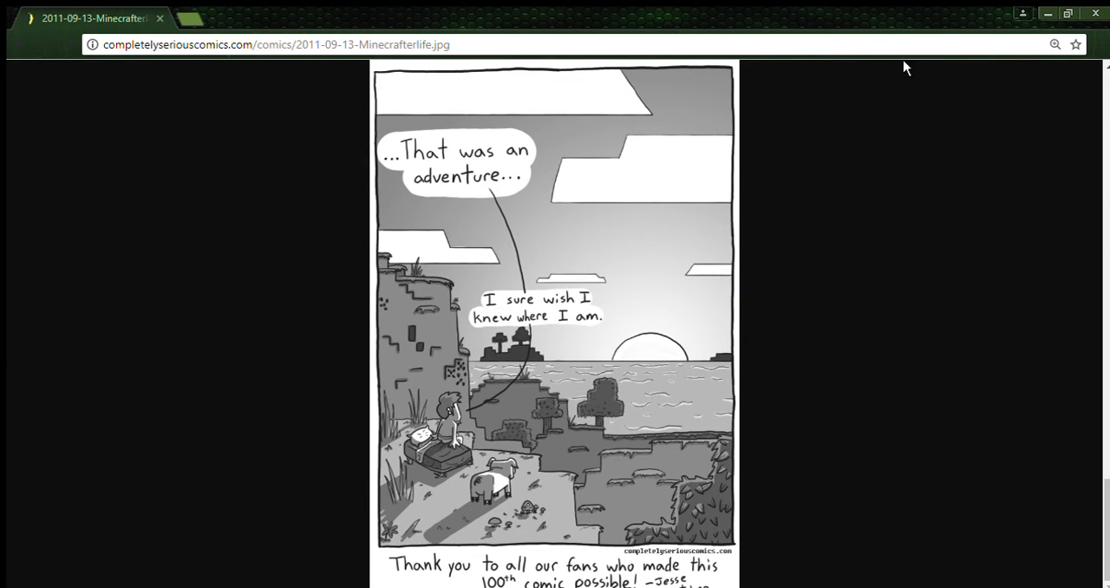
{"action": "mouse_move", "coordinate": [1030, 42]}
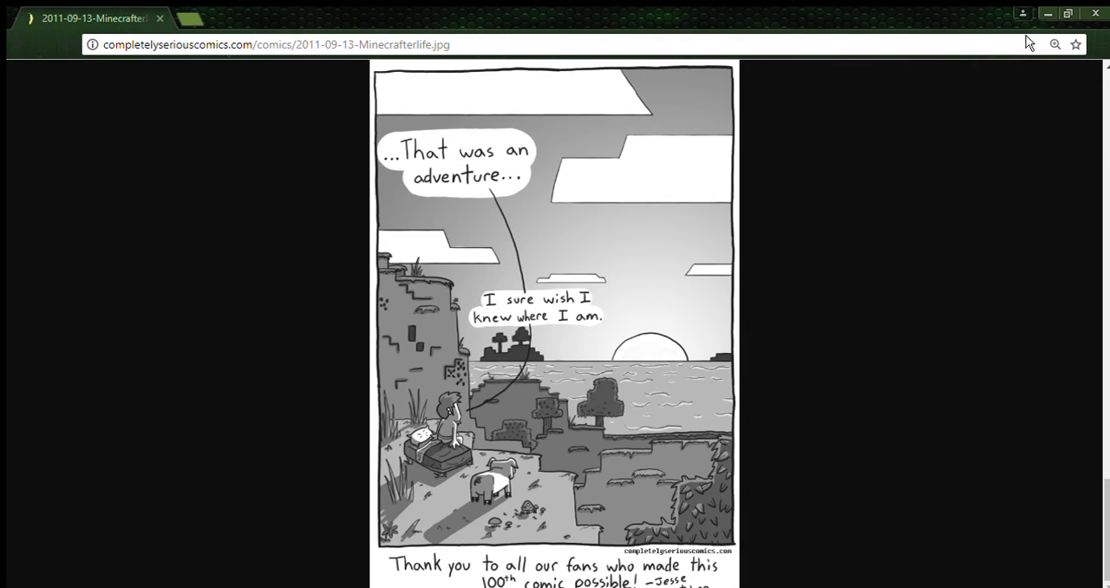